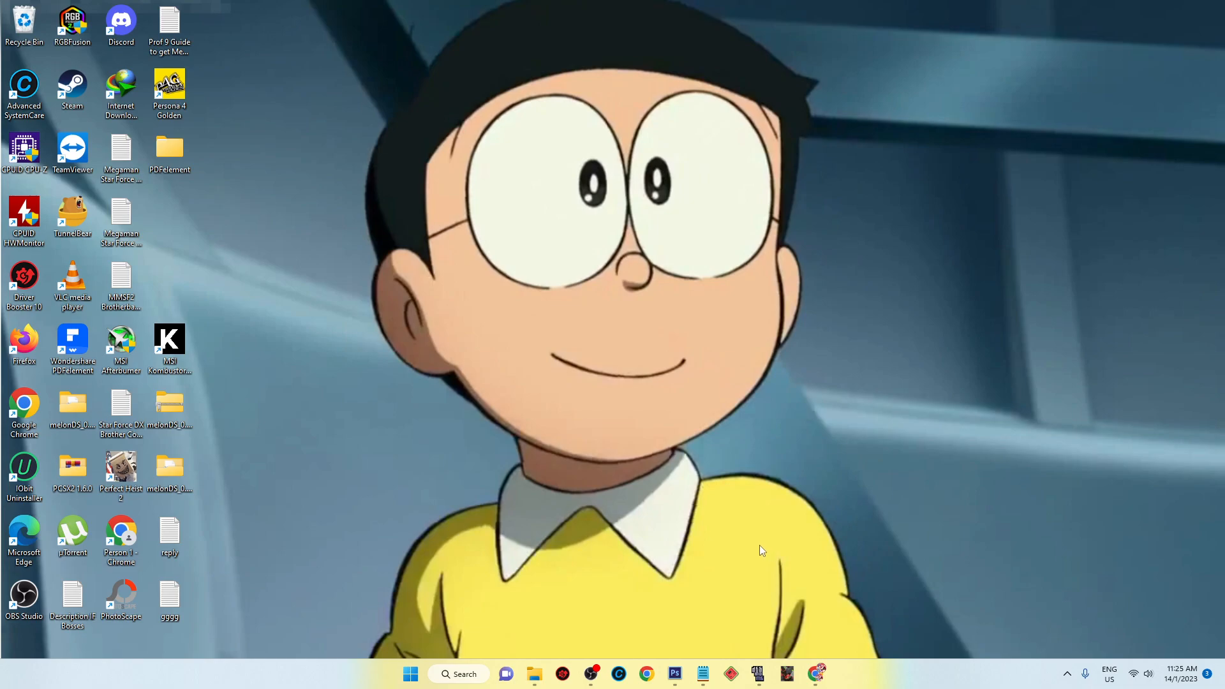
pyautogui.moveTo(674, 674)
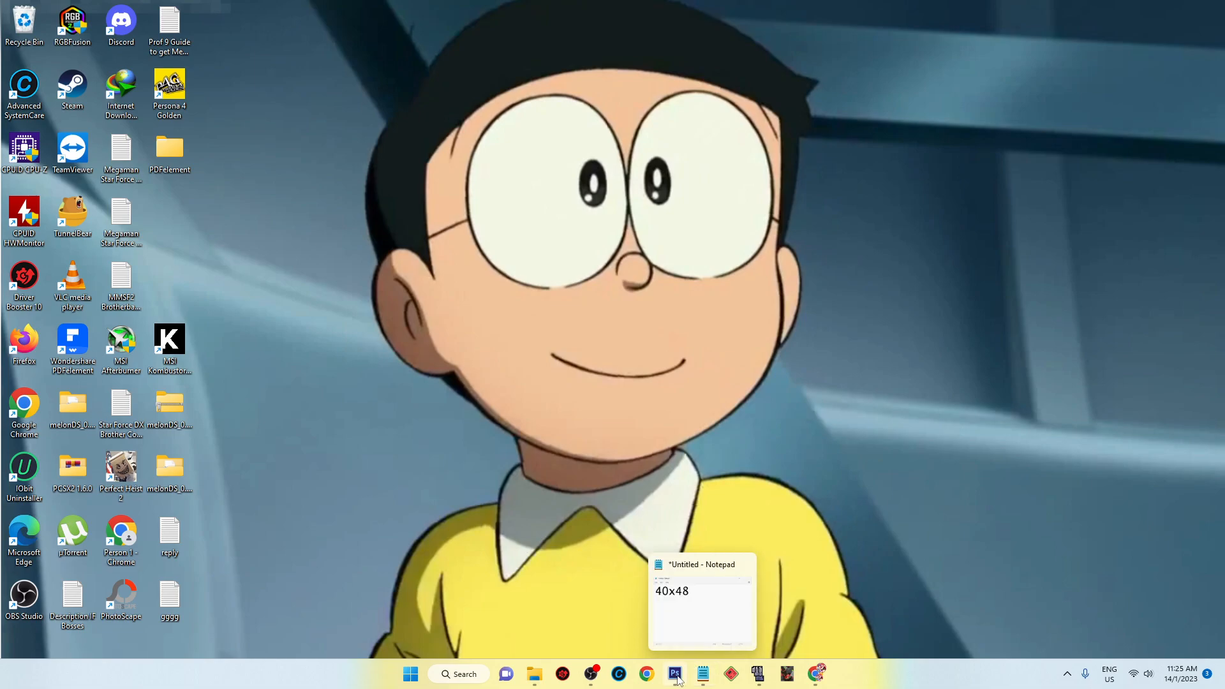
# Step: Open Soundwave_TFD_Robot from the Downloads folder in Windows Photos
pyautogui.click(535, 674)
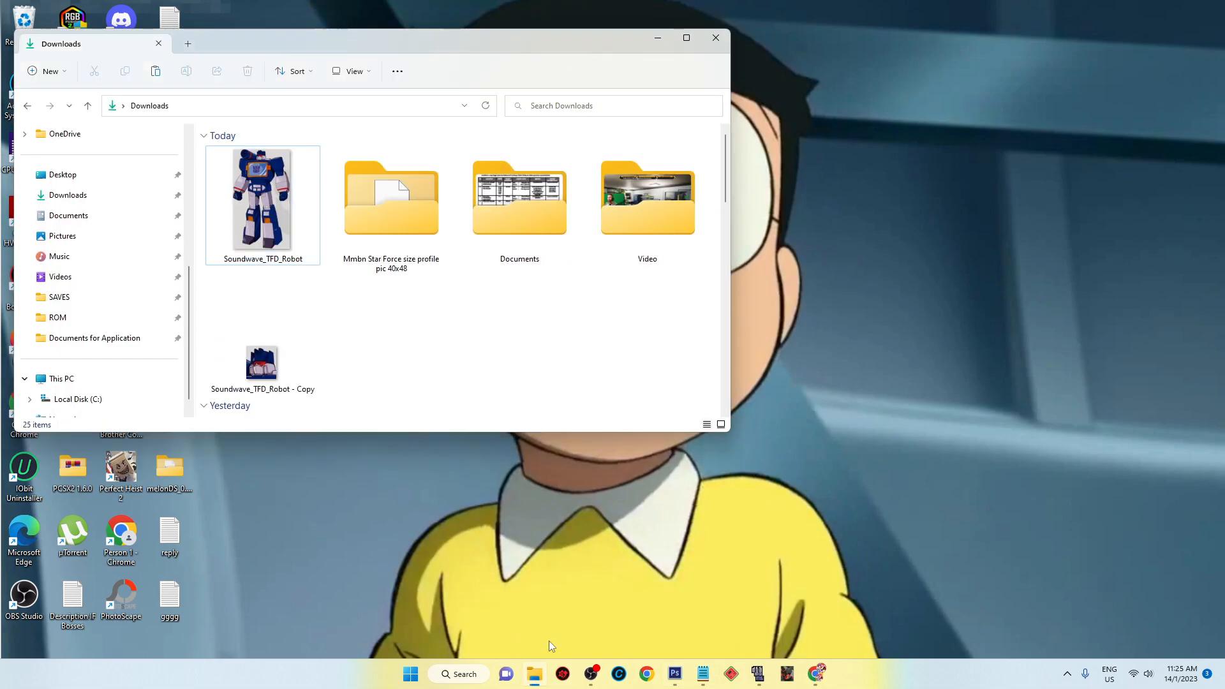
pyautogui.click(262, 199)
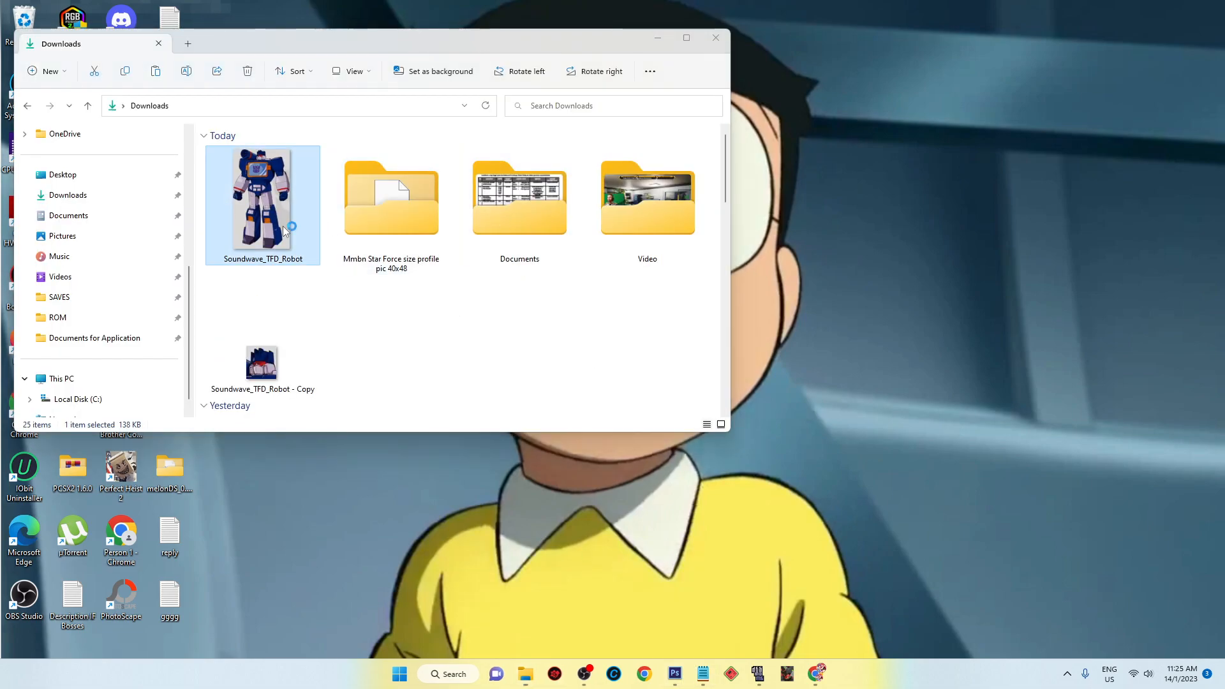
pyautogui.doubleClick(262, 197)
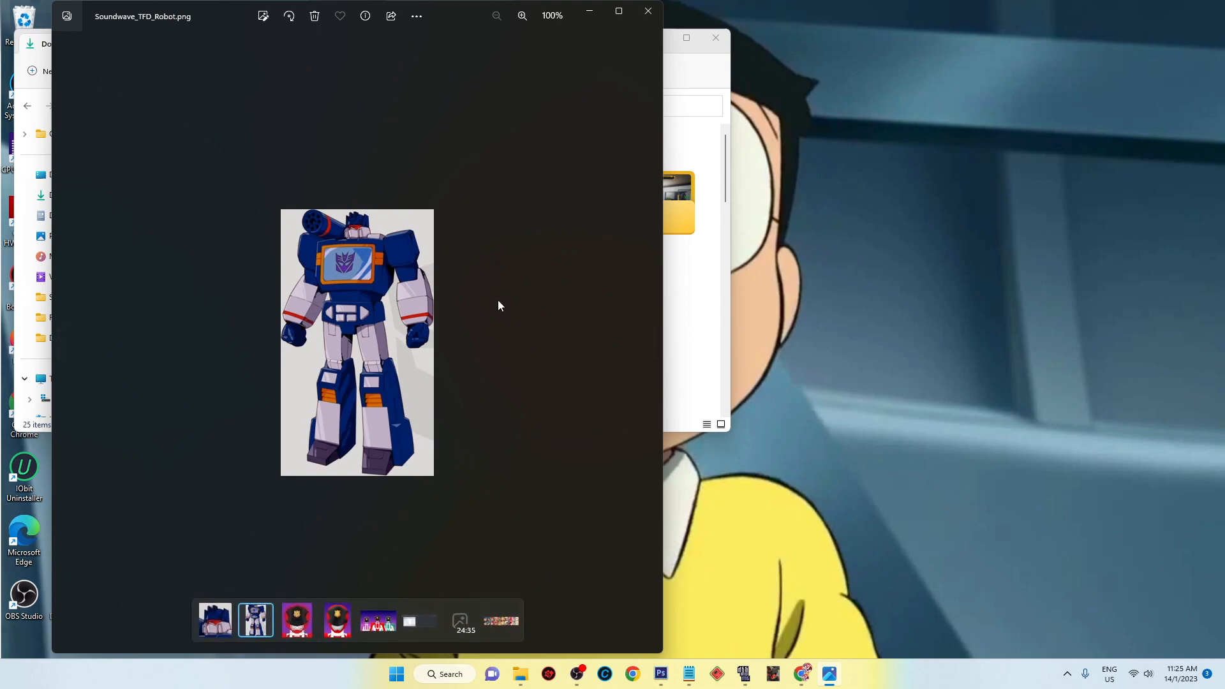
pyautogui.moveTo(516, 290)
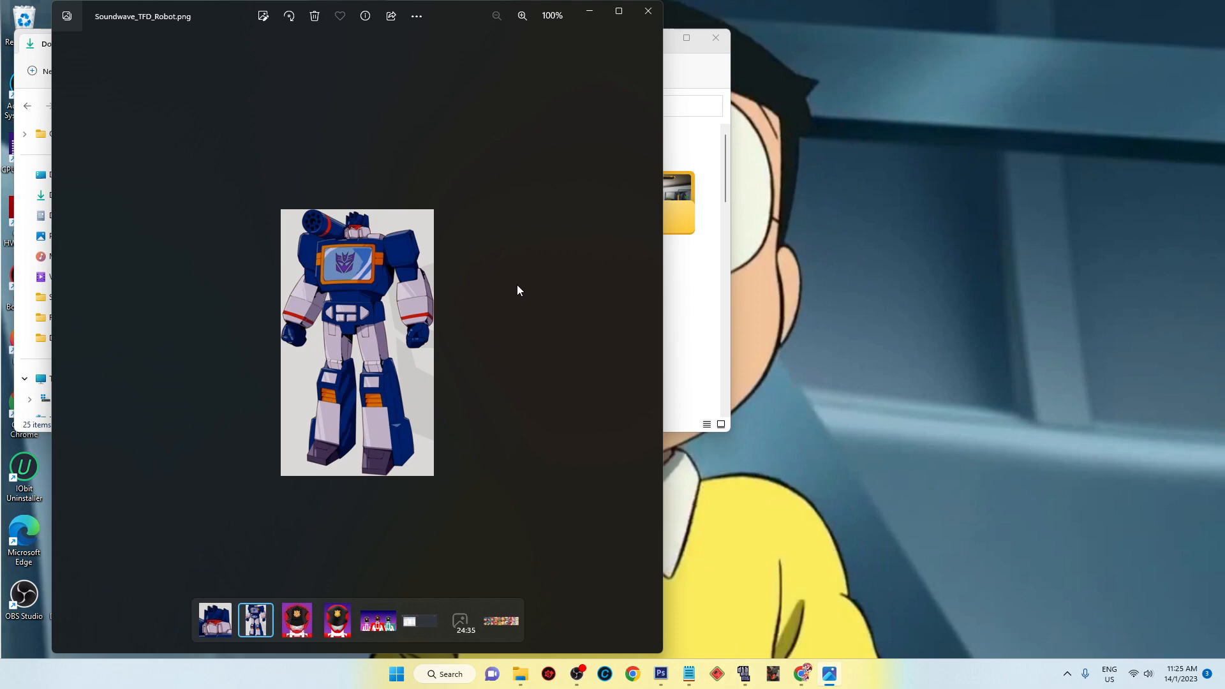
pyautogui.moveTo(559, 166)
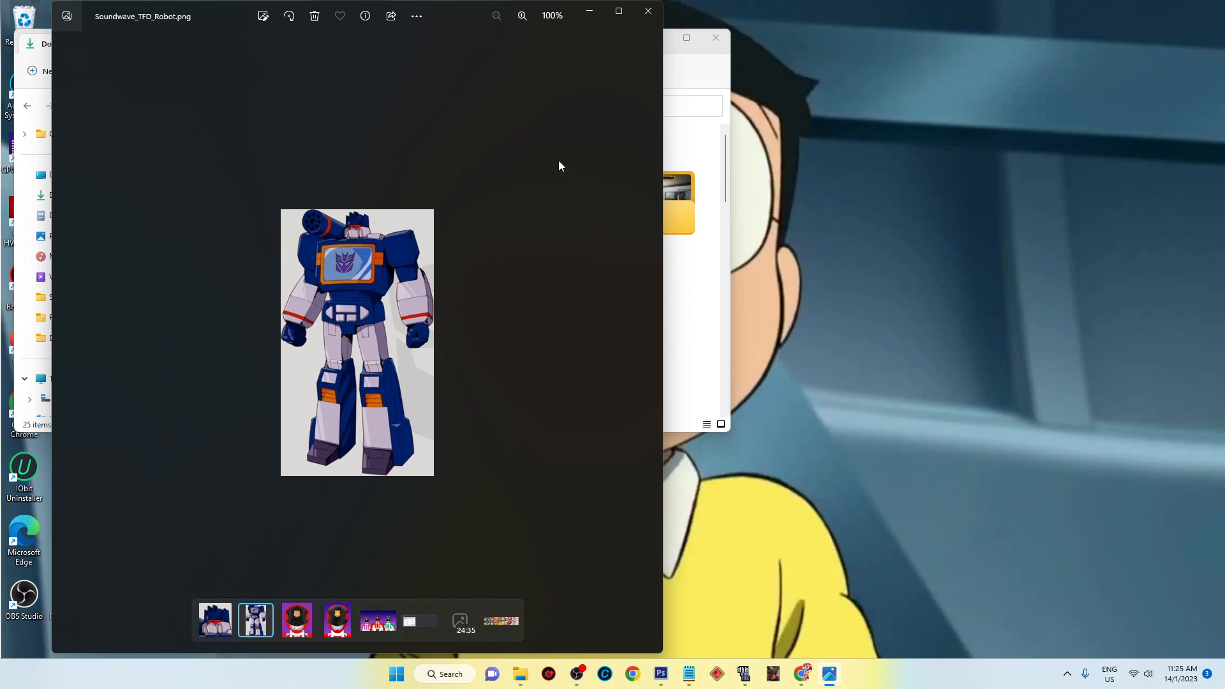
pyautogui.moveTo(649, 12)
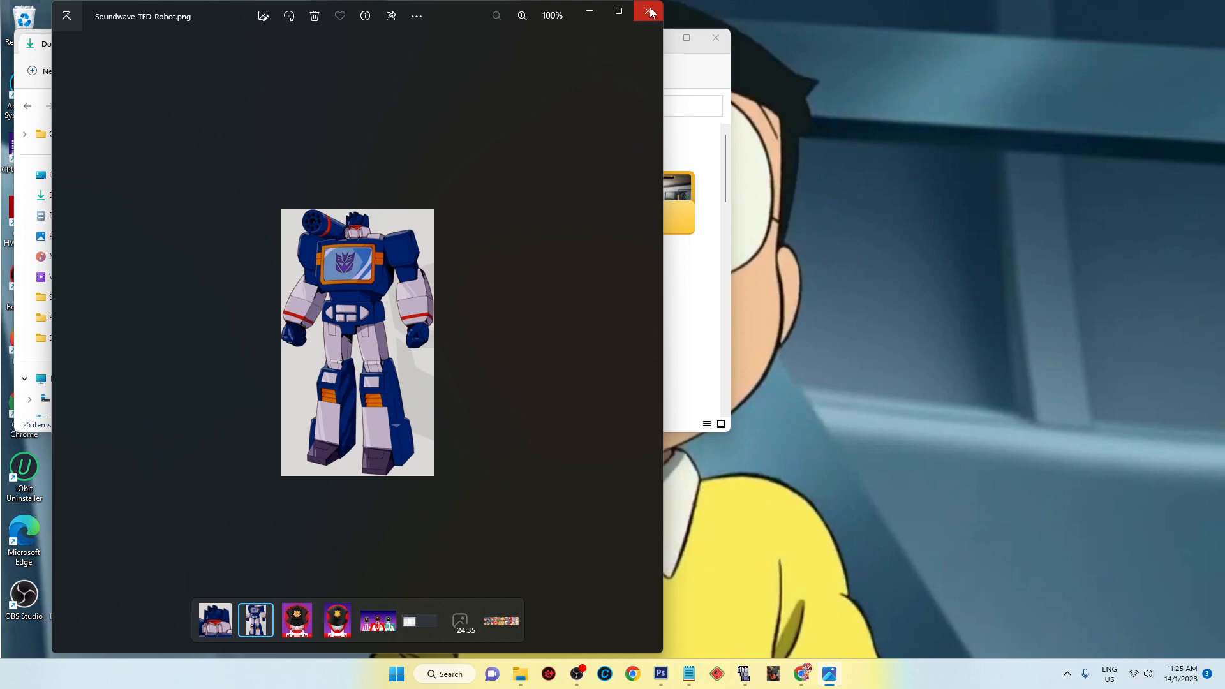
pyautogui.moveTo(650, 14)
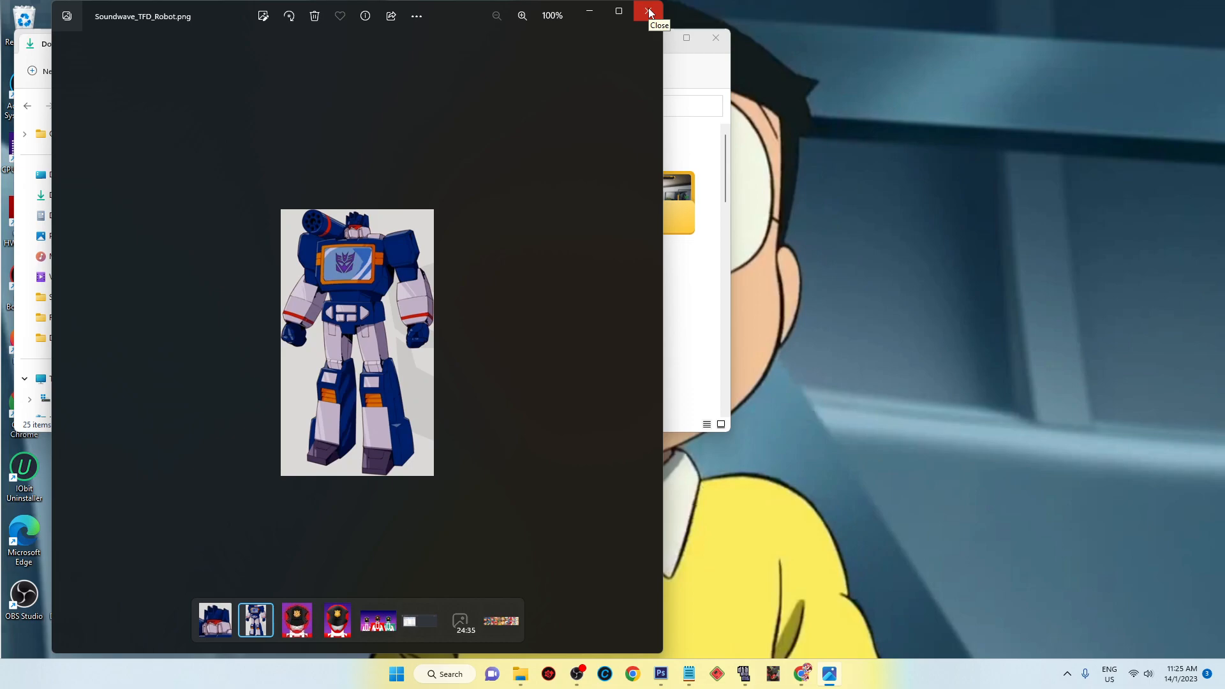
pyautogui.moveTo(647, 13)
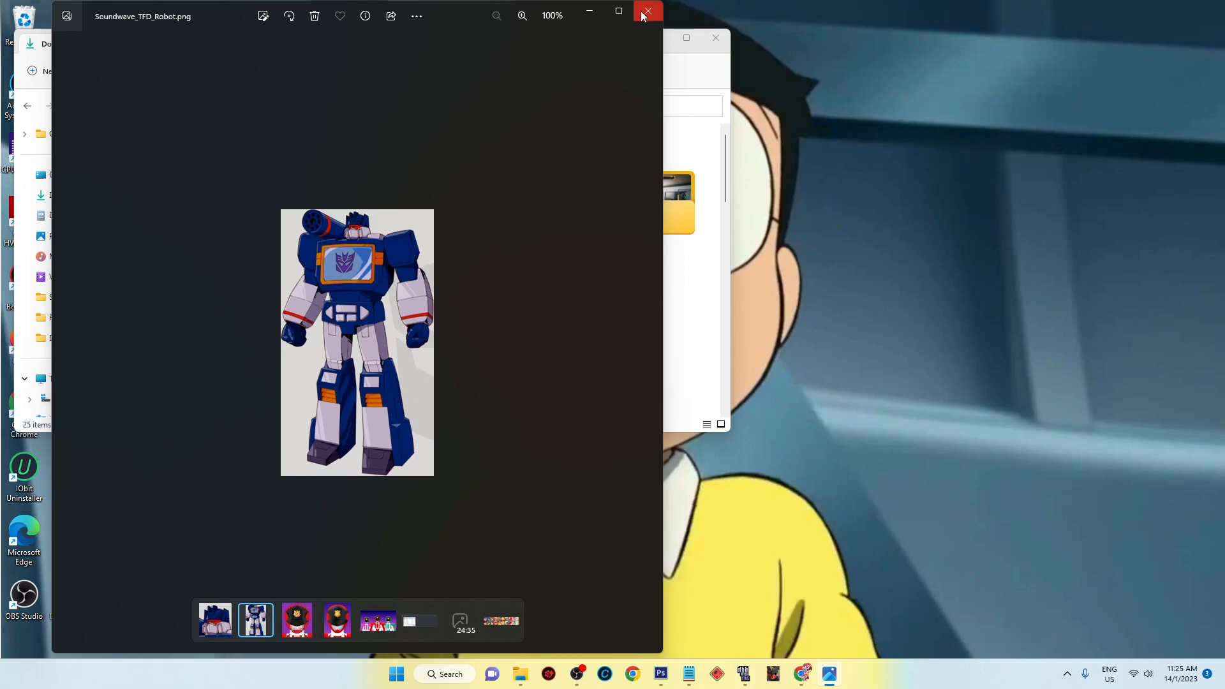
# Step: Close Photos, maximize Photoshop, and marquee-select a rectangle around Soundwave's head
pyautogui.click(647, 12)
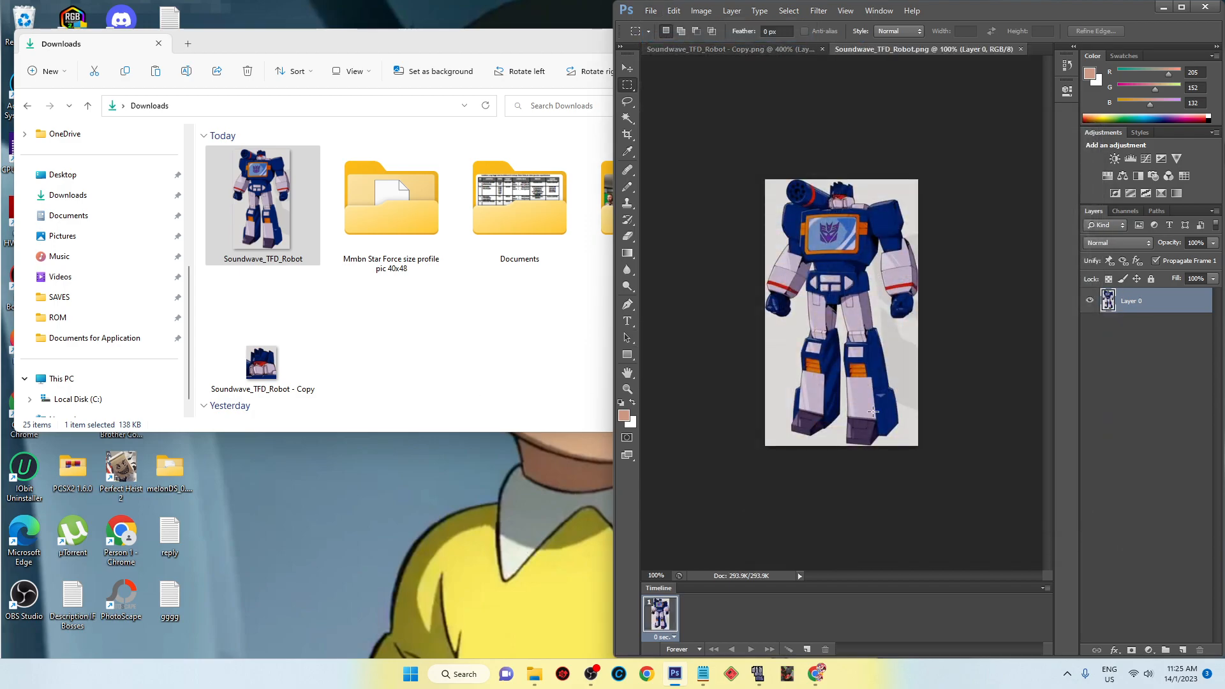
pyautogui.moveTo(617, 201)
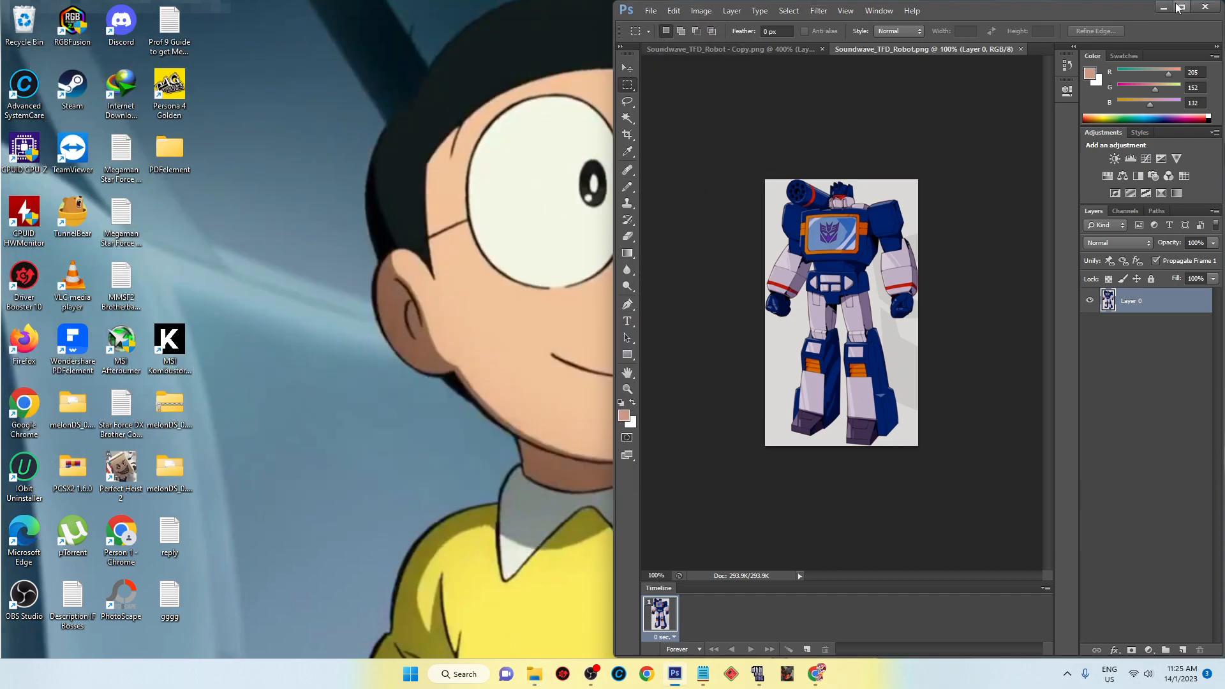
pyautogui.click(1181, 7)
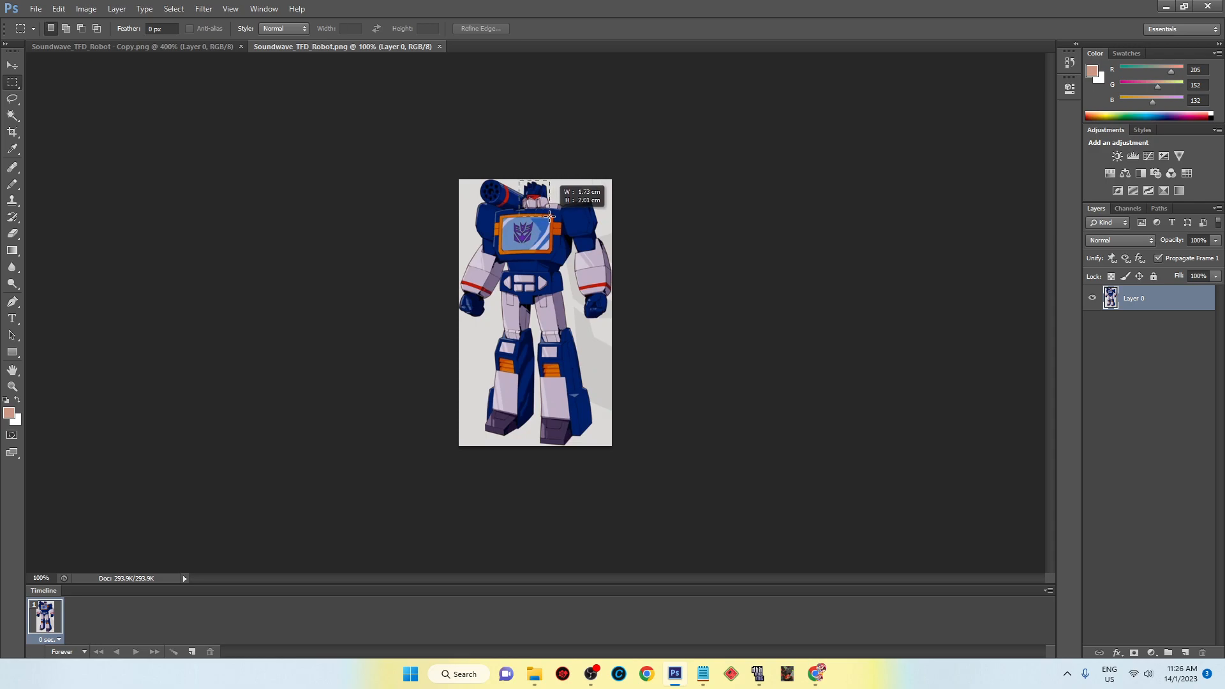
pyautogui.moveTo(547, 215); pyautogui.dragTo(522, 189)
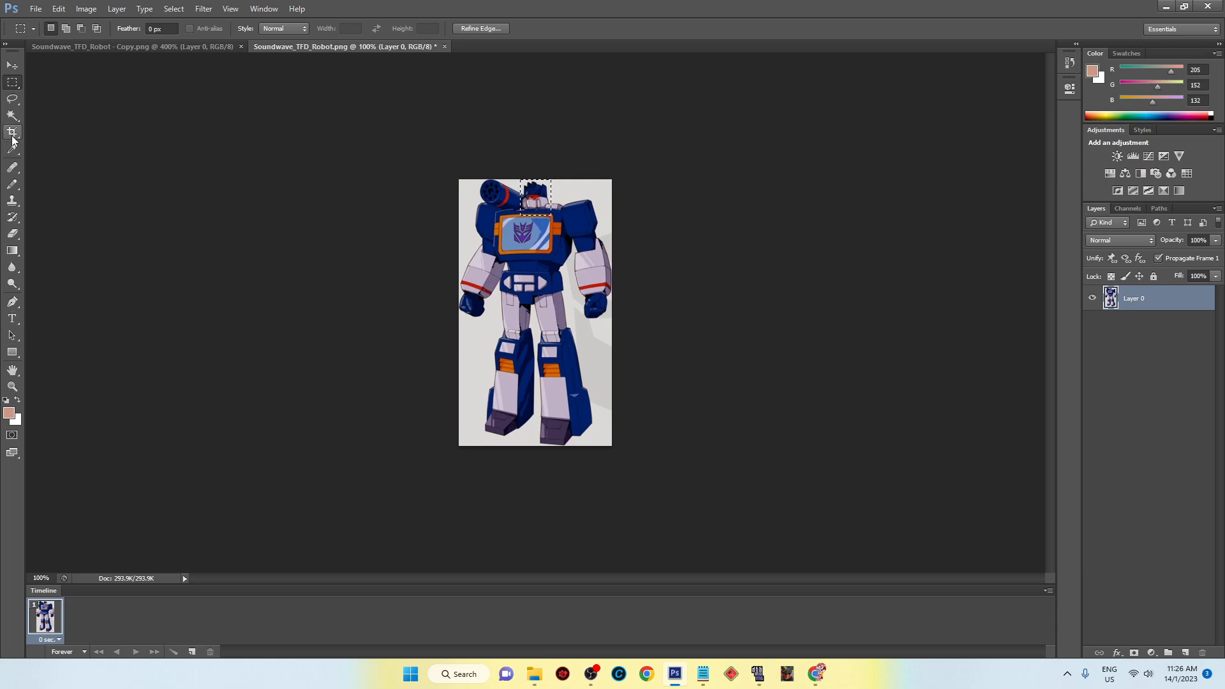
# Step: Crop the Soundwave image to the head selection and zoom in on it
pyautogui.click(13, 132)
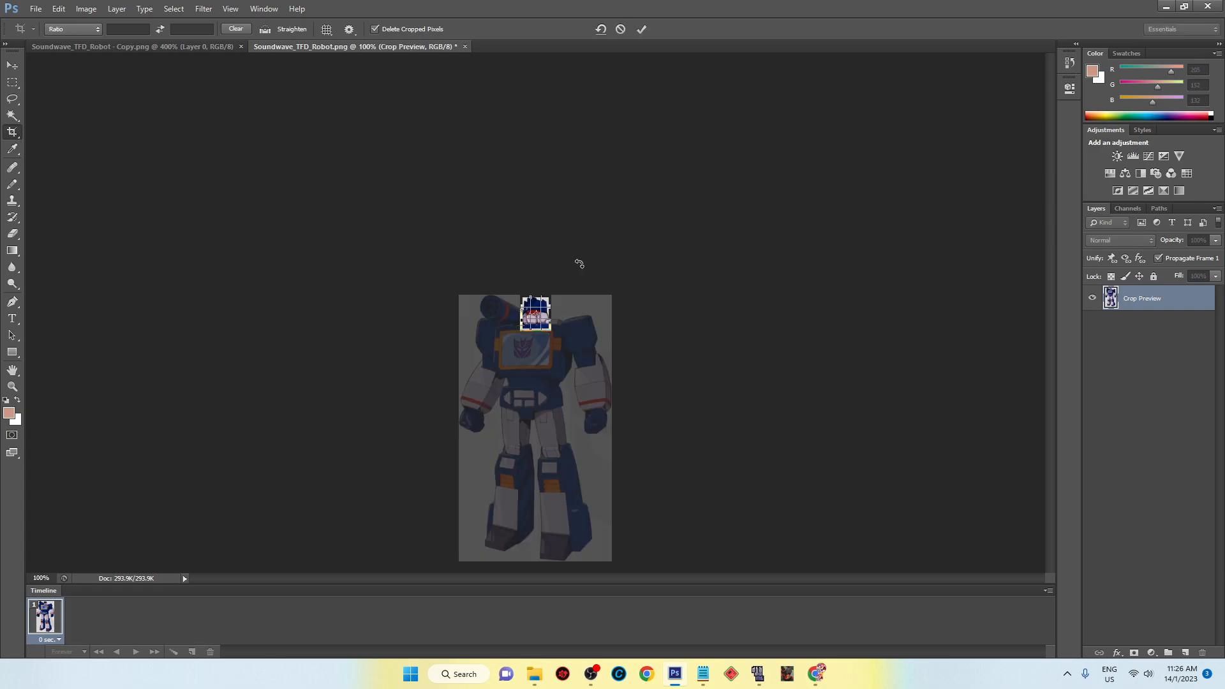
pyautogui.click(641, 28)
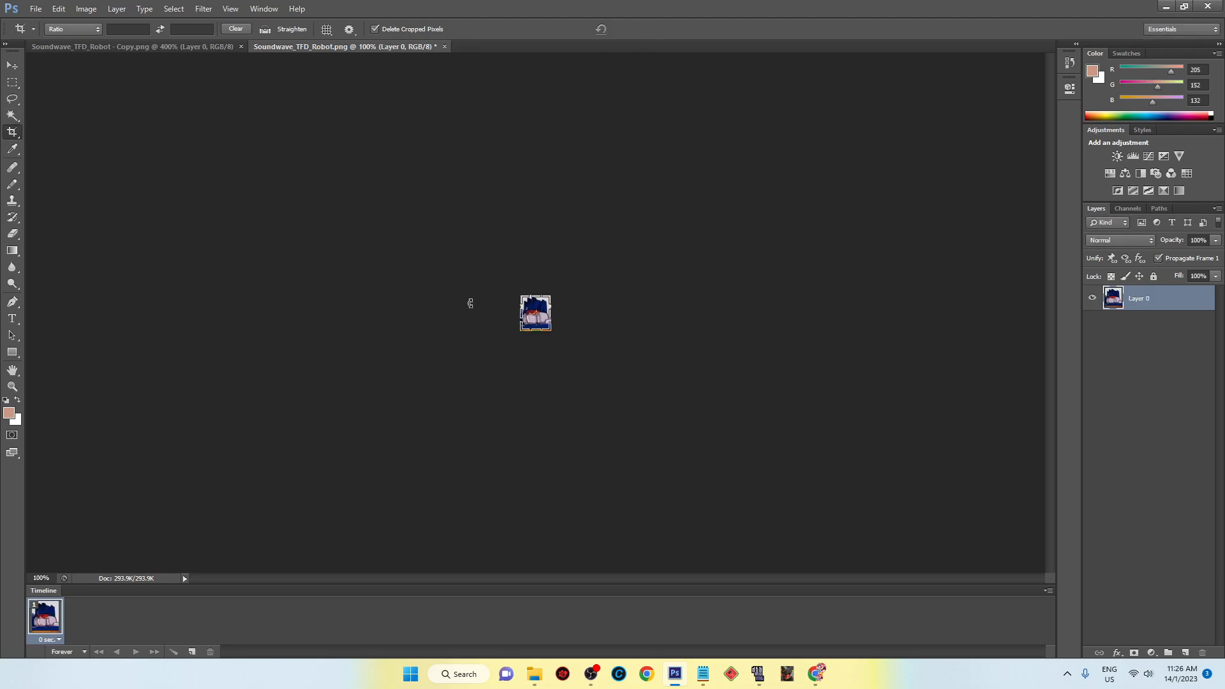
pyautogui.click(13, 386)
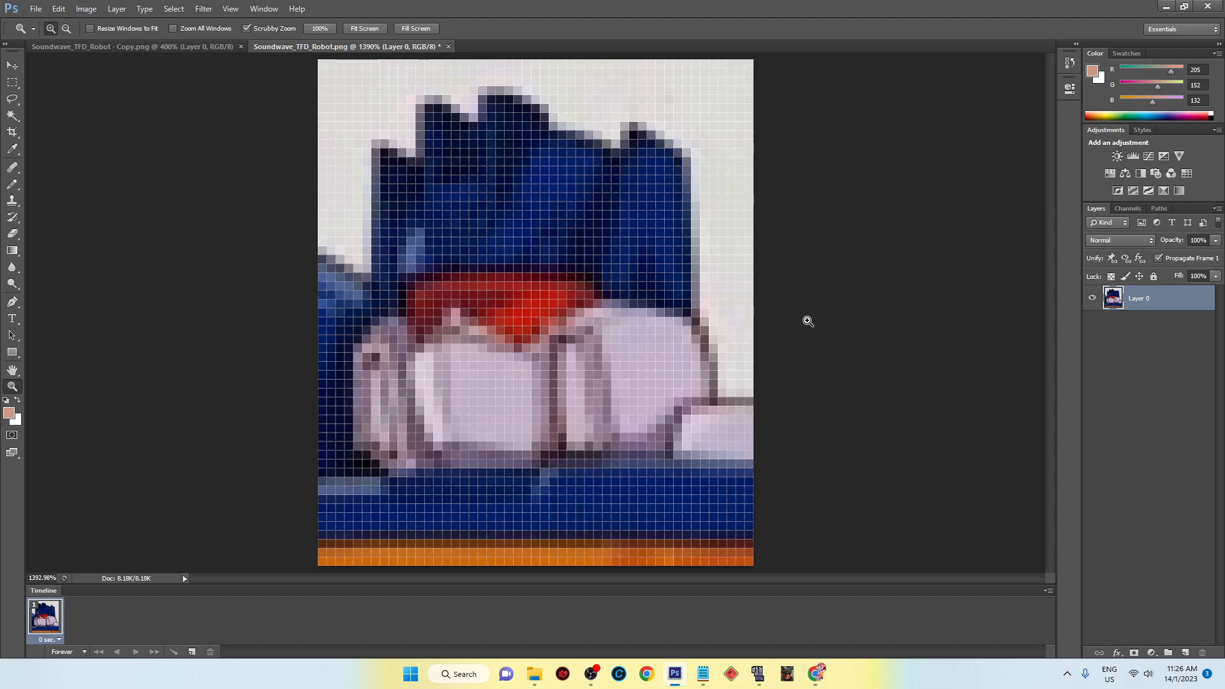
pyautogui.moveTo(769, 345)
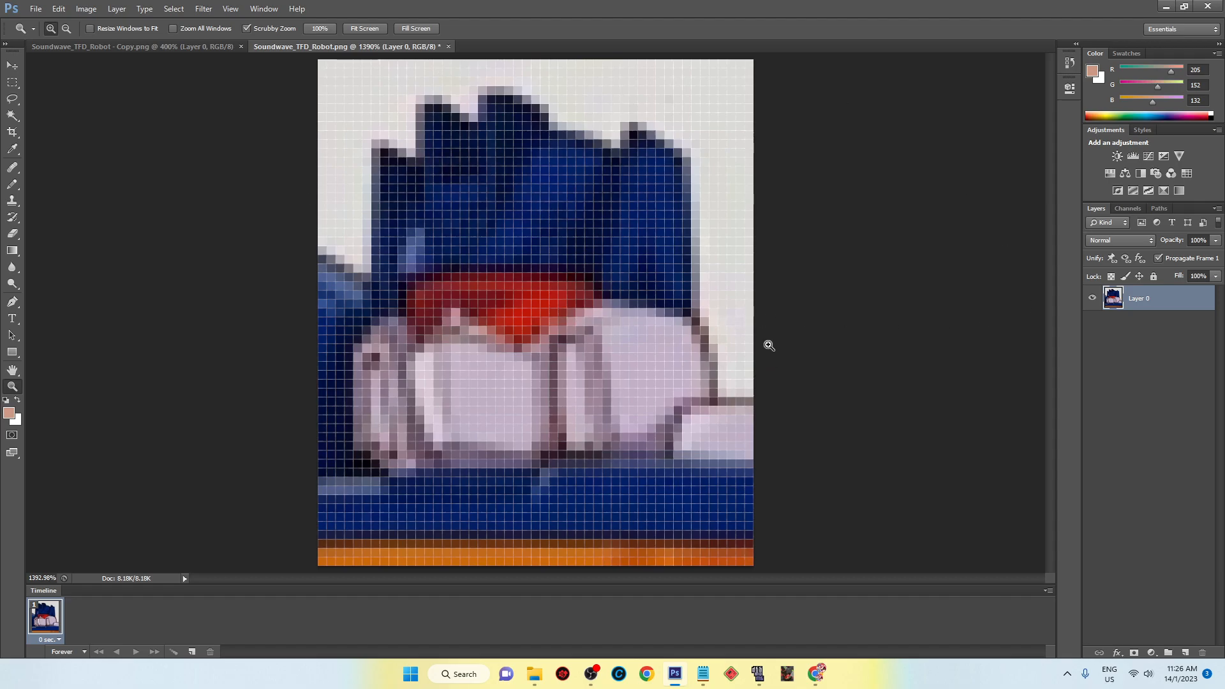
pyautogui.moveTo(508, 223)
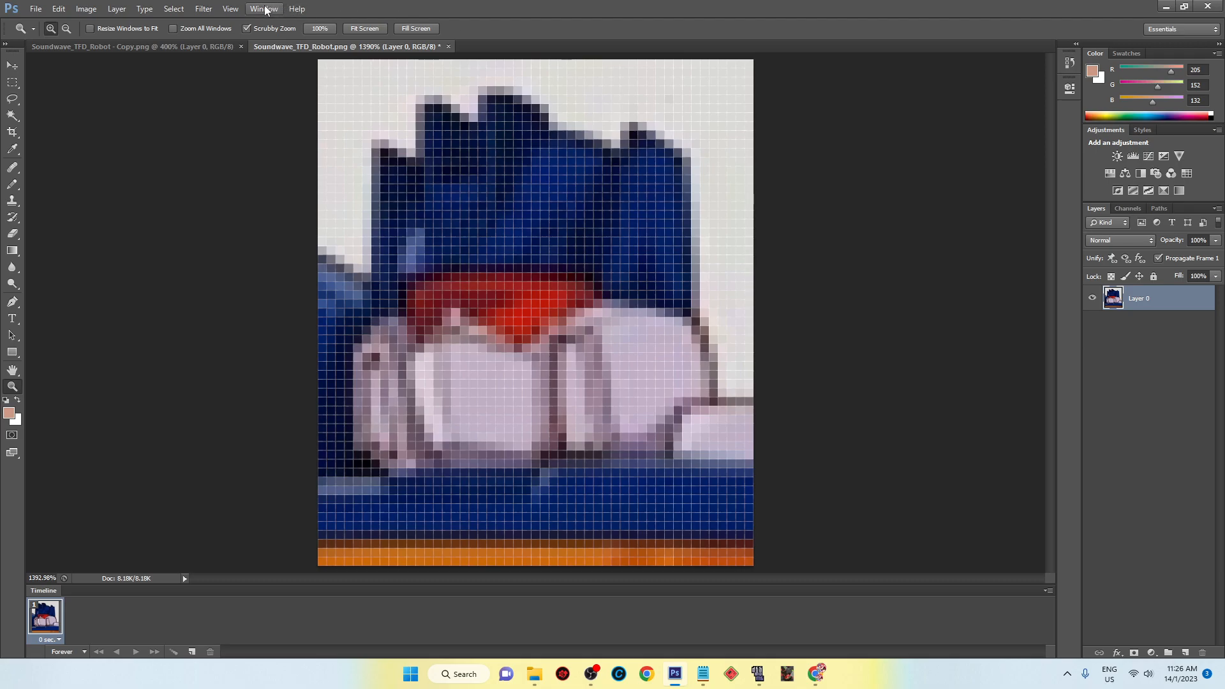
pyautogui.moveTo(688, 282)
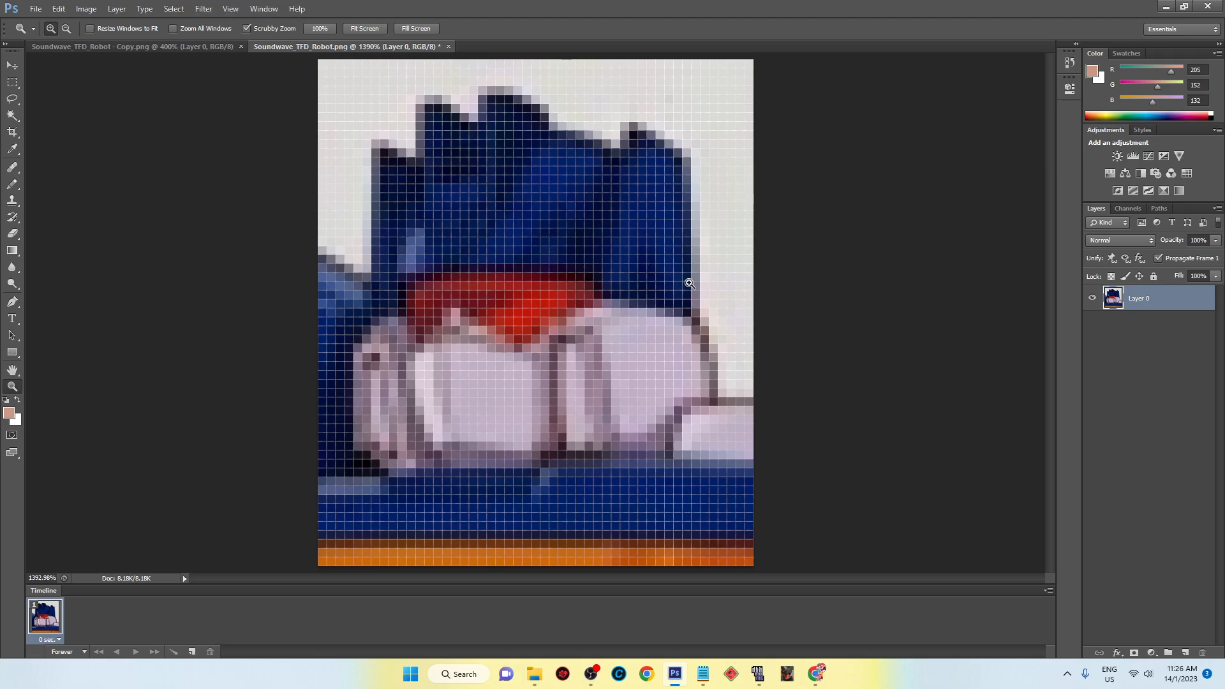
pyautogui.moveTo(836, 337)
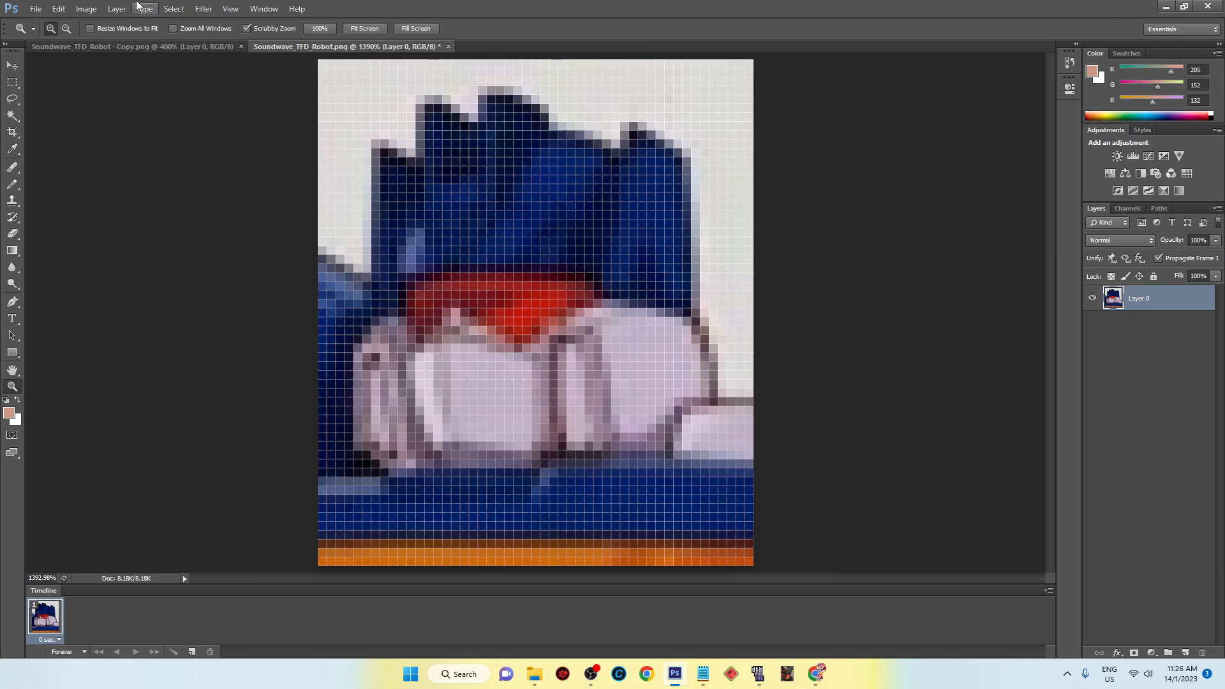
# Step: Bring up the Notepad size notes and type the '40x48 pixels' and '38x46 manual' lines
pyautogui.click(702, 674)
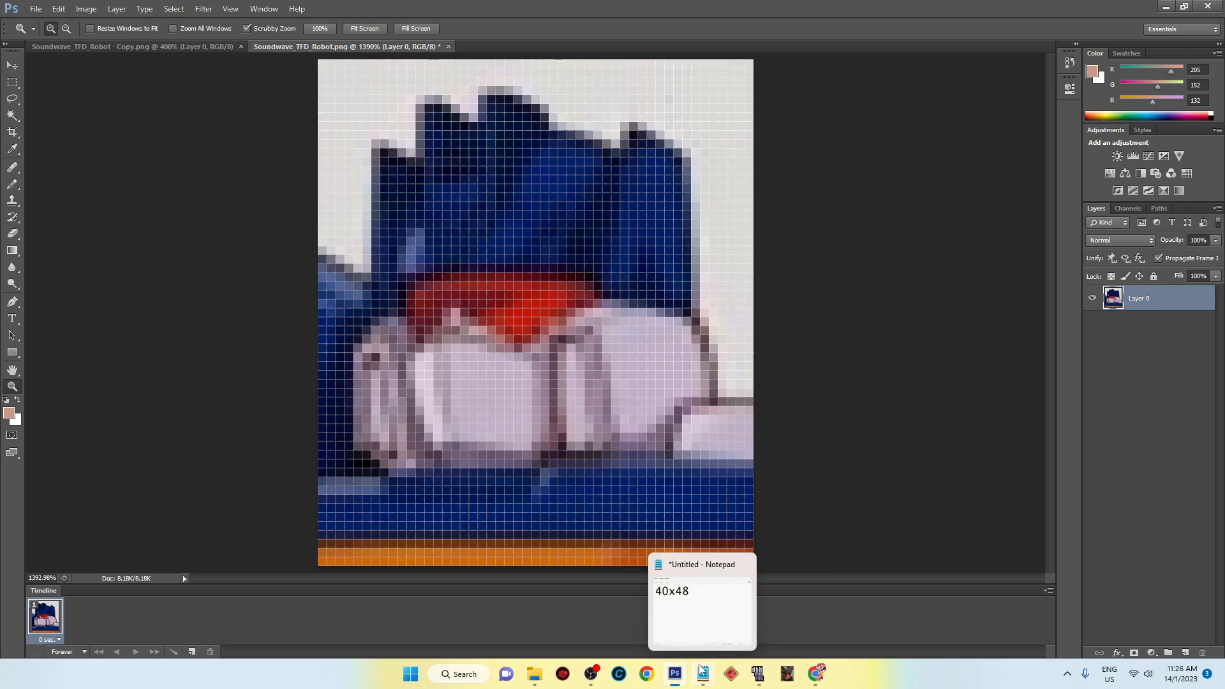
pyautogui.click(702, 673)
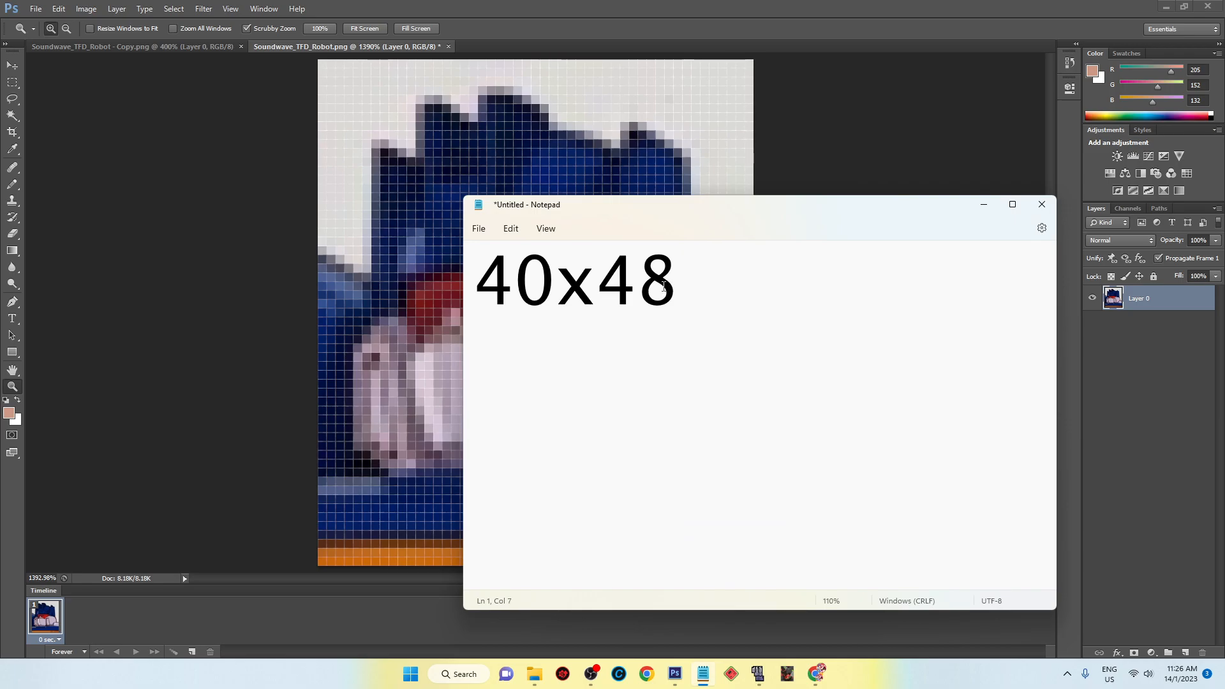
pyautogui.write('p')
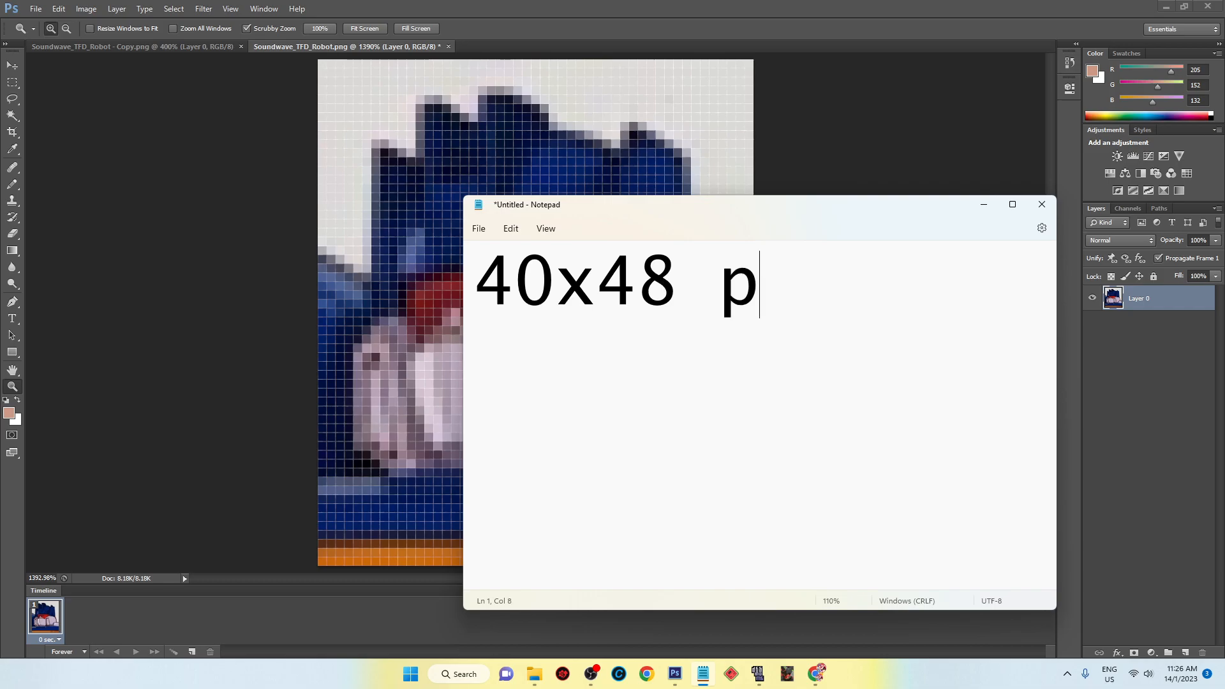
pyautogui.write('ixels')
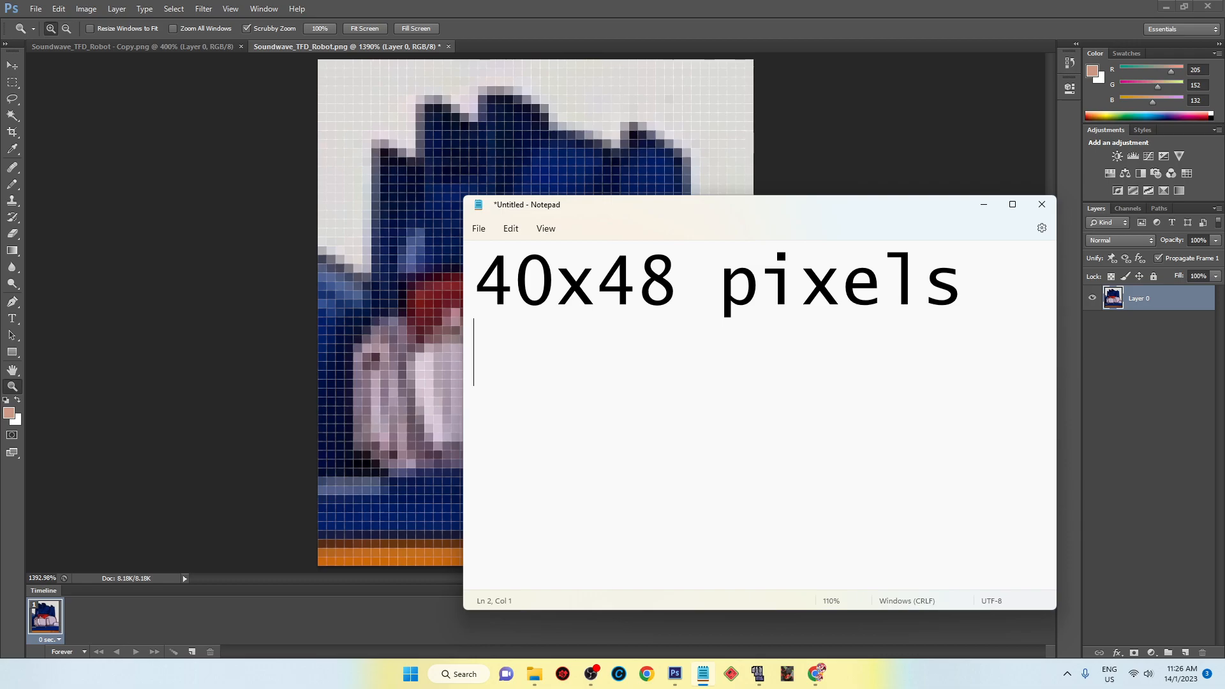
pyautogui.write('38')
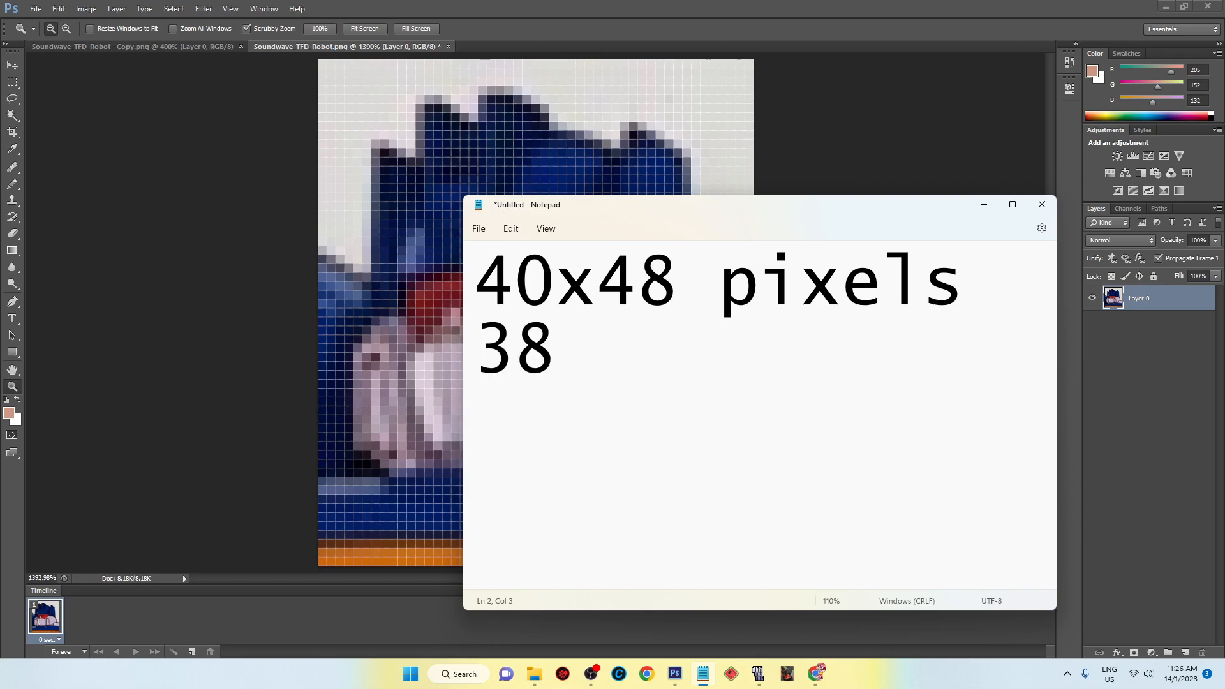
pyautogui.write('x46')
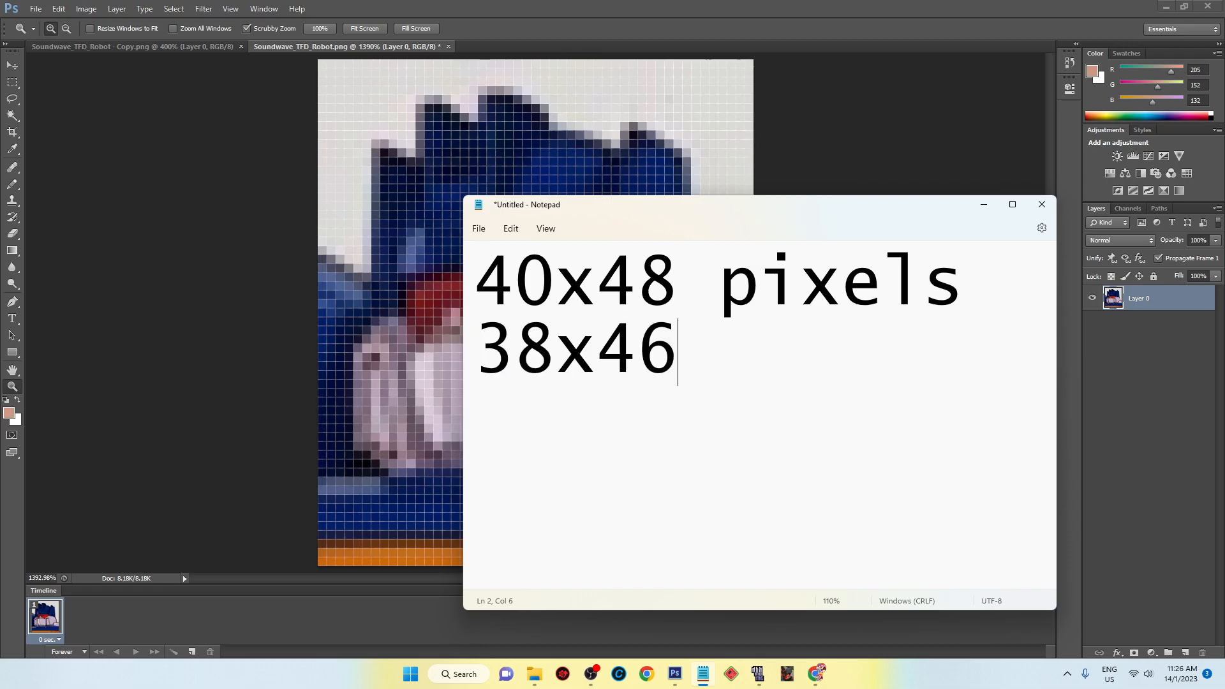
pyautogui.write('manual')
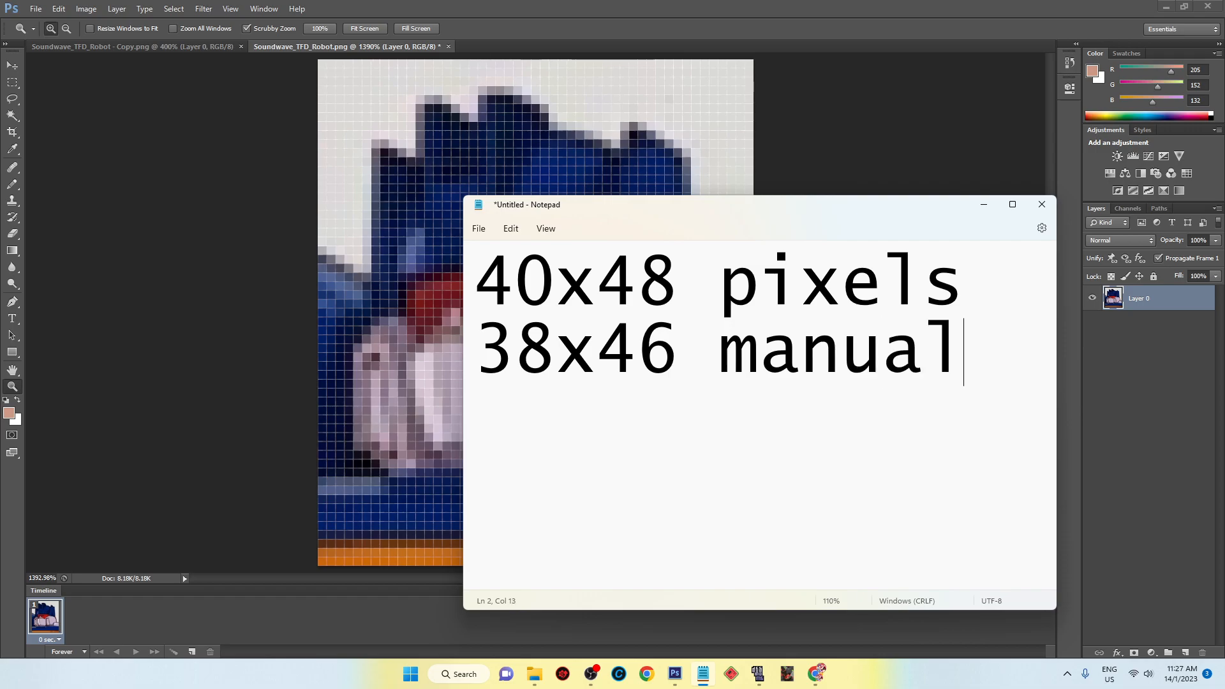
# Step: Append '- 15' to the 40x48 pixels line and '14' to the manual line
pyautogui.click(963, 280)
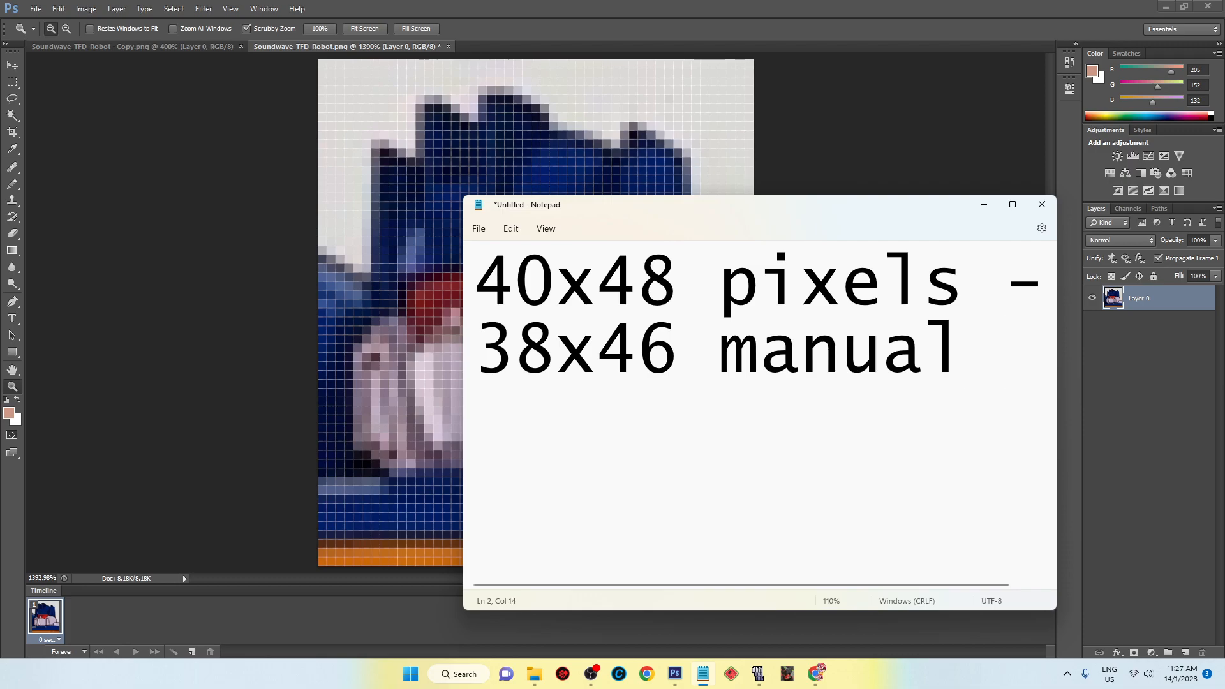
pyautogui.write('-')
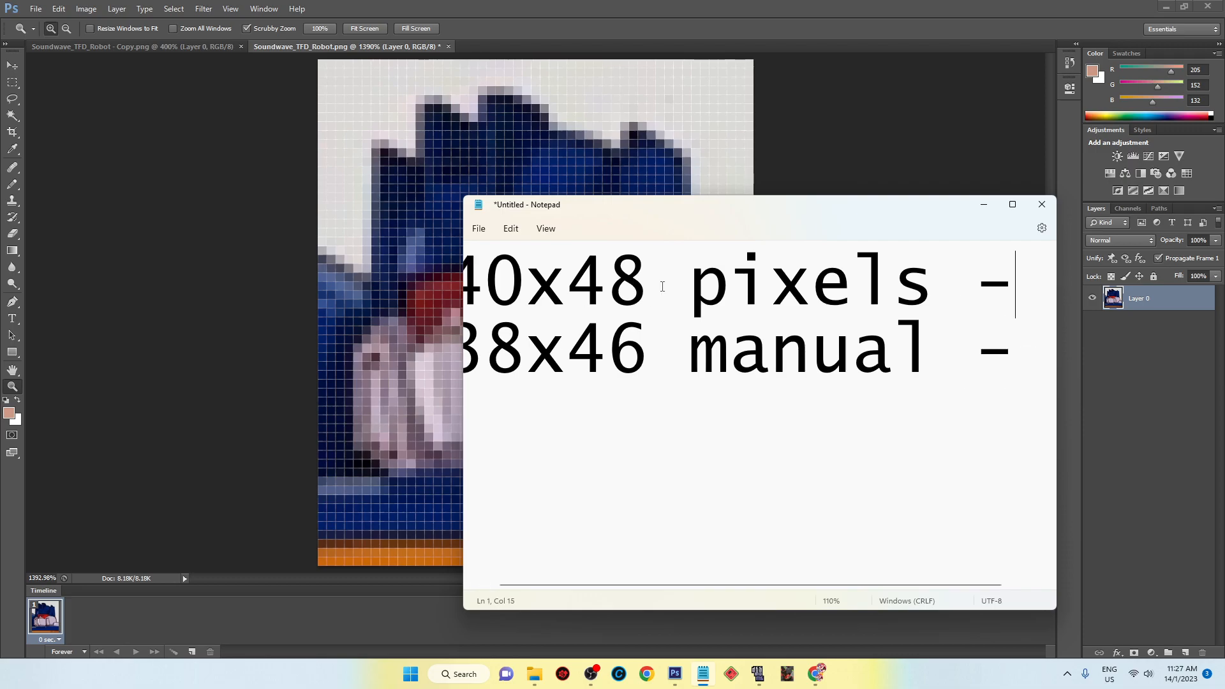
pyautogui.write('1')
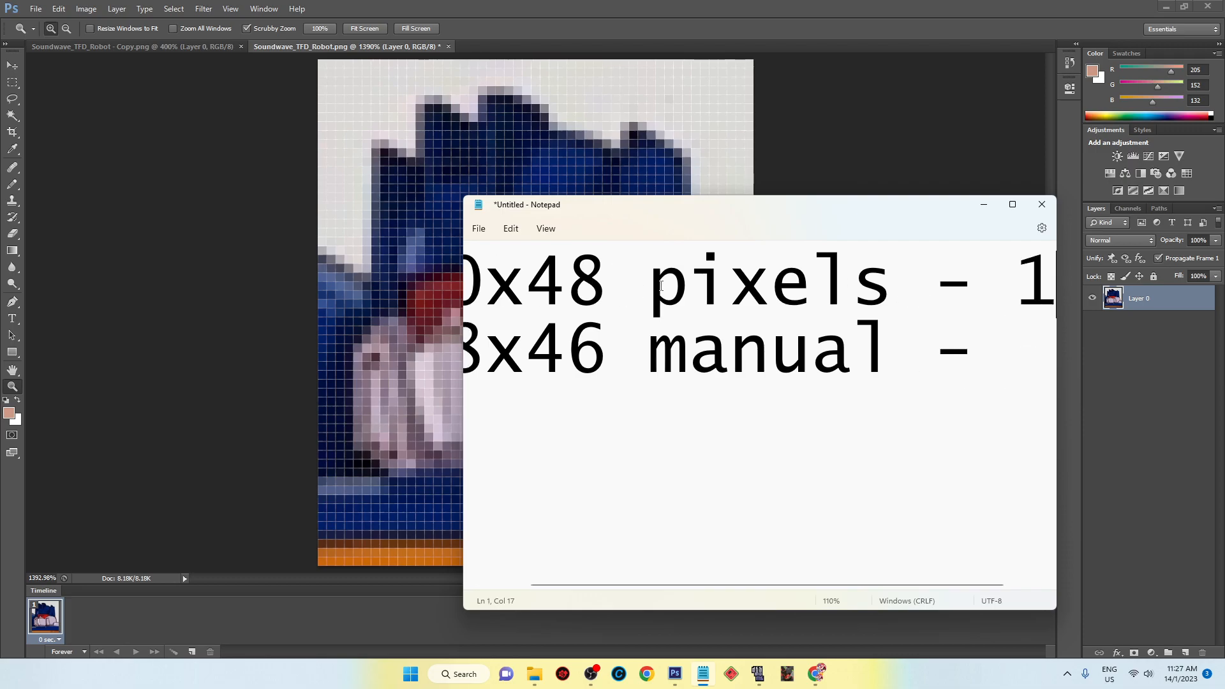
pyautogui.write('5')
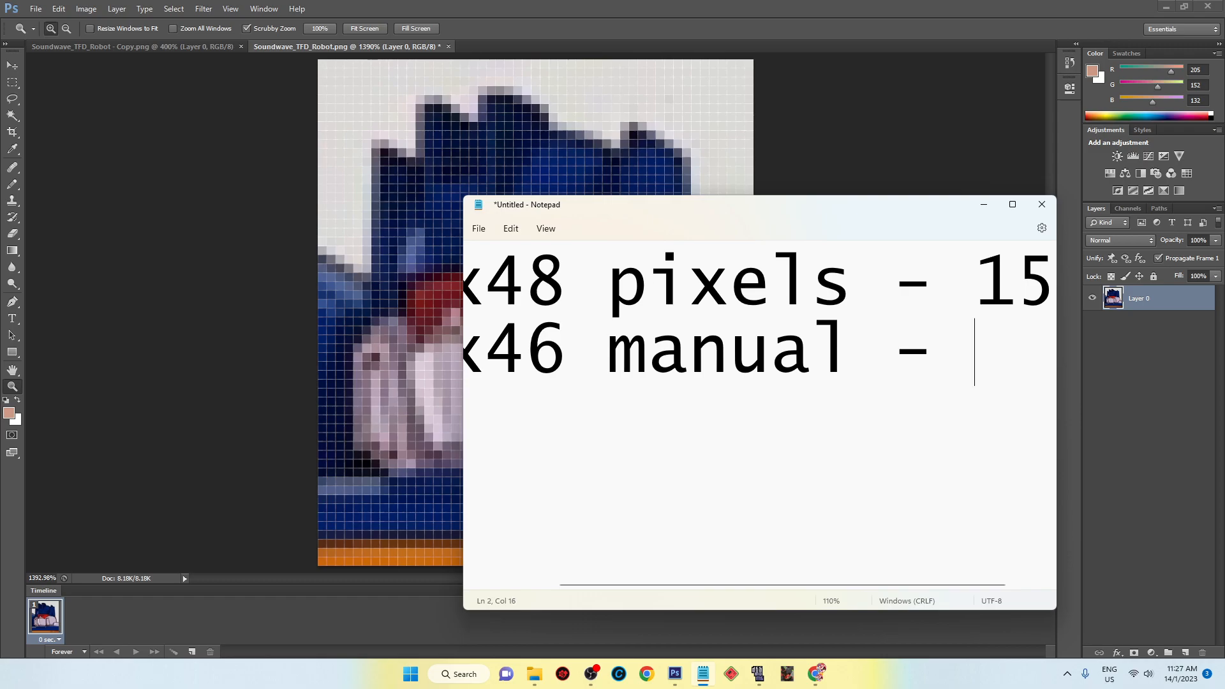
pyautogui.write('14')
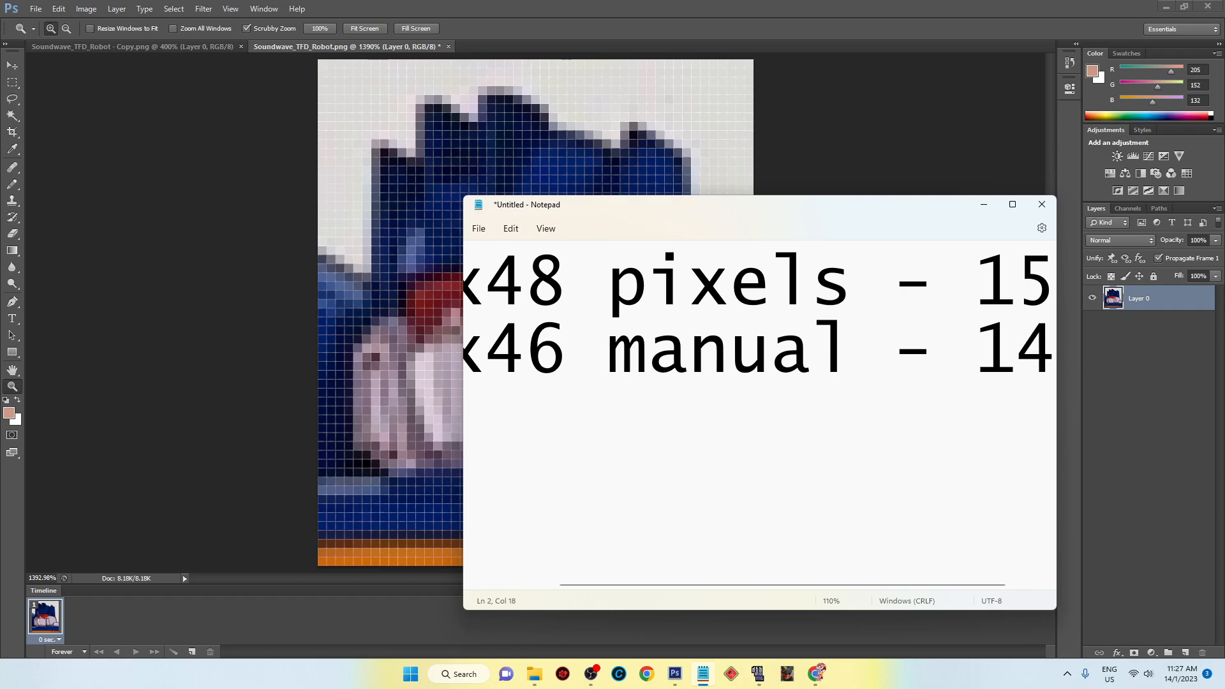
pyautogui.hscroll(-3)
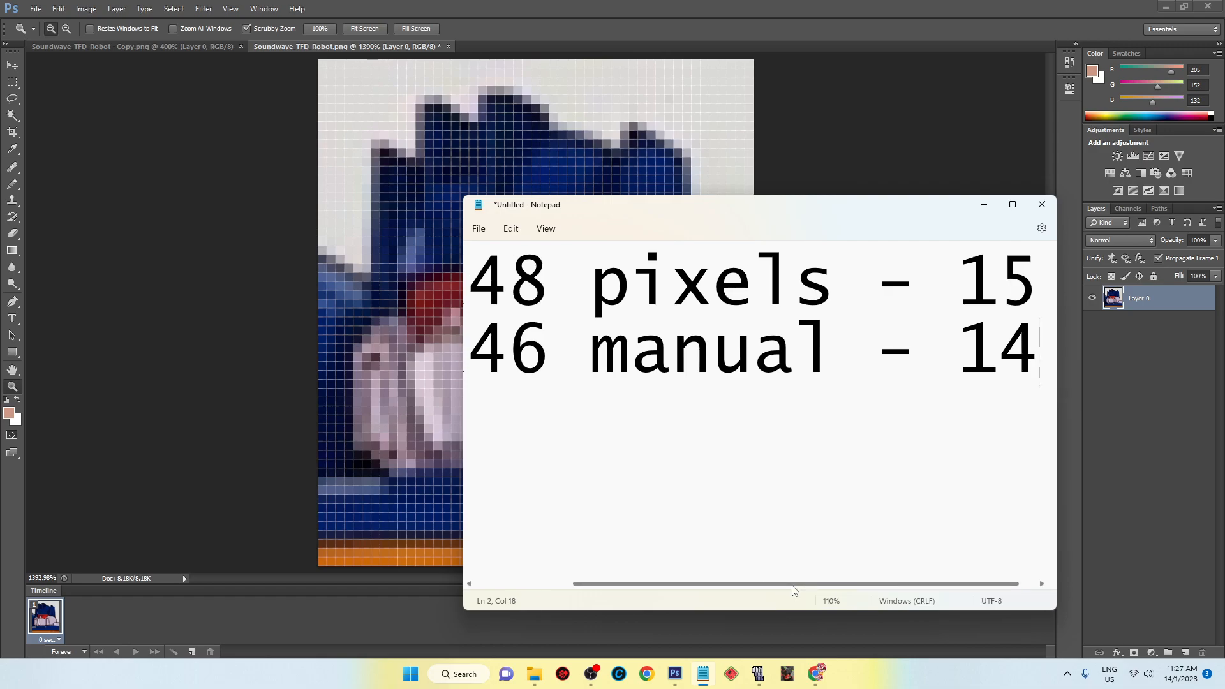
pyautogui.doubleClick(992, 281)
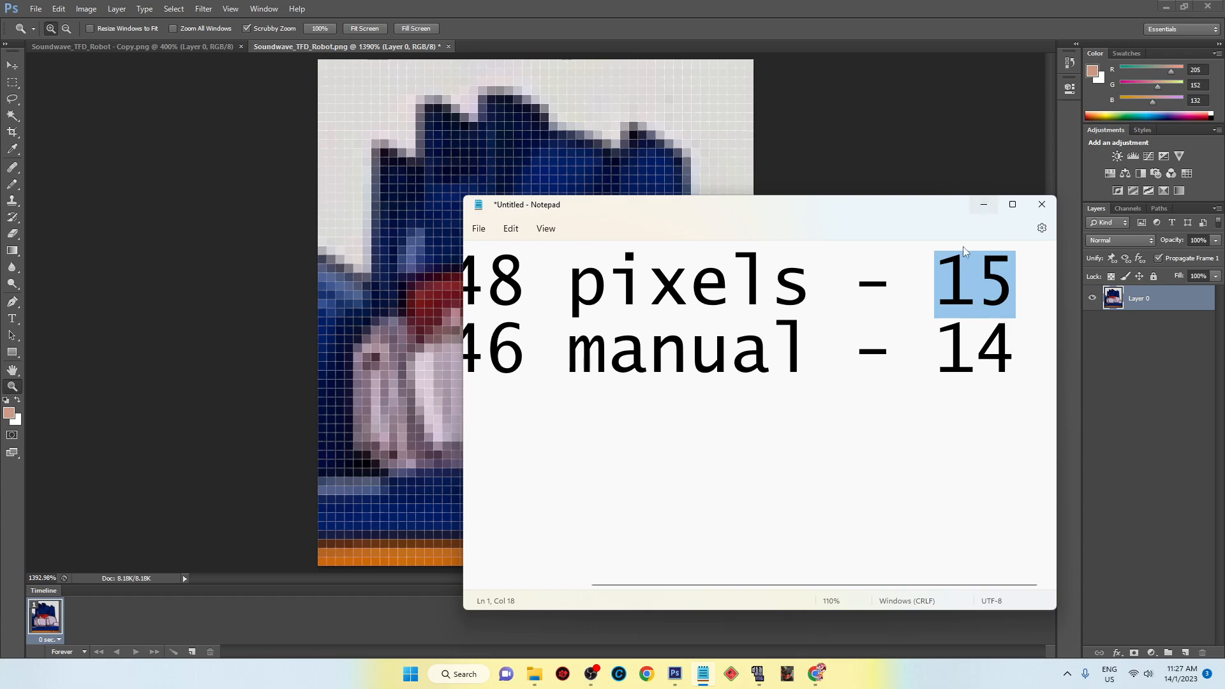
pyautogui.hscroll(-3)
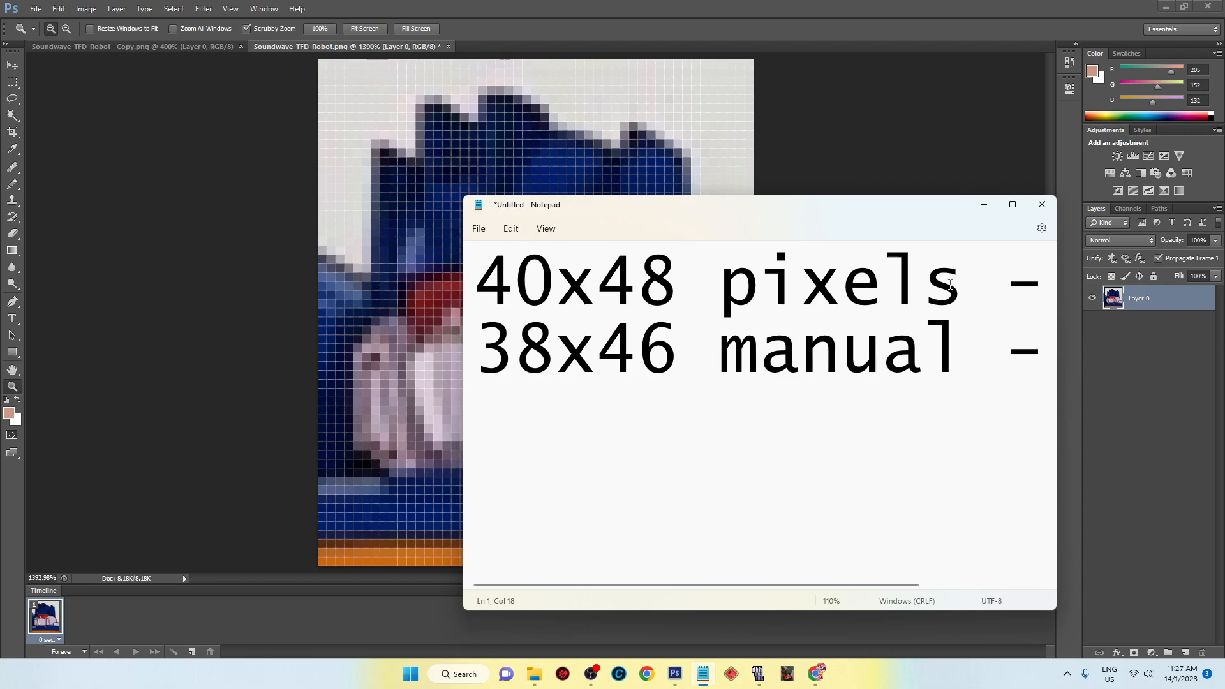
pyautogui.click(980, 270)
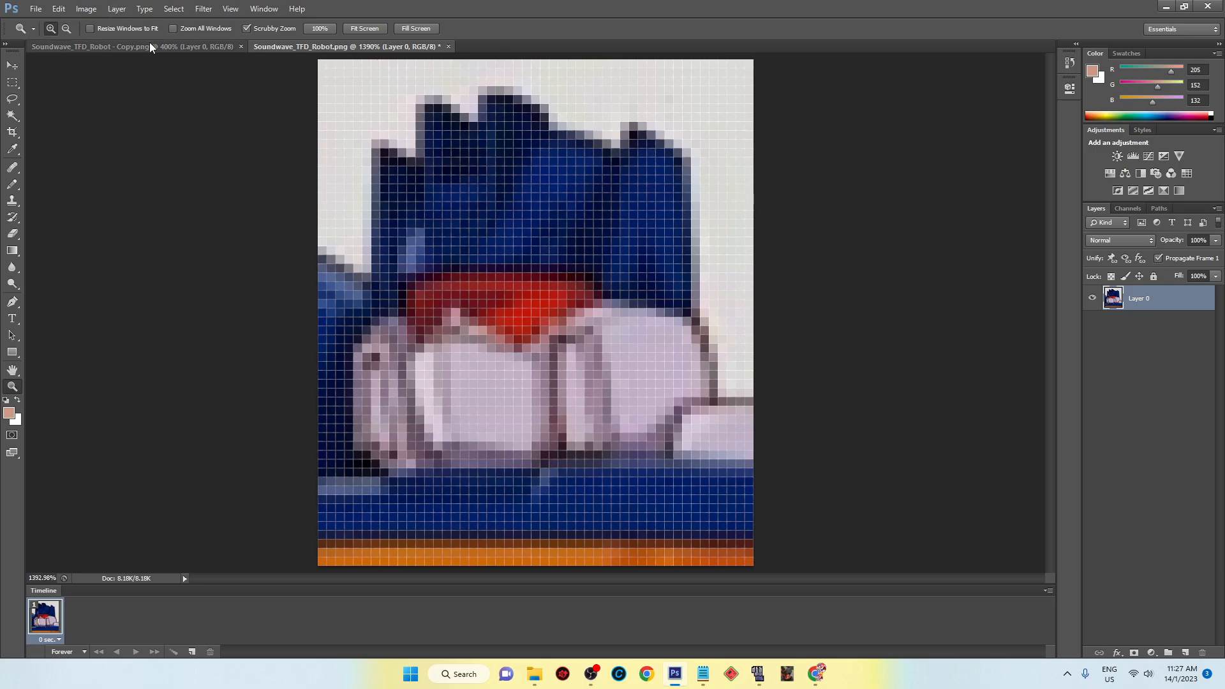
pyautogui.moveTo(452, 220)
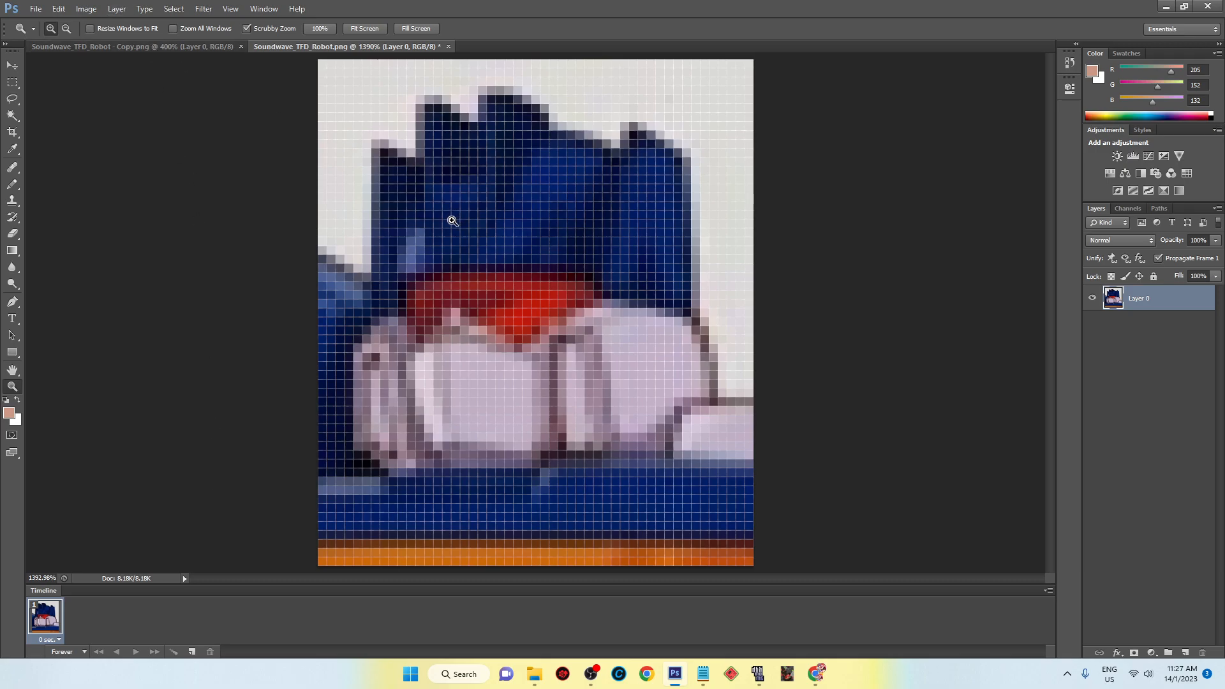
# Step: Open Photoshop's Image menu for the cropped Soundwave head
pyautogui.click(86, 9)
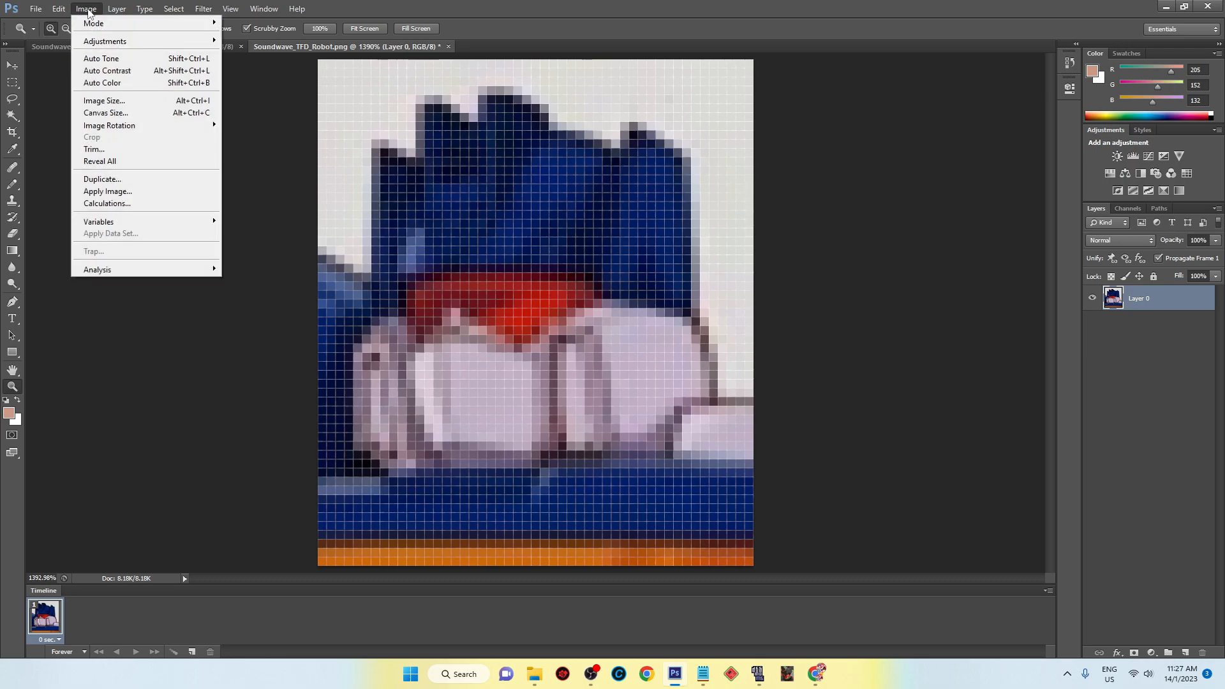
pyautogui.moveTo(100, 58)
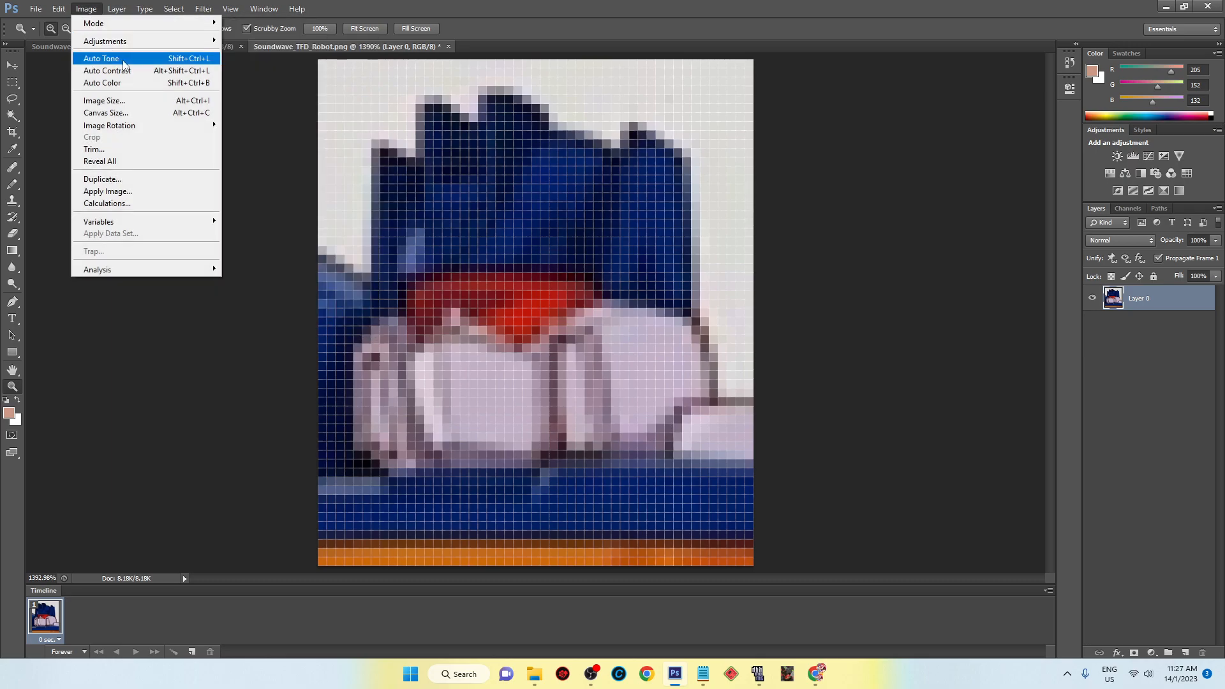
pyautogui.moveTo(93, 23)
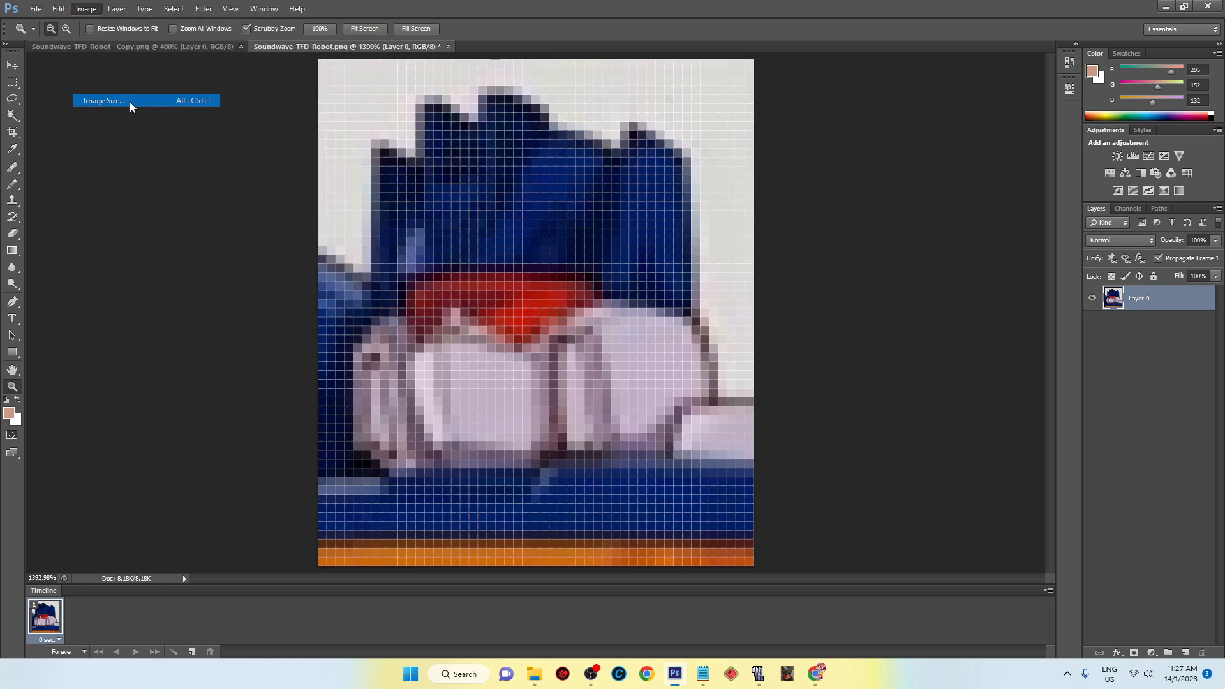
# Step: Resize the head to 40x48 pixels using Nearest Neighbor resampling
pyautogui.click(102, 100)
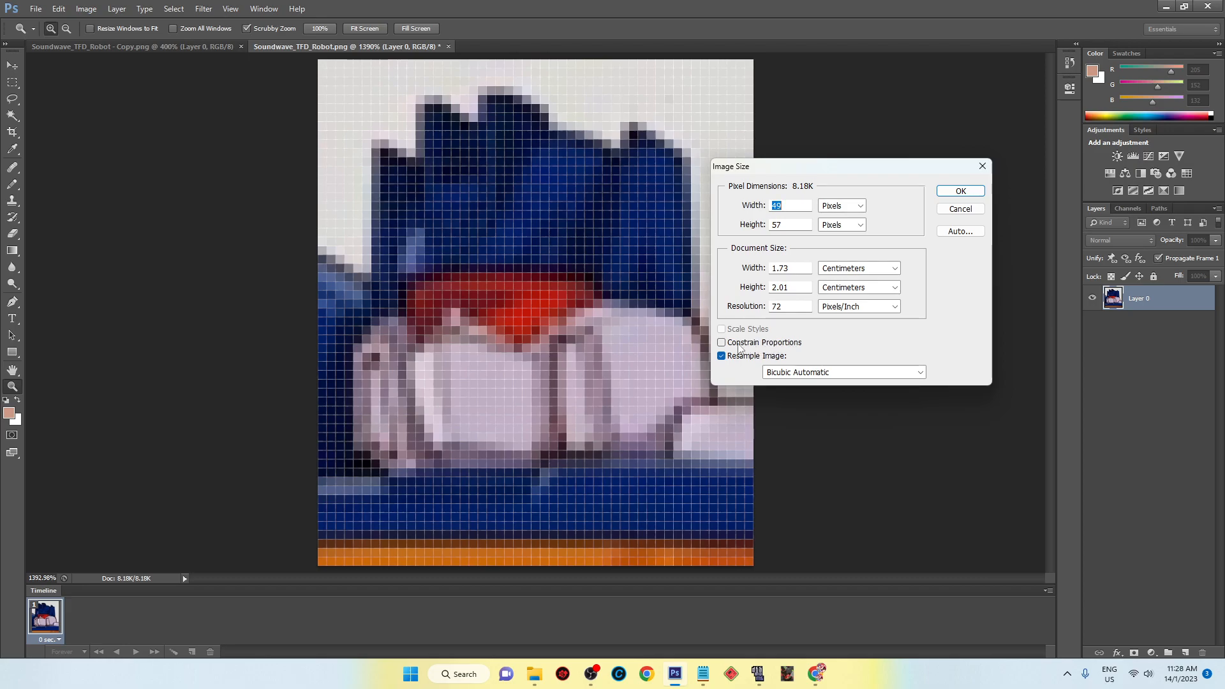
pyautogui.moveTo(741, 349)
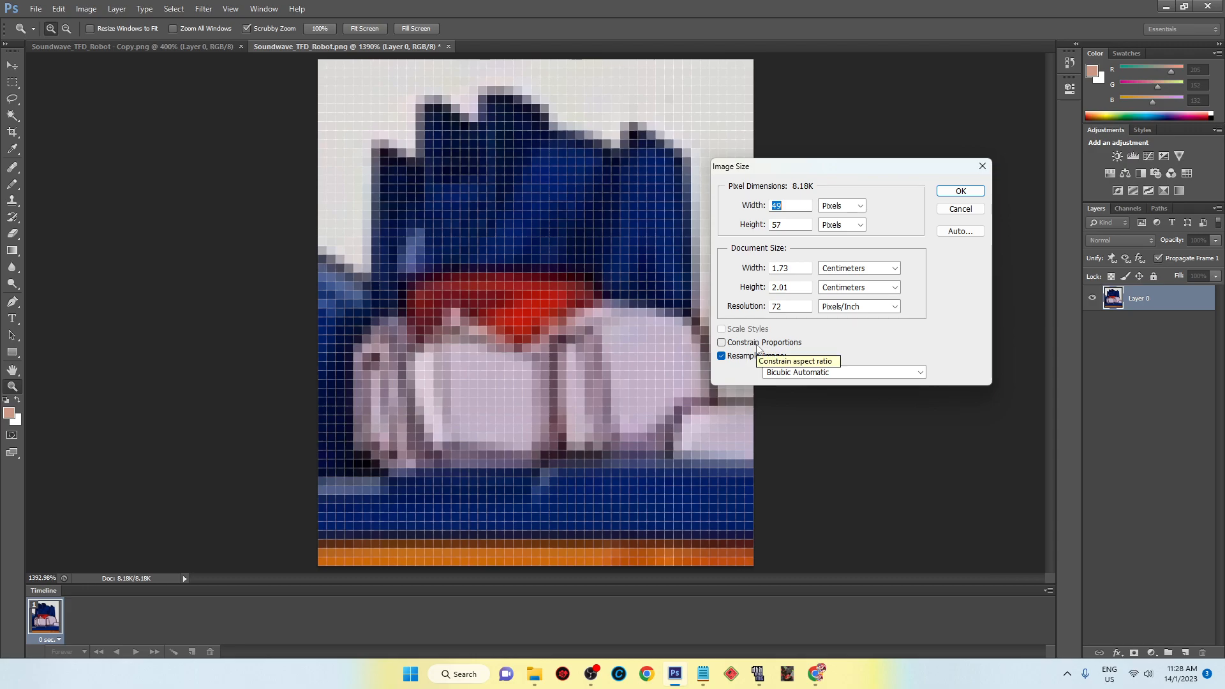
pyautogui.moveTo(790, 205)
pyautogui.write('40')
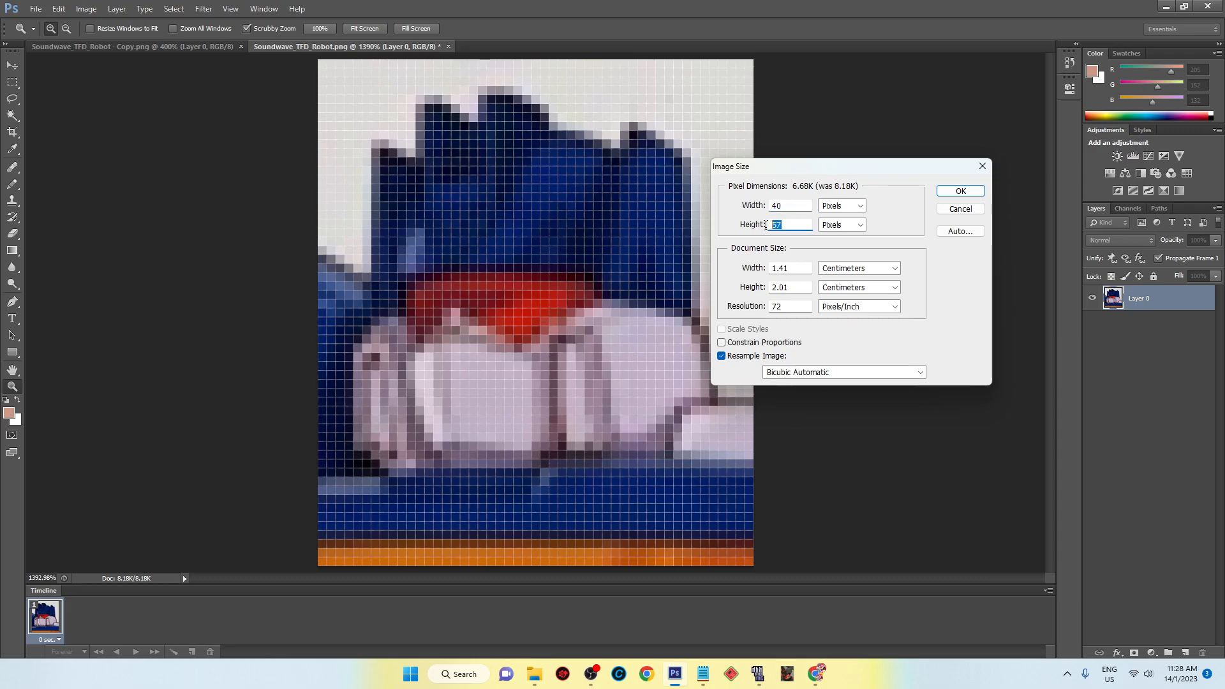
pyautogui.write('48')
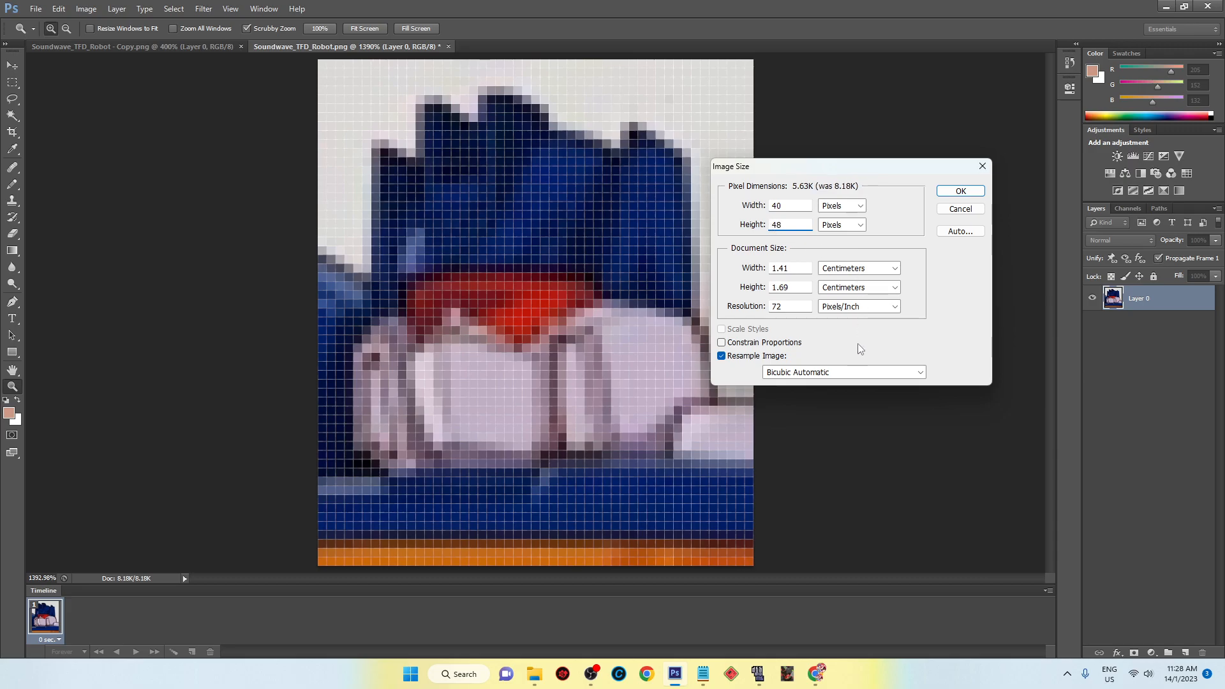
pyautogui.moveTo(881, 379)
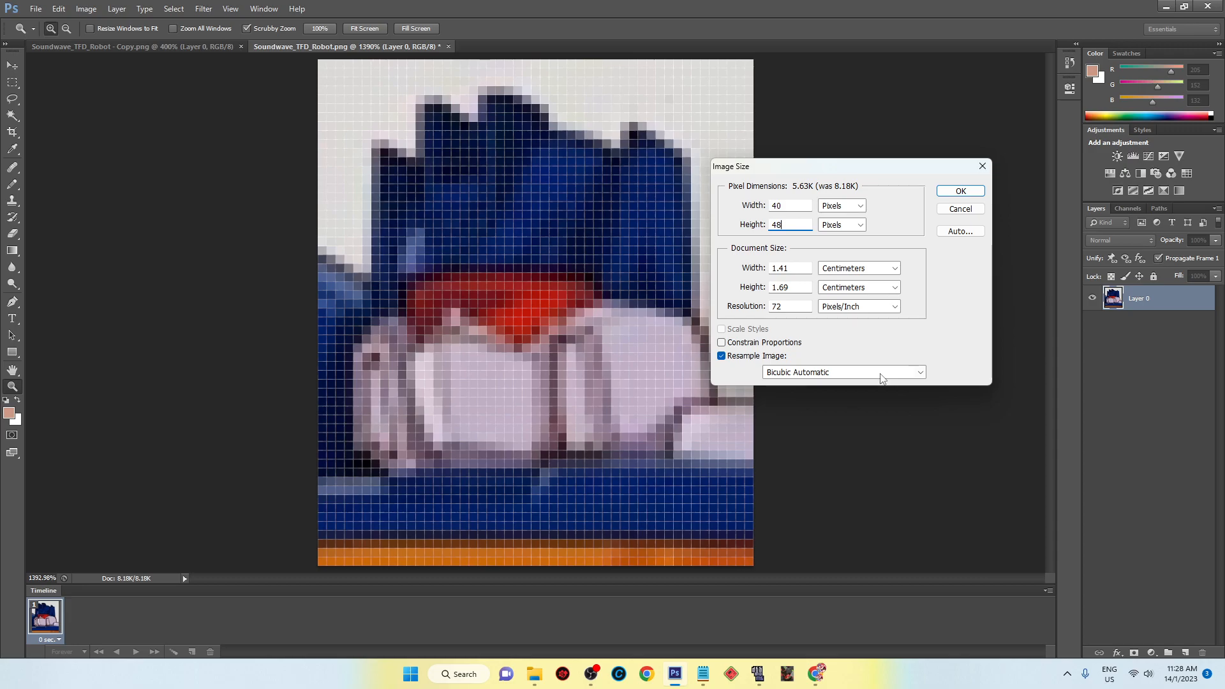
pyautogui.click(842, 372)
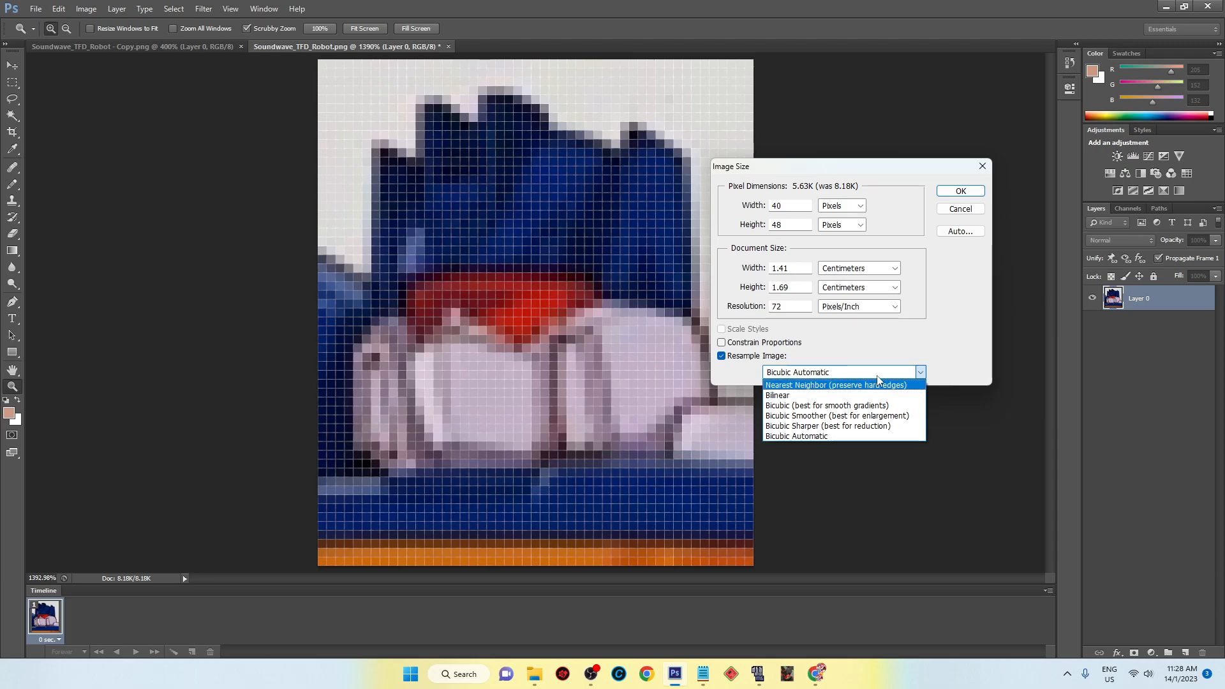
pyautogui.click(836, 384)
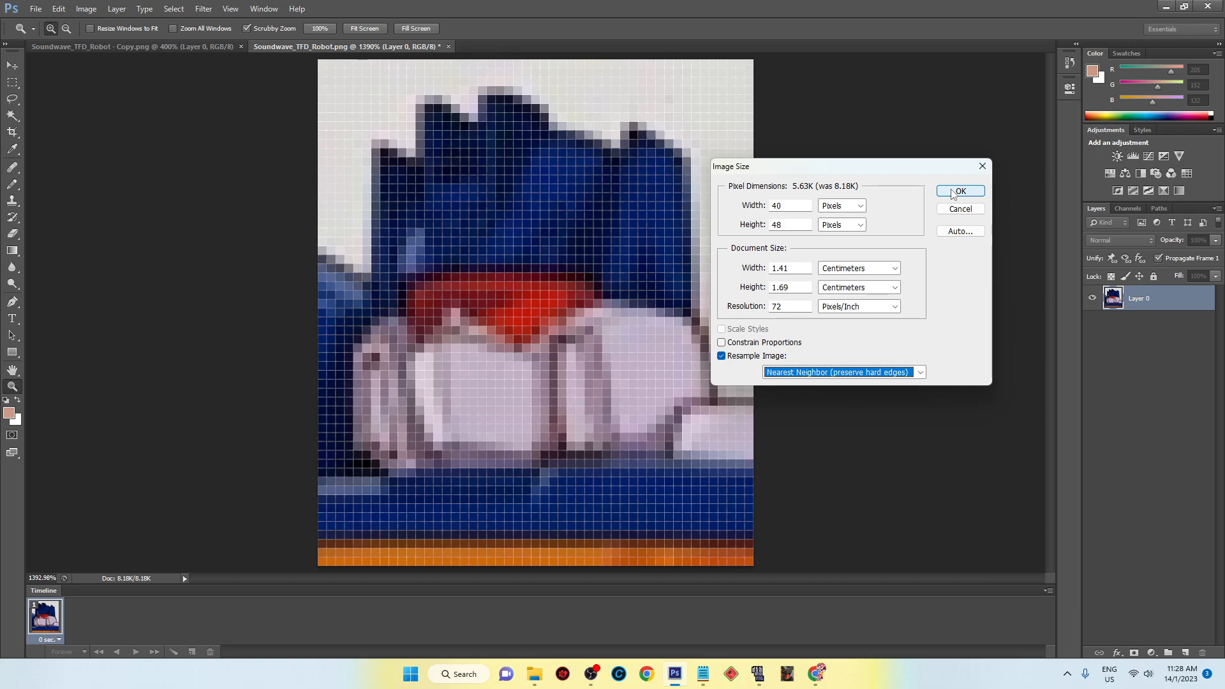
pyautogui.click(961, 191)
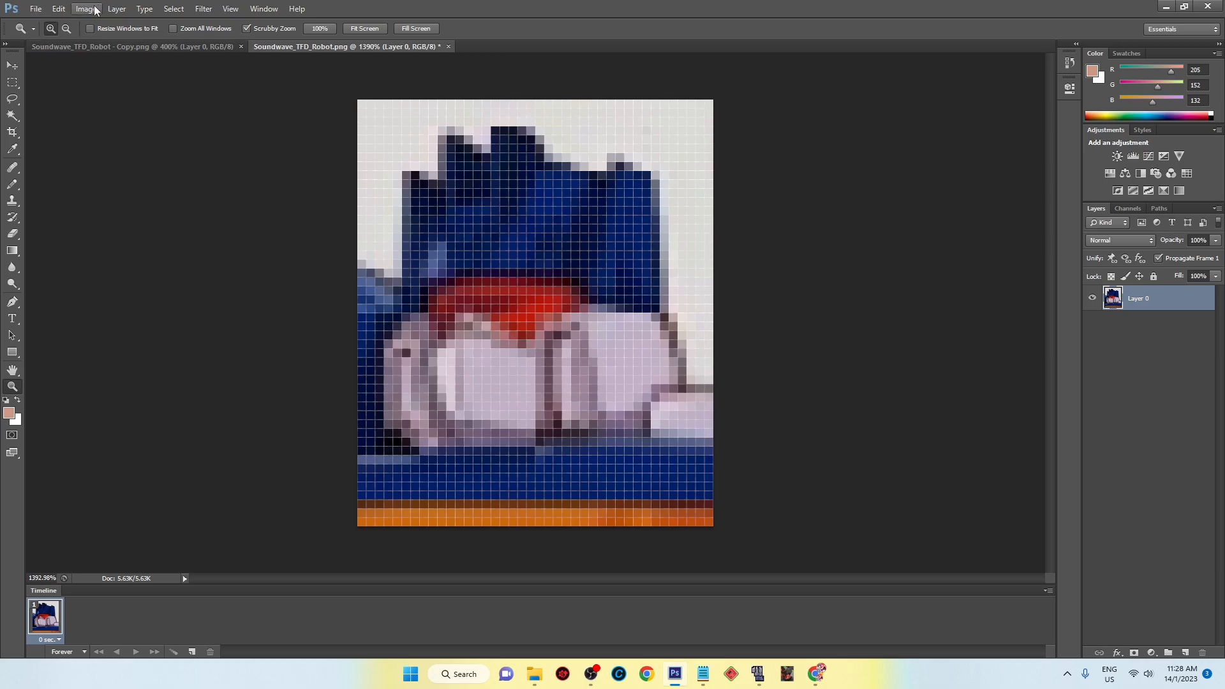
# Step: Convert the portrait to Indexed Color with 15 colors and Preserve Exact Colors
pyautogui.click(86, 8)
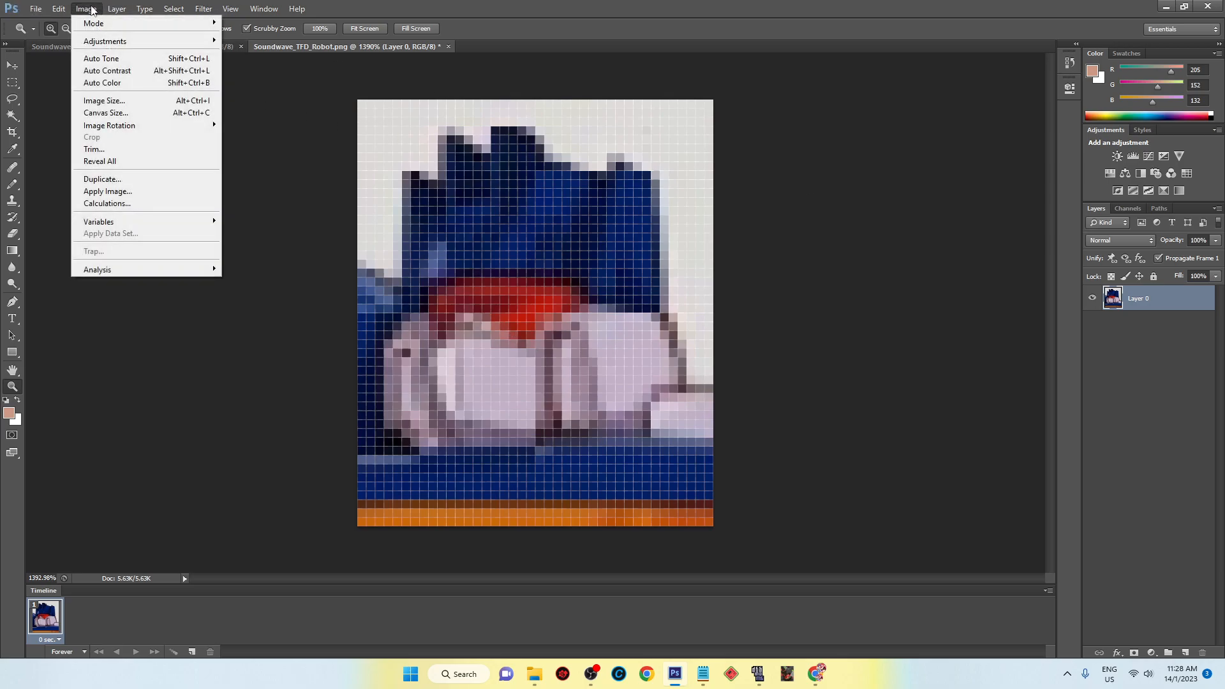
pyautogui.moveTo(93, 23)
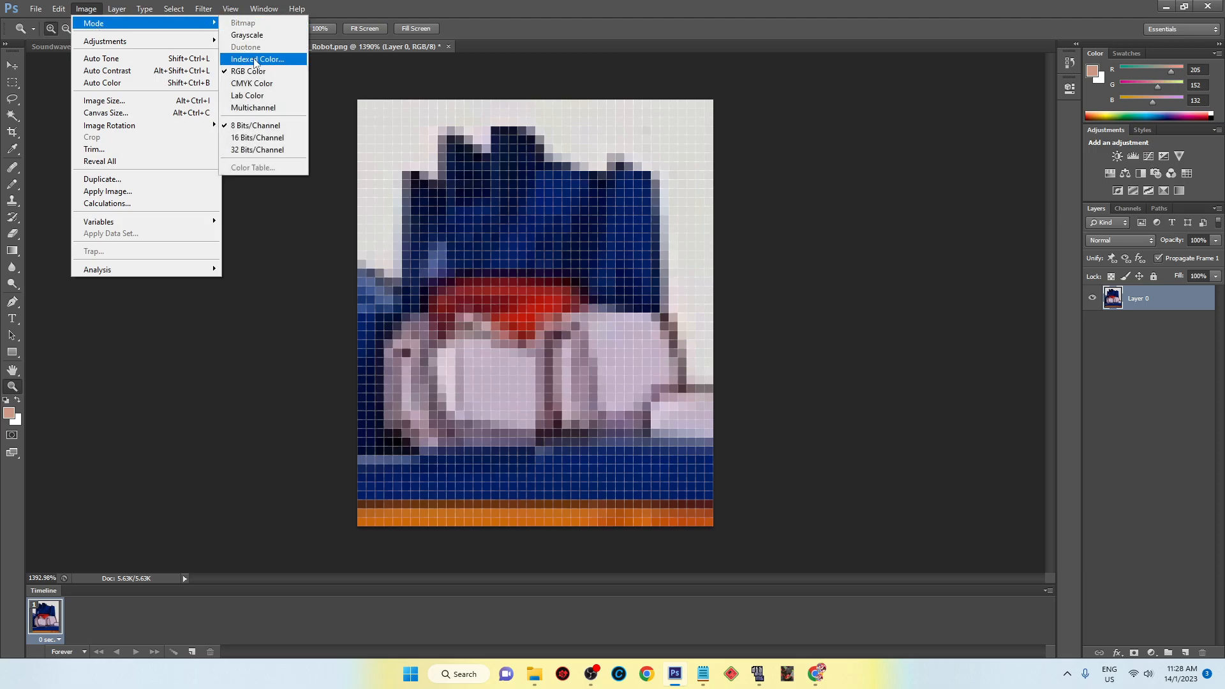
pyautogui.click(258, 59)
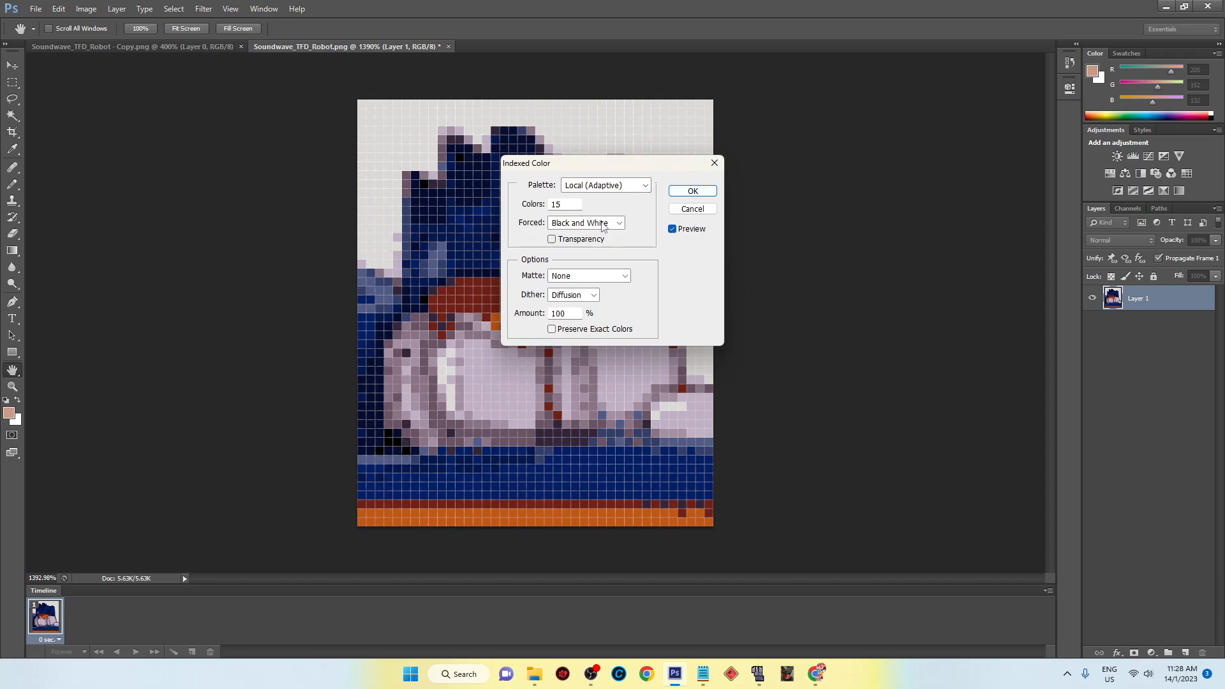
pyautogui.moveTo(588, 238)
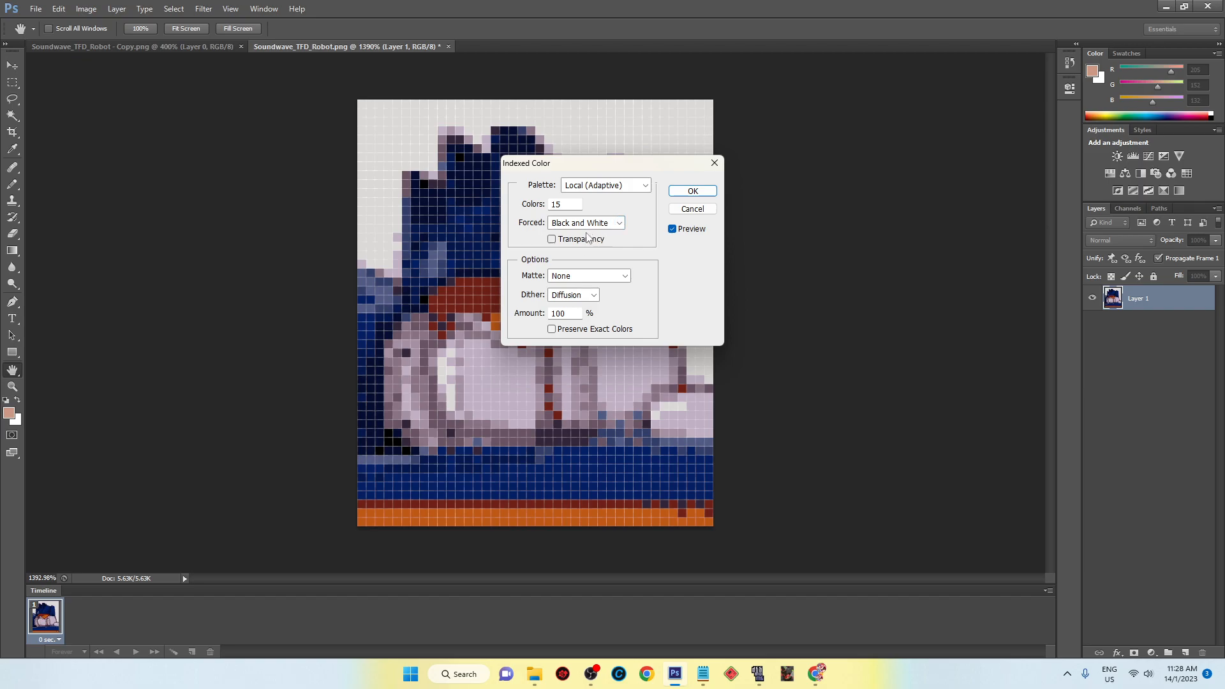
pyautogui.click(618, 223)
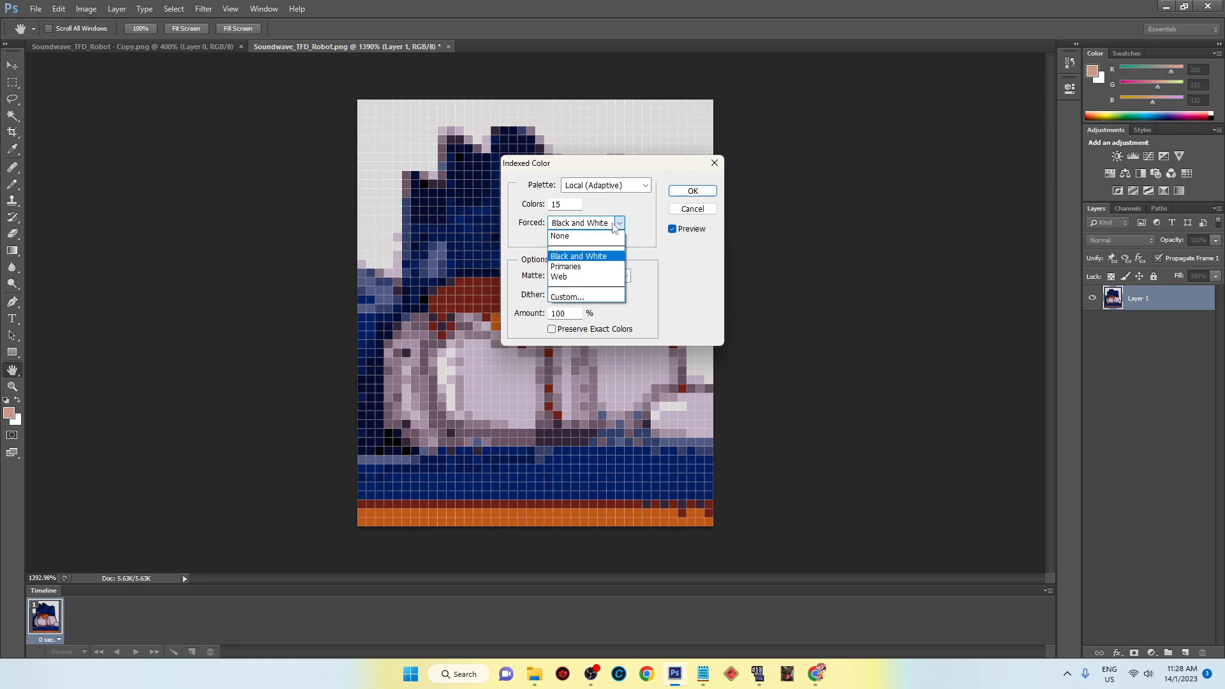
pyautogui.click(579, 255)
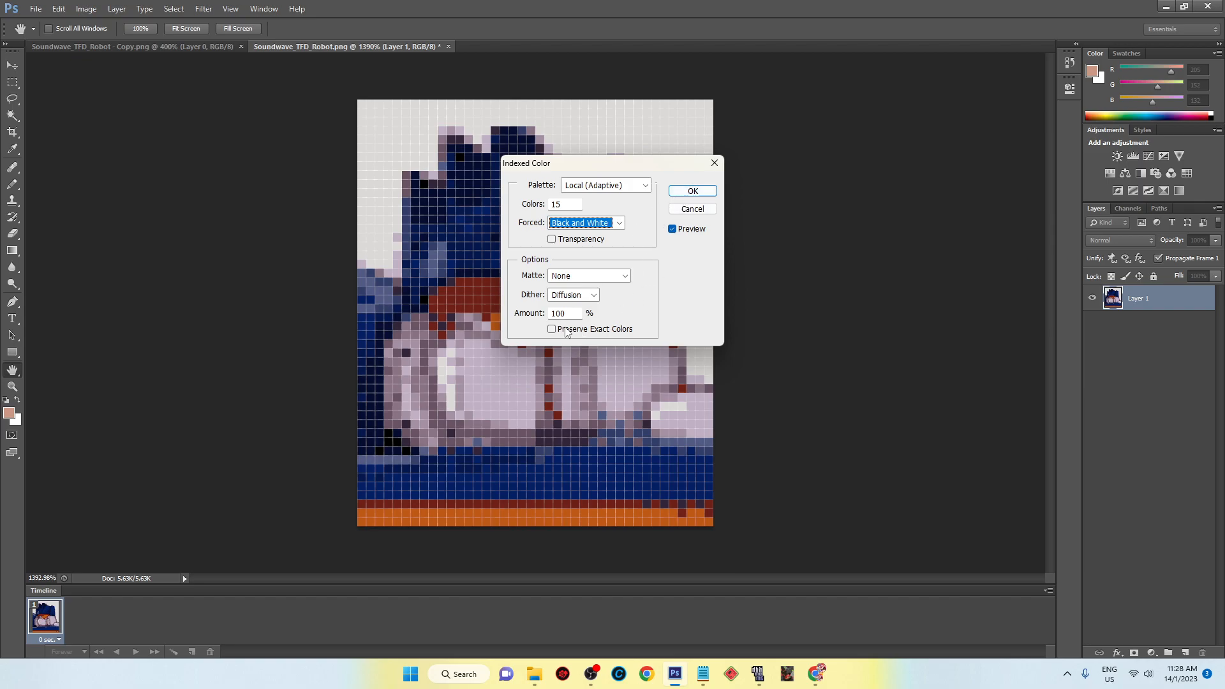
pyautogui.click(552, 329)
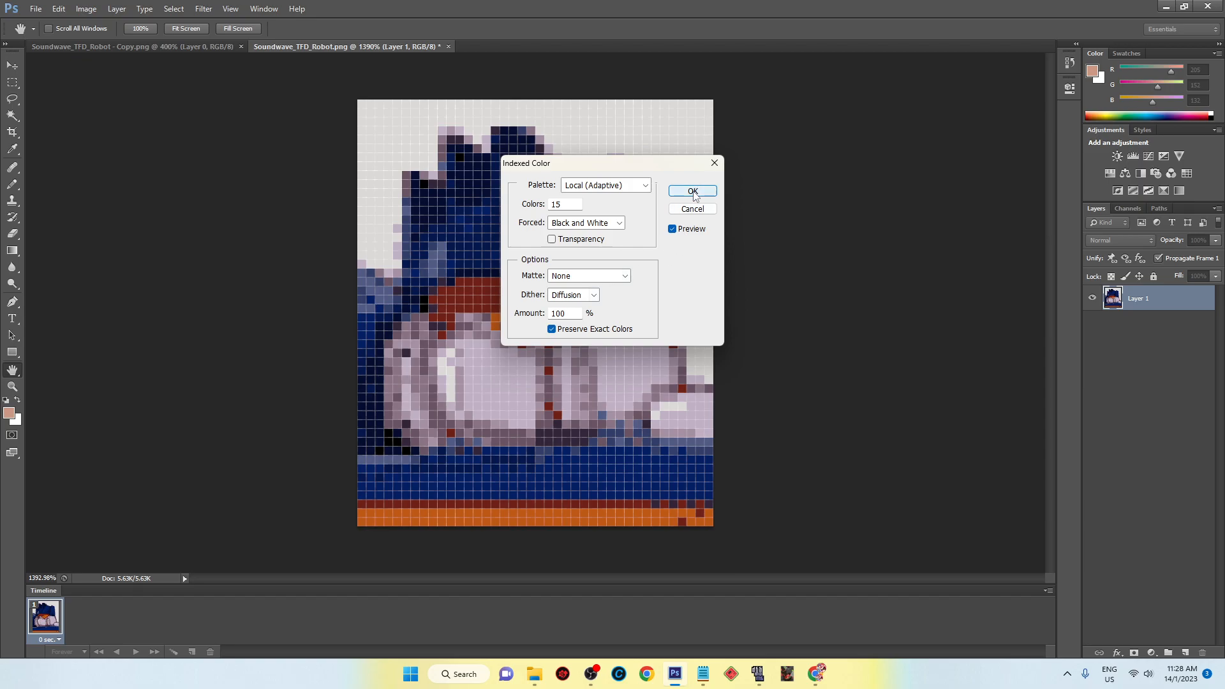
pyautogui.click(690, 192)
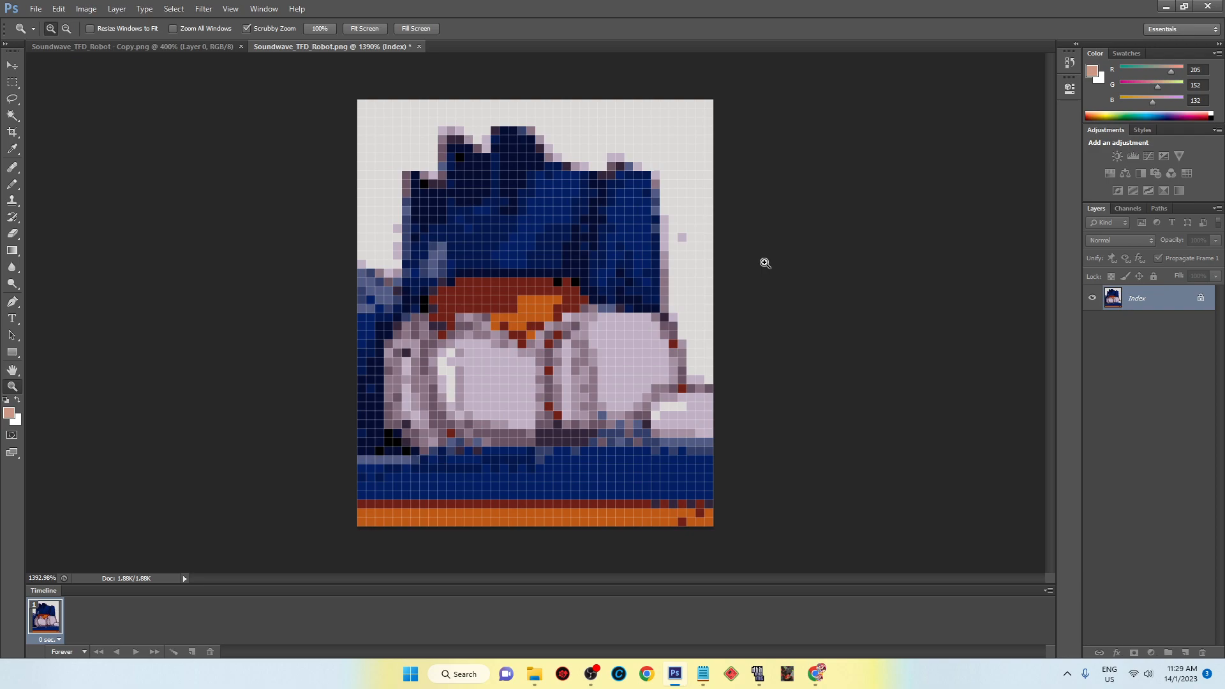
pyautogui.moveTo(755, 181)
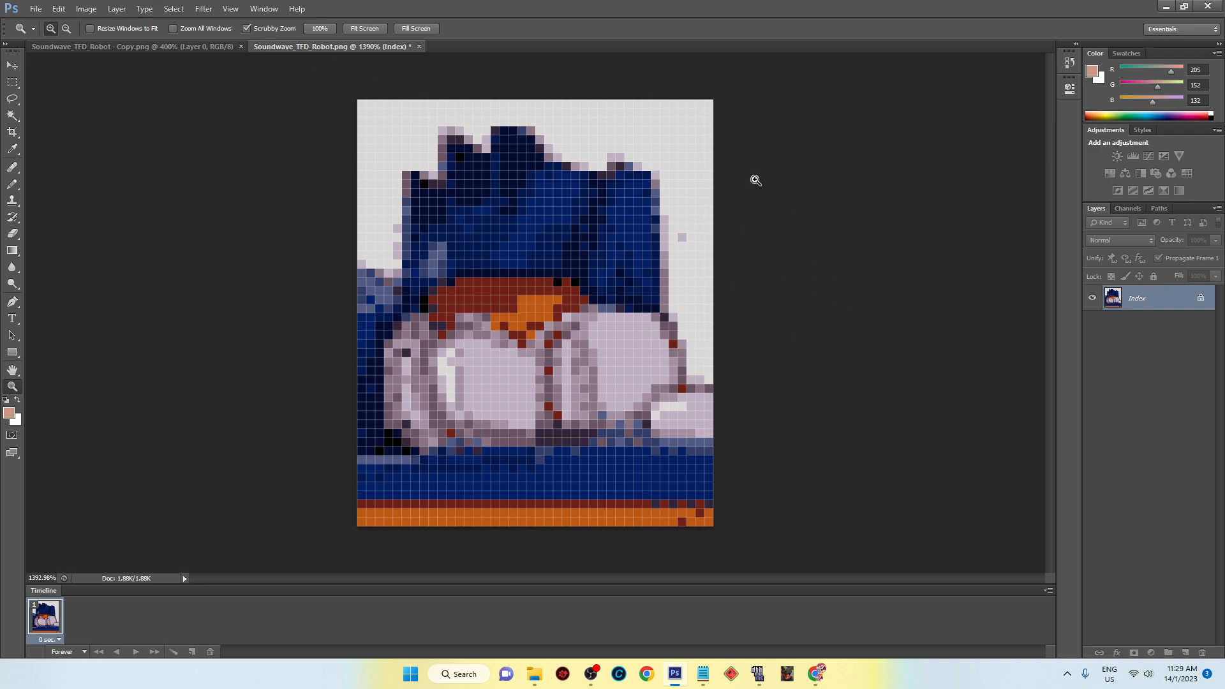
pyautogui.moveTo(908, 455)
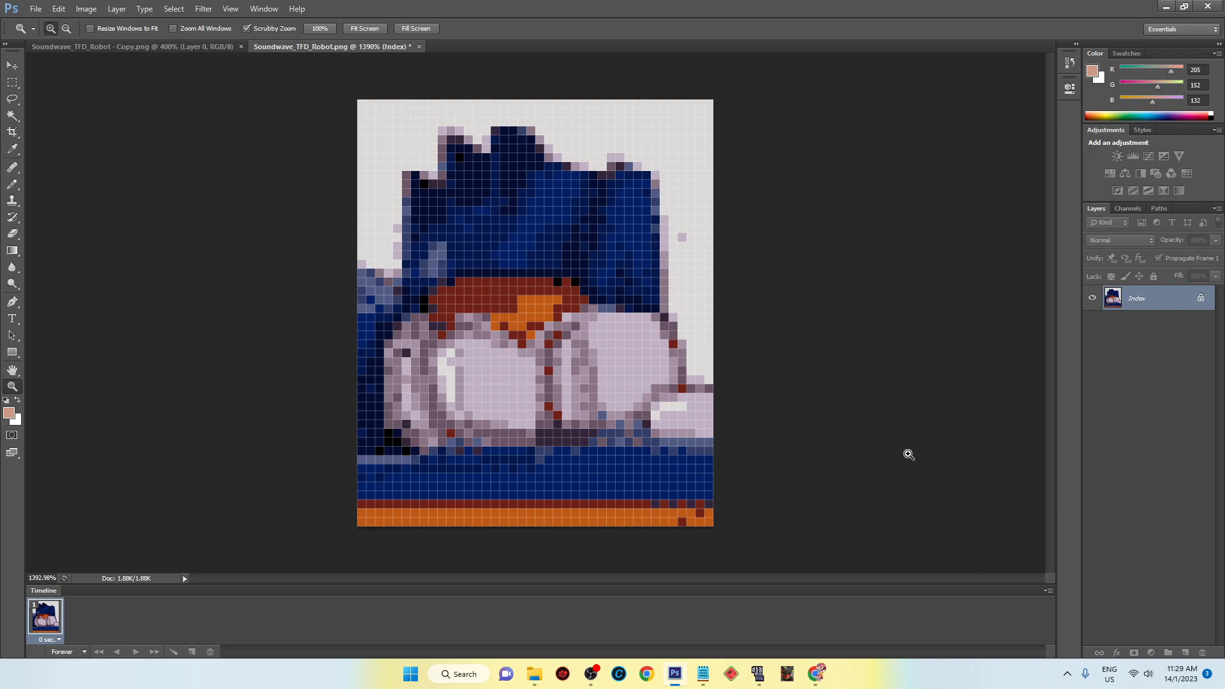
pyautogui.moveTo(681, 272)
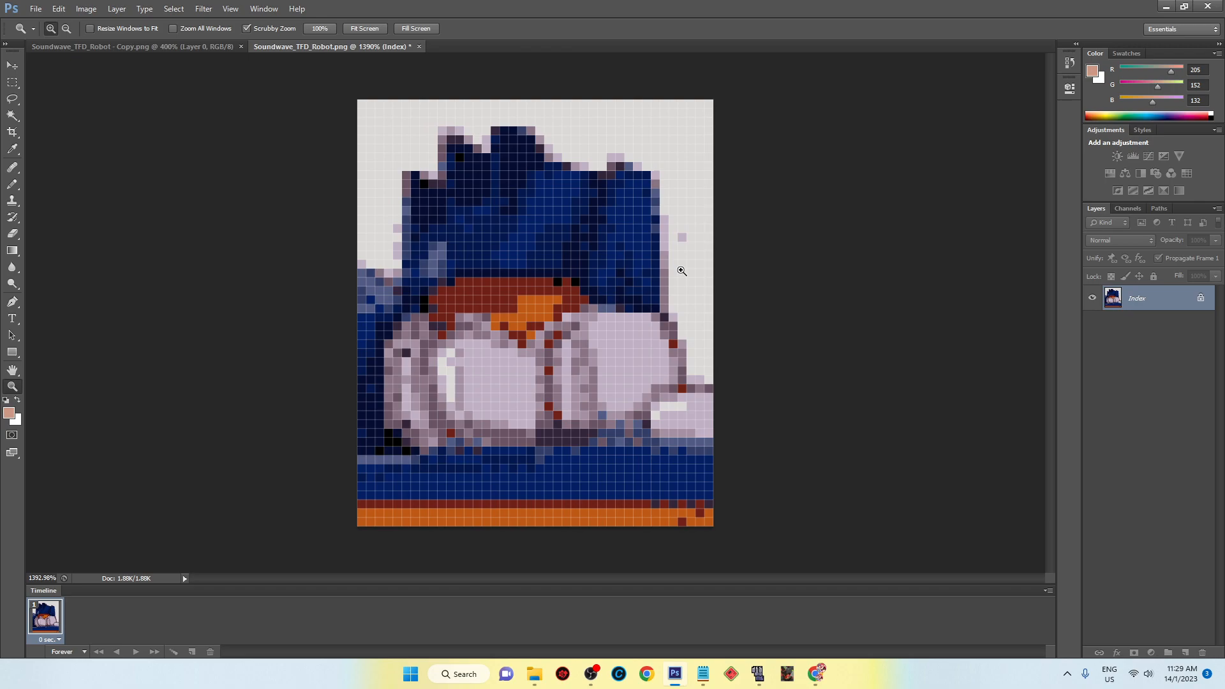
pyautogui.moveTo(639, 283)
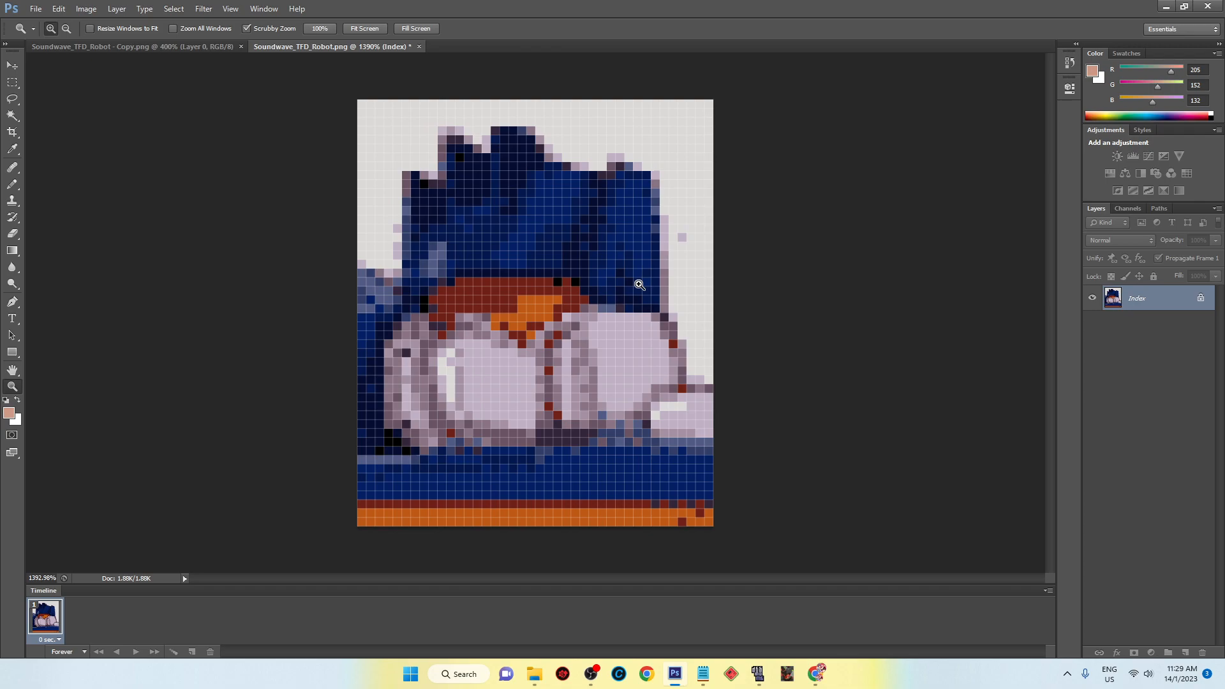
pyautogui.moveTo(727, 286)
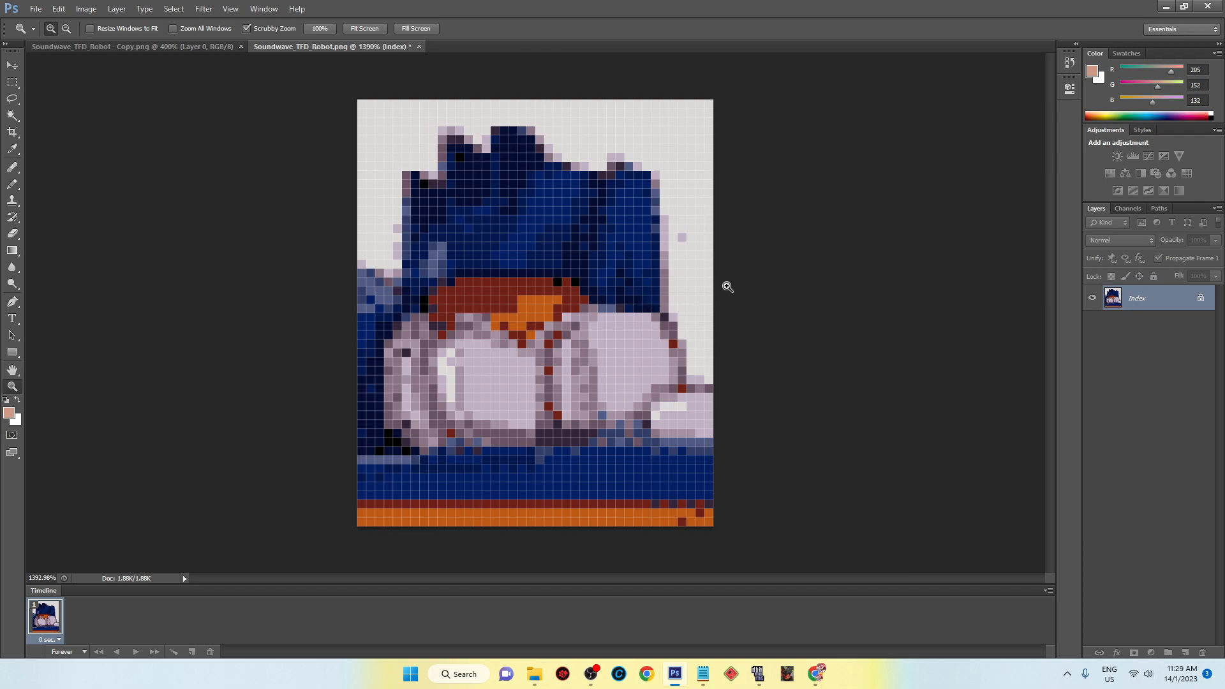
pyautogui.moveTo(673, 673)
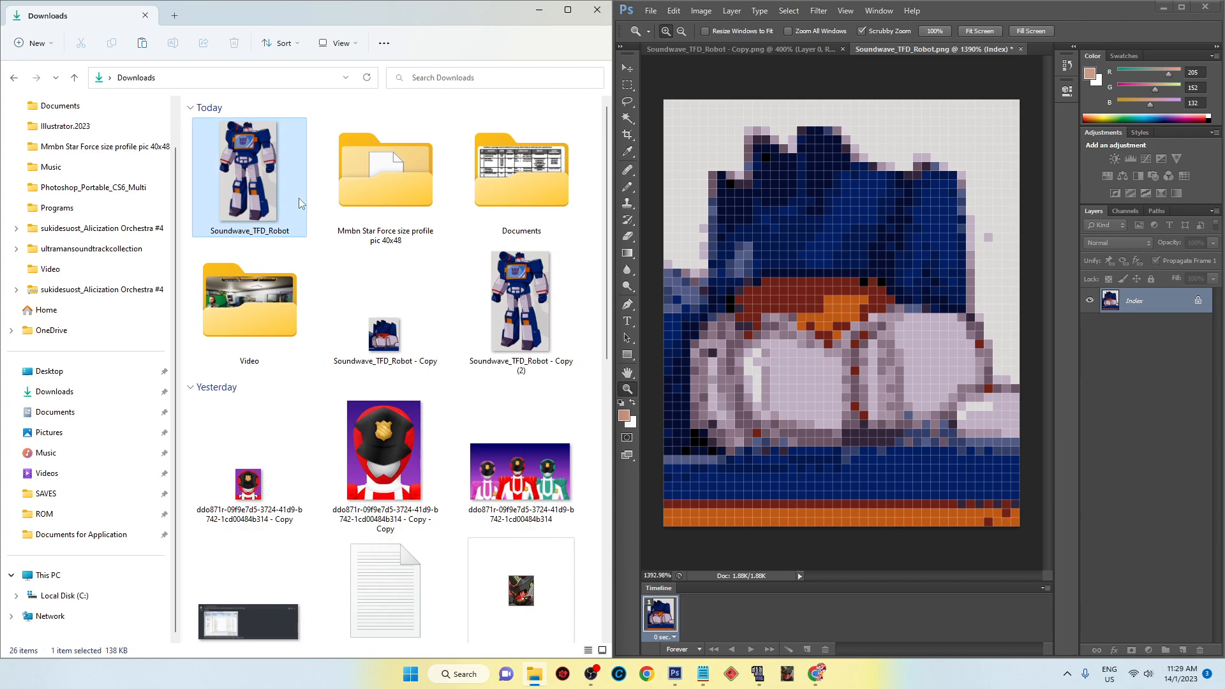
# Step: Open the original Soundwave_TFD_Robot picture in Photos and zoom in
pyautogui.doubleClick(249, 172)
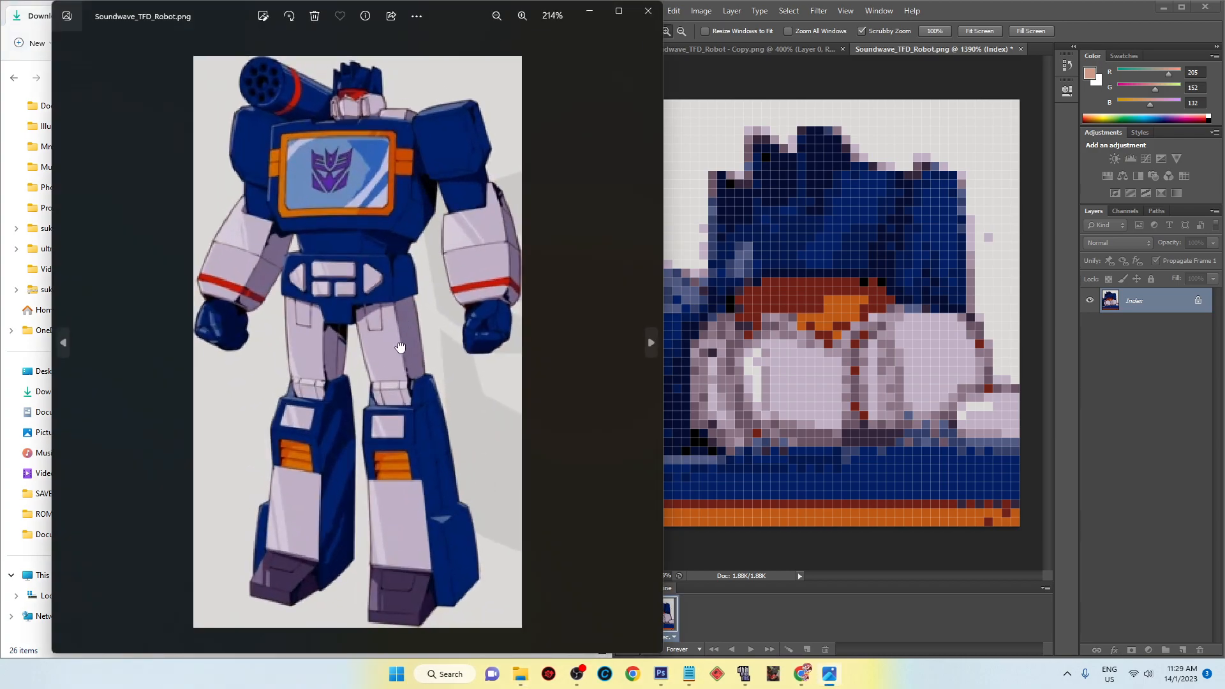
pyautogui.click(522, 16)
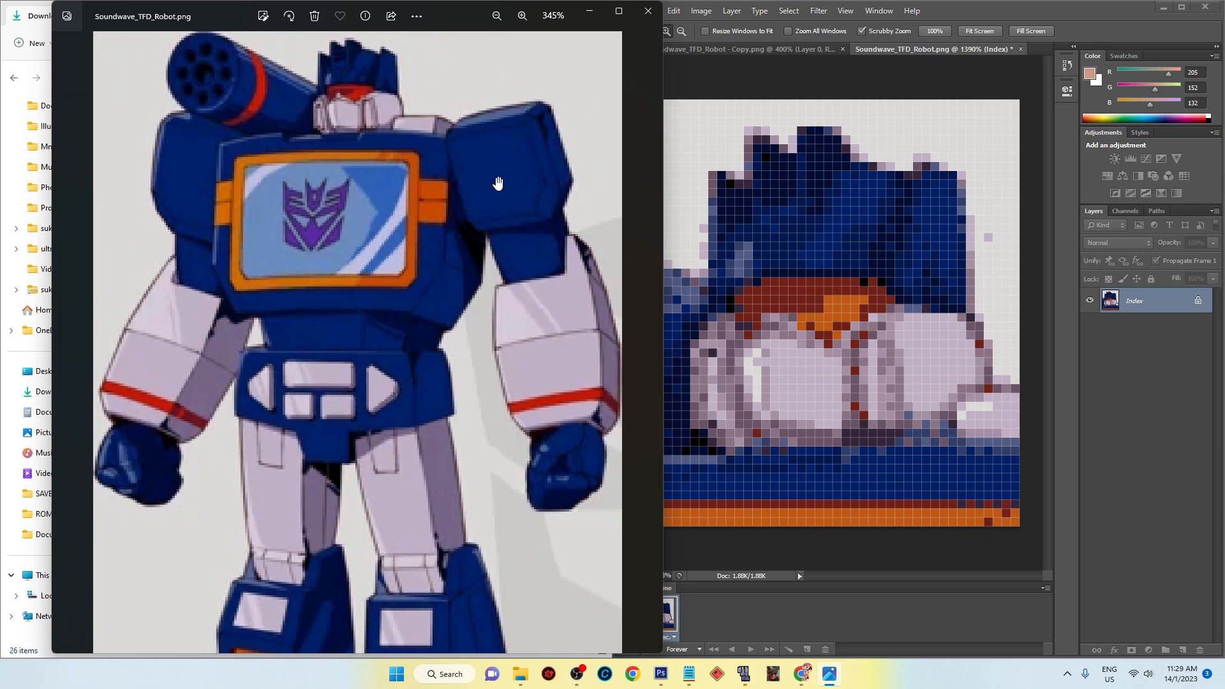
pyautogui.moveTo(1031, 350)
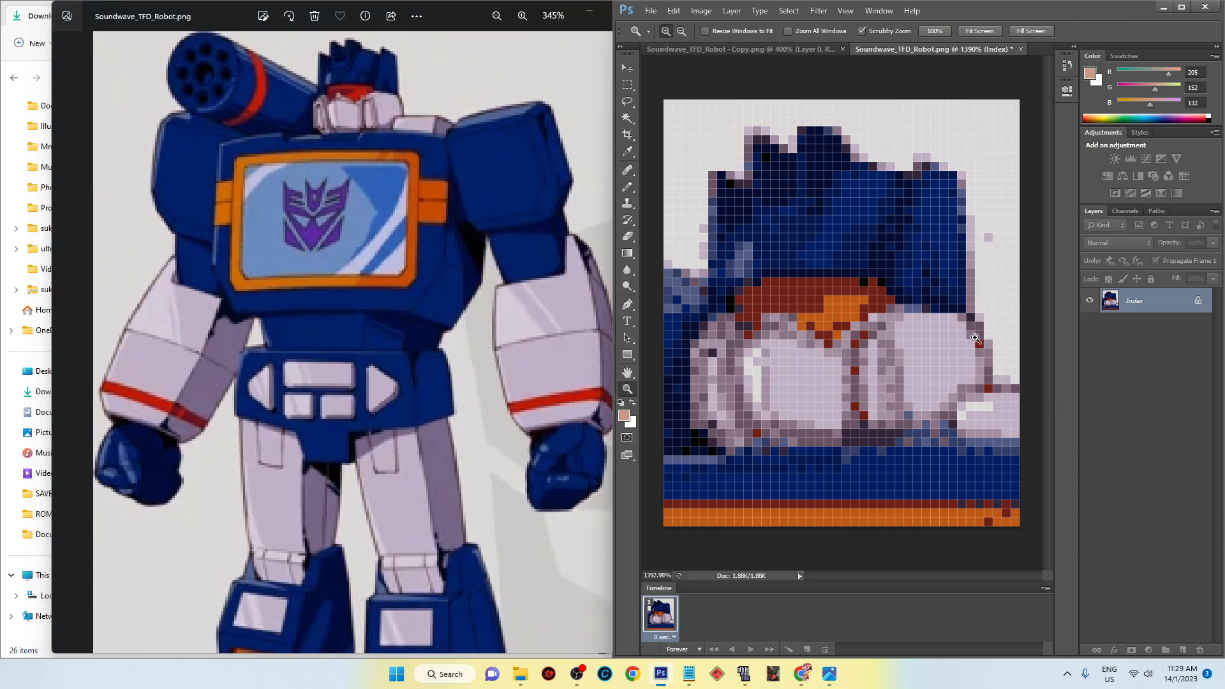
pyautogui.moveTo(901, 358)
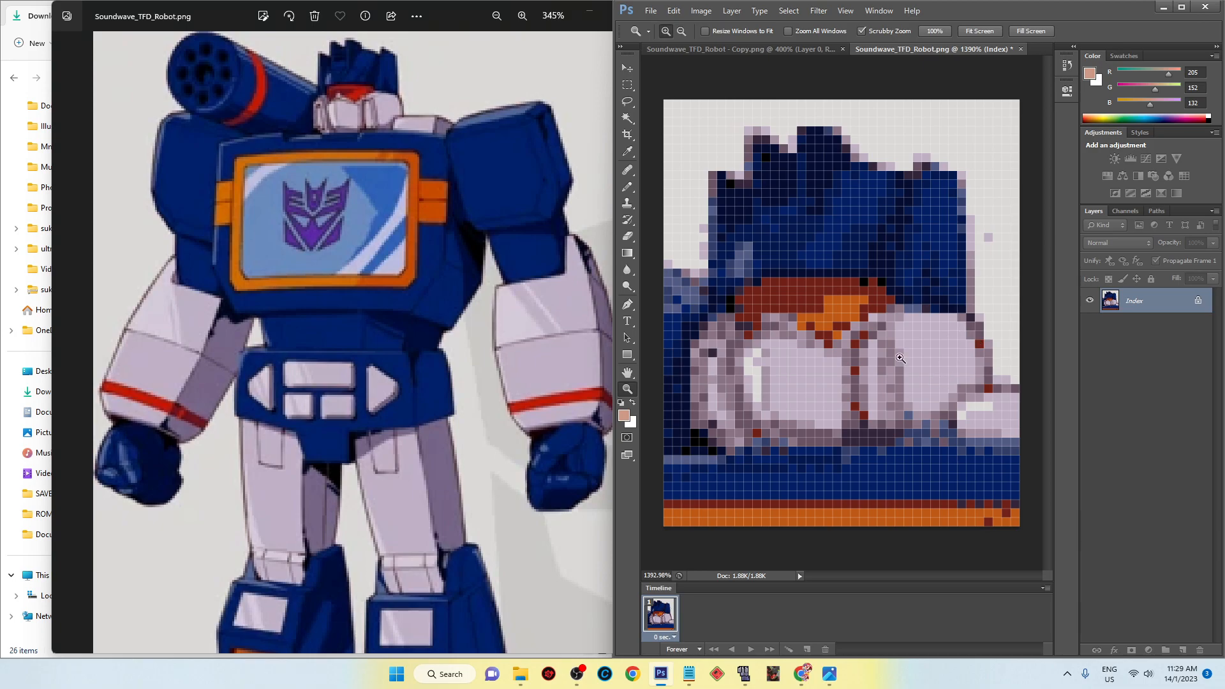
pyautogui.moveTo(843, 266)
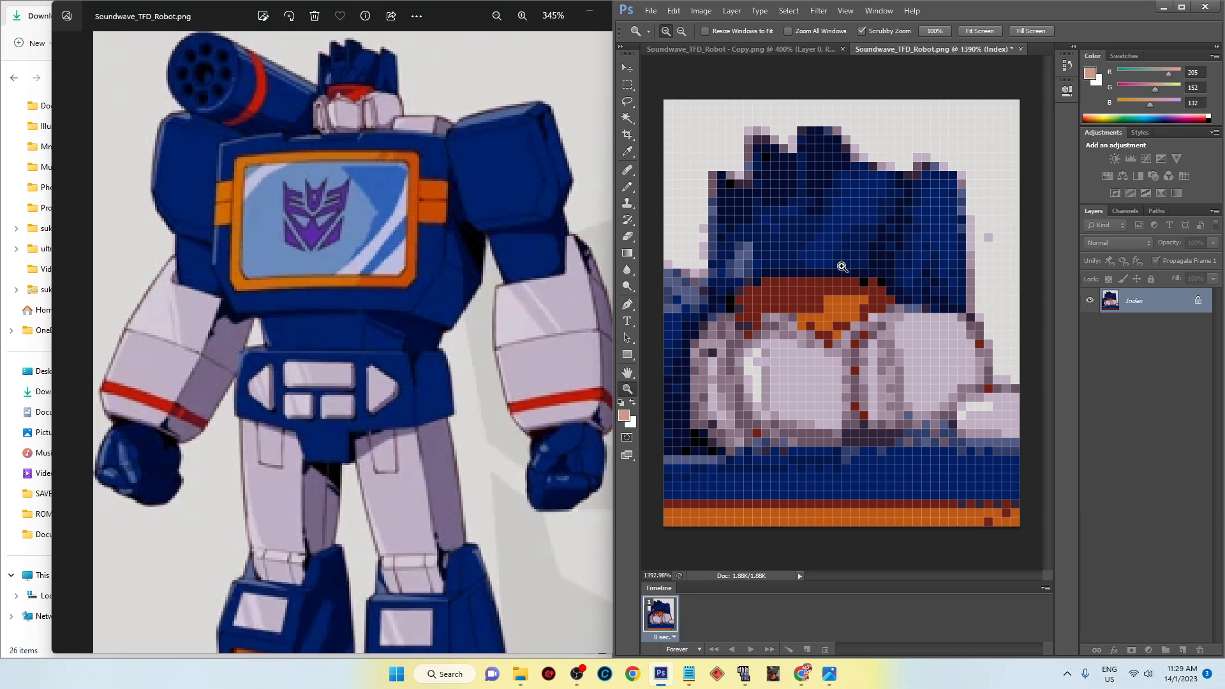
pyautogui.click(843, 267)
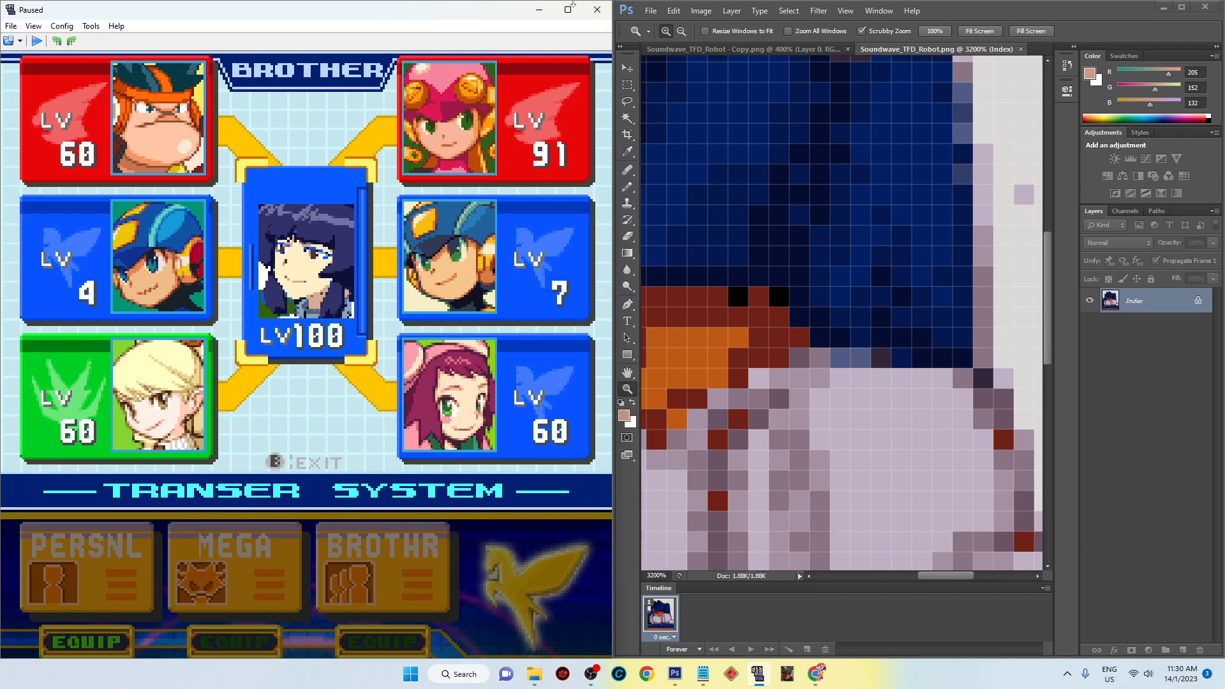
# Step: Minimize DeSmuME and launch Avatar Generator from the taskbar
pyautogui.click(533, 674)
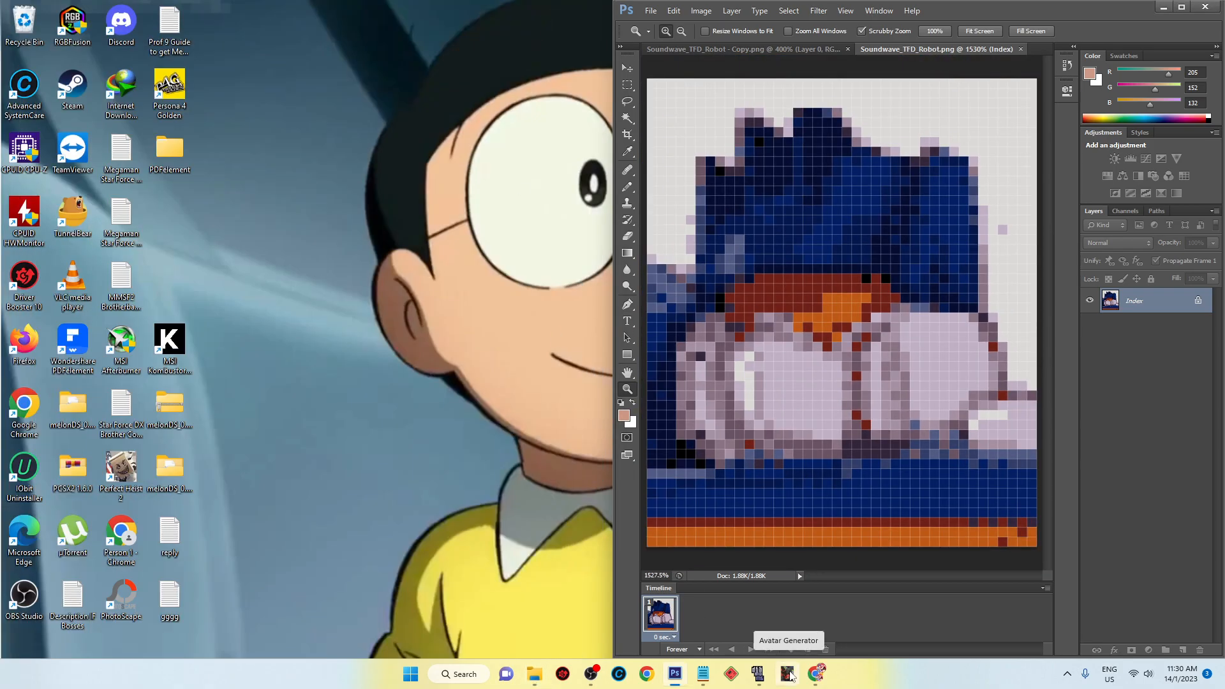
pyautogui.click(787, 674)
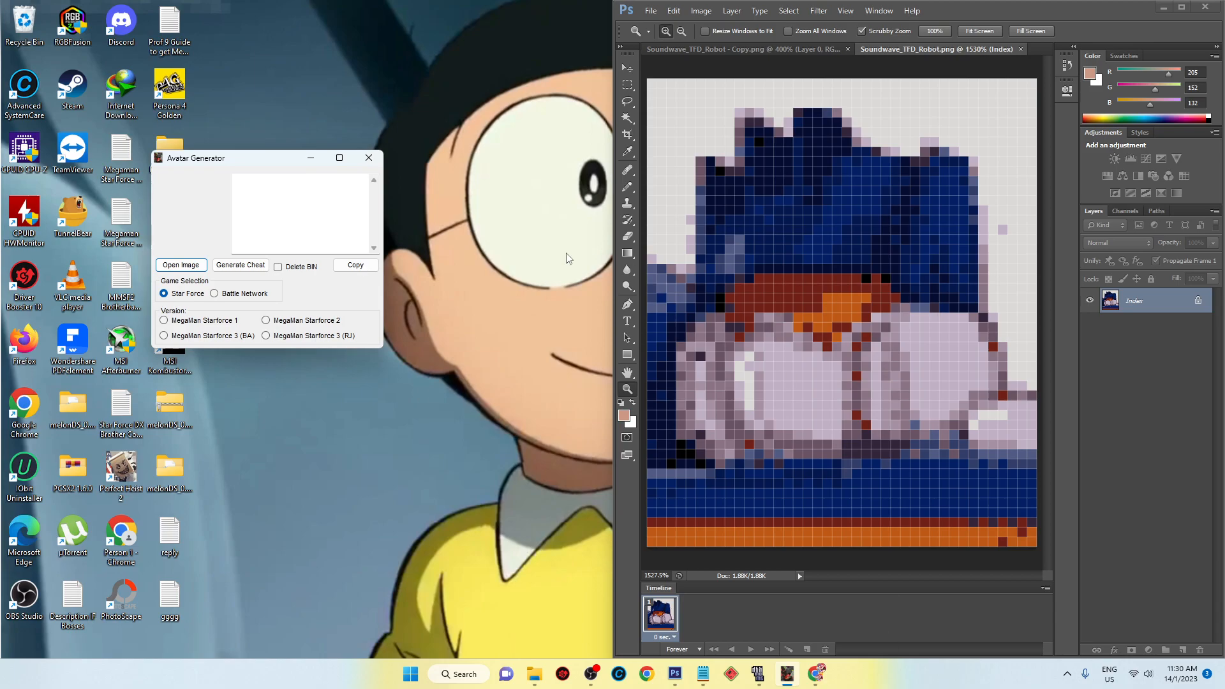
pyautogui.moveTo(529, 260)
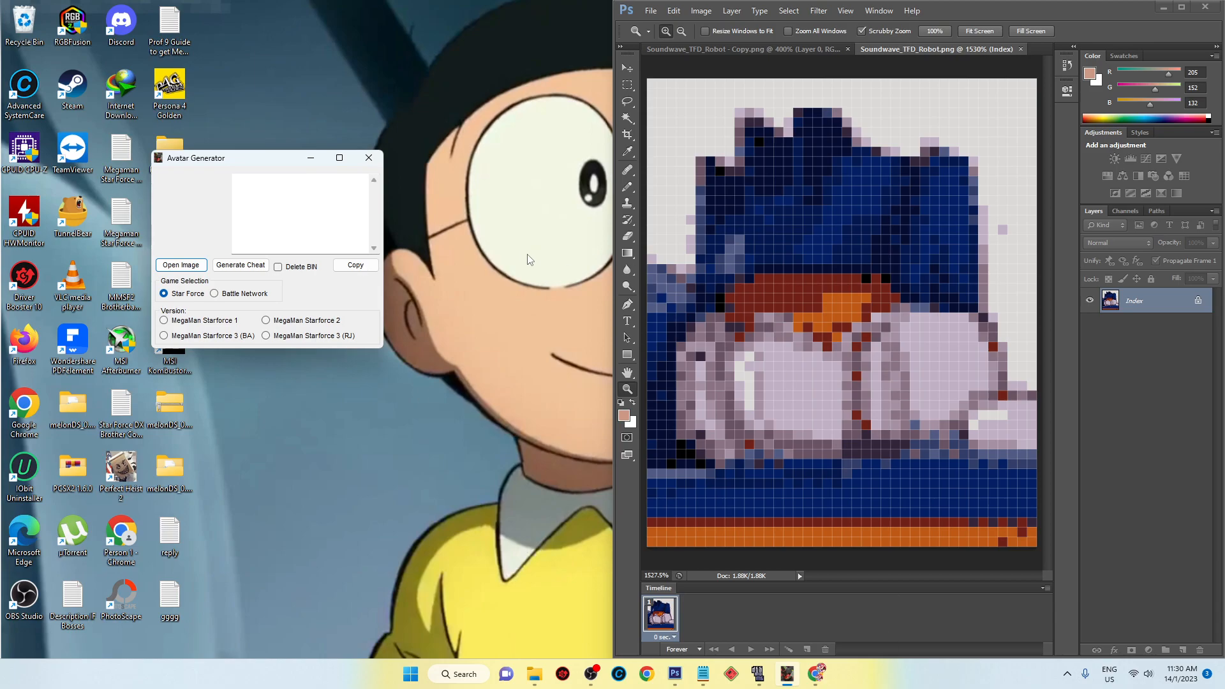
pyautogui.moveTo(203, 227)
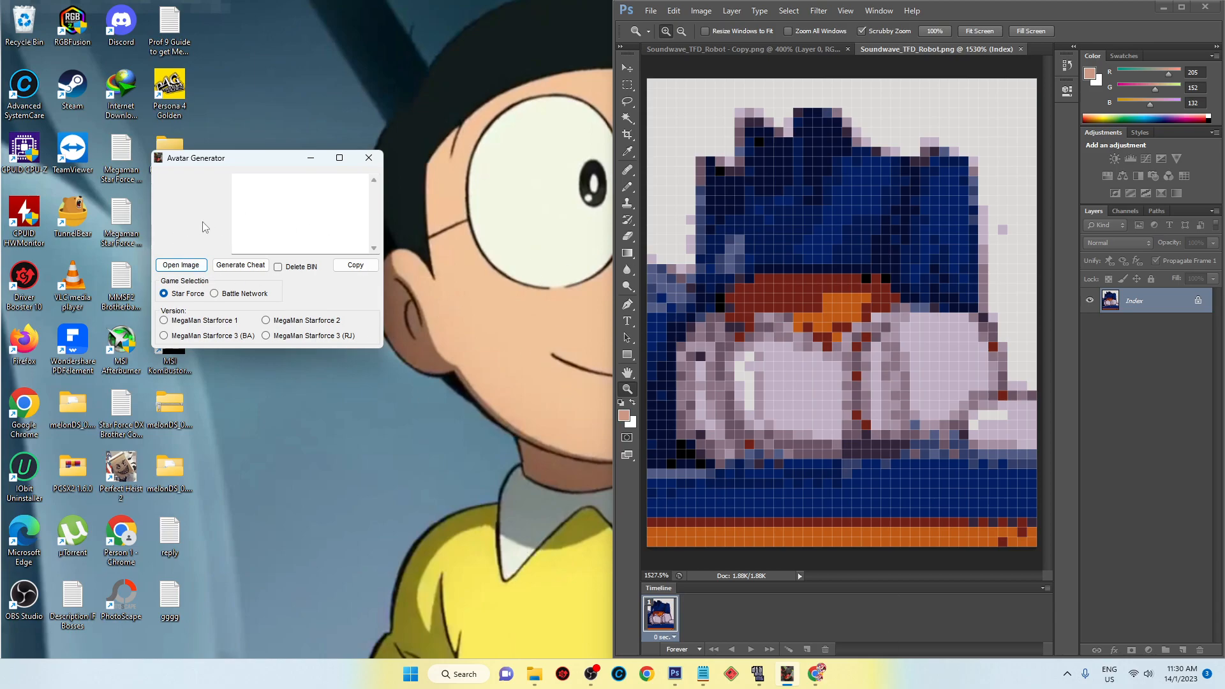
# Step: Choose MegaMan Starforce 1 and load Soundwave_TFD_Robot from Downloads to generate the code
pyautogui.moveTo(196, 157); pyautogui.dragTo(373, 163)
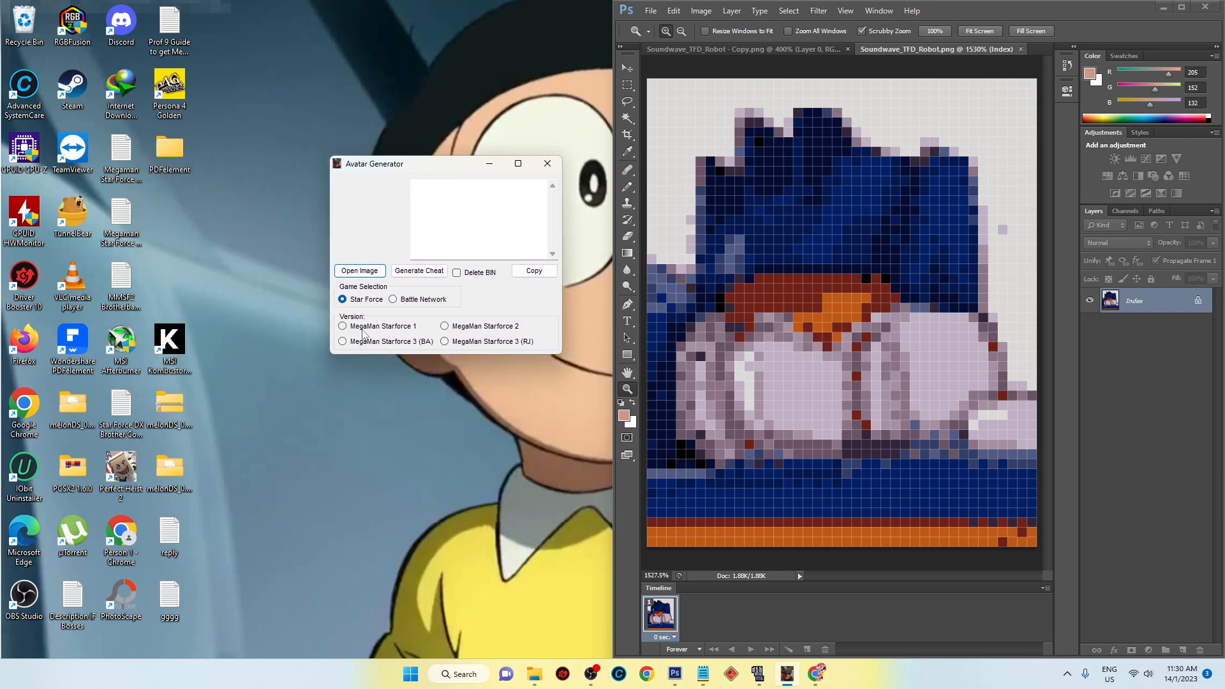
pyautogui.click(342, 326)
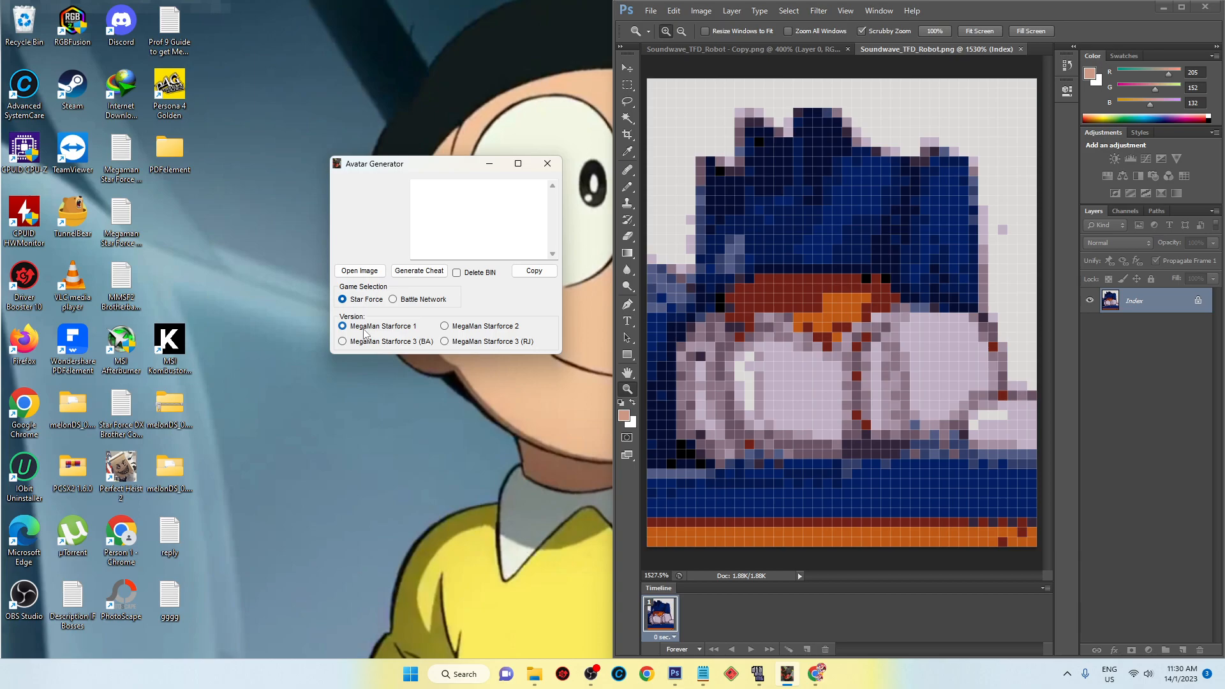
pyautogui.moveTo(420, 339)
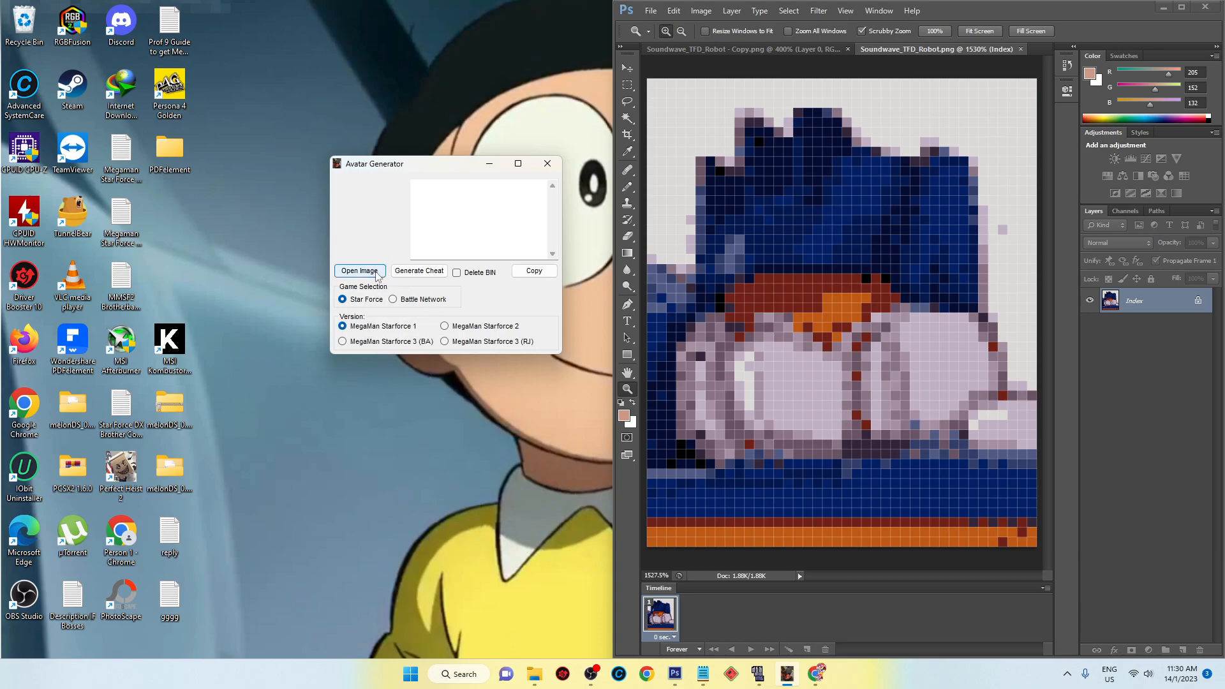
pyautogui.click(359, 270)
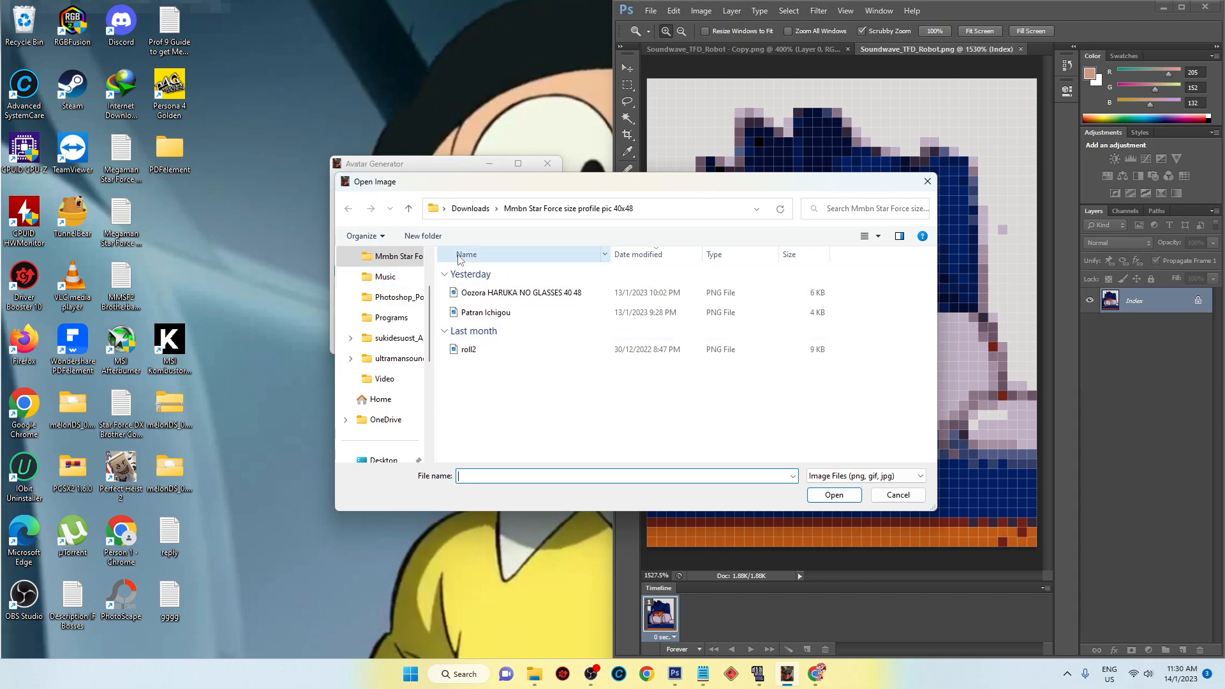
pyautogui.click(470, 209)
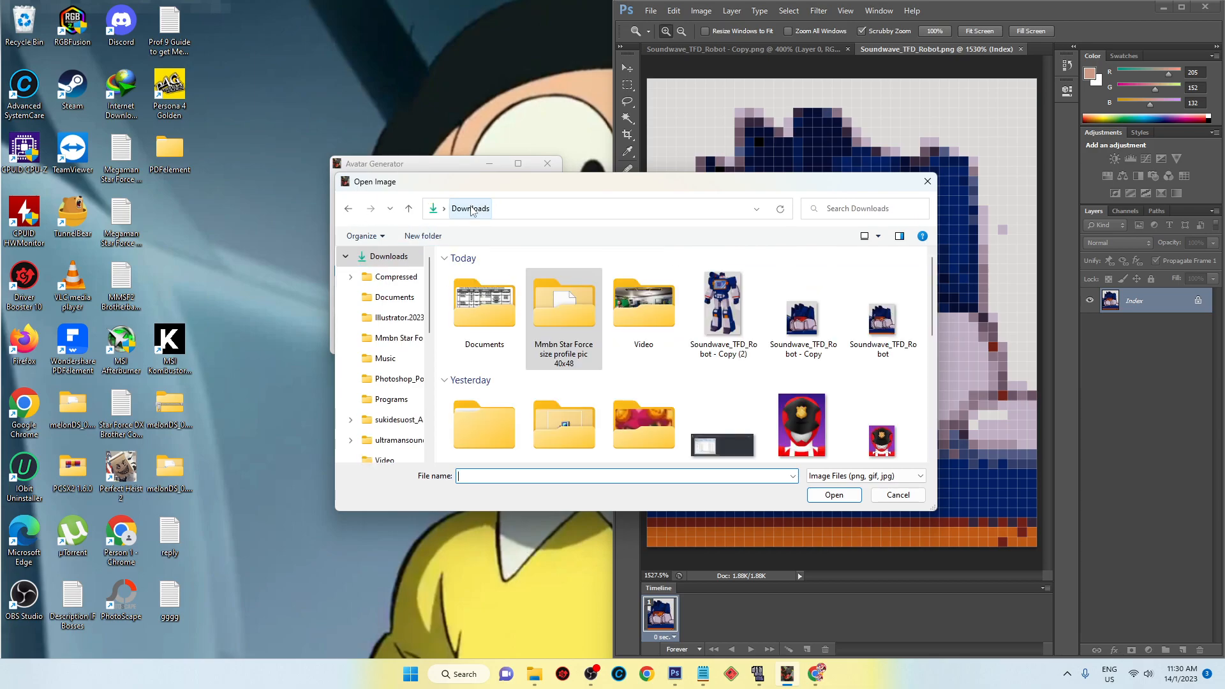
pyautogui.click(881, 303)
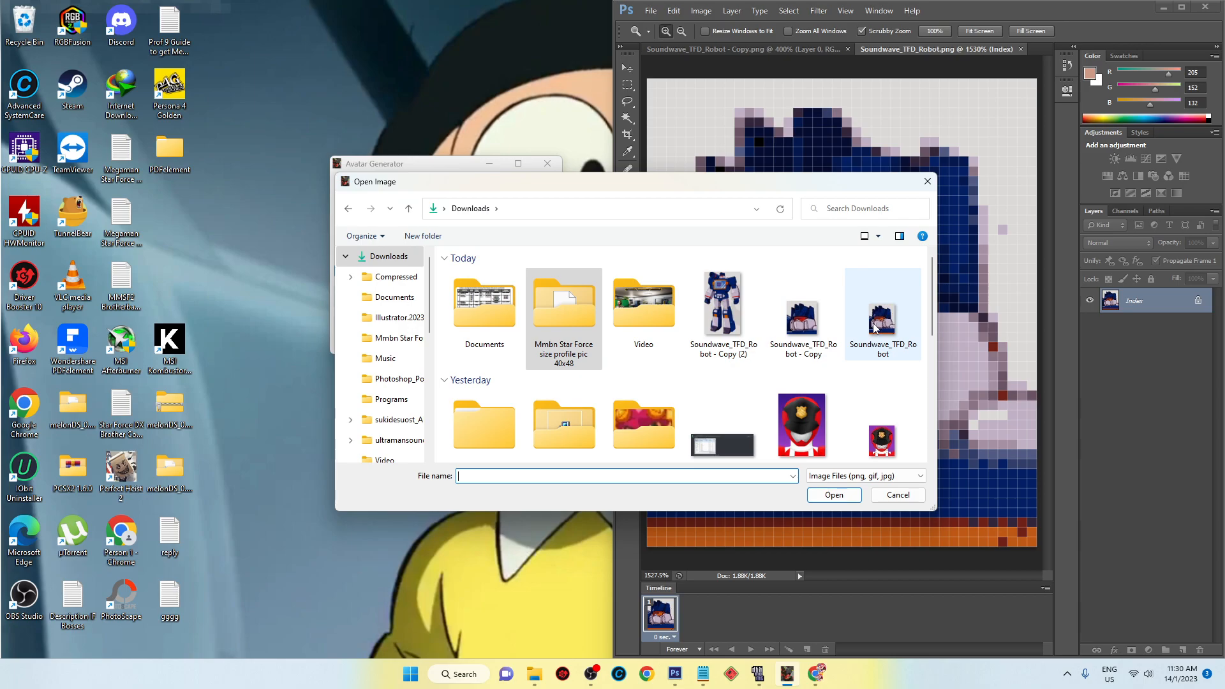
pyautogui.click(803, 305)
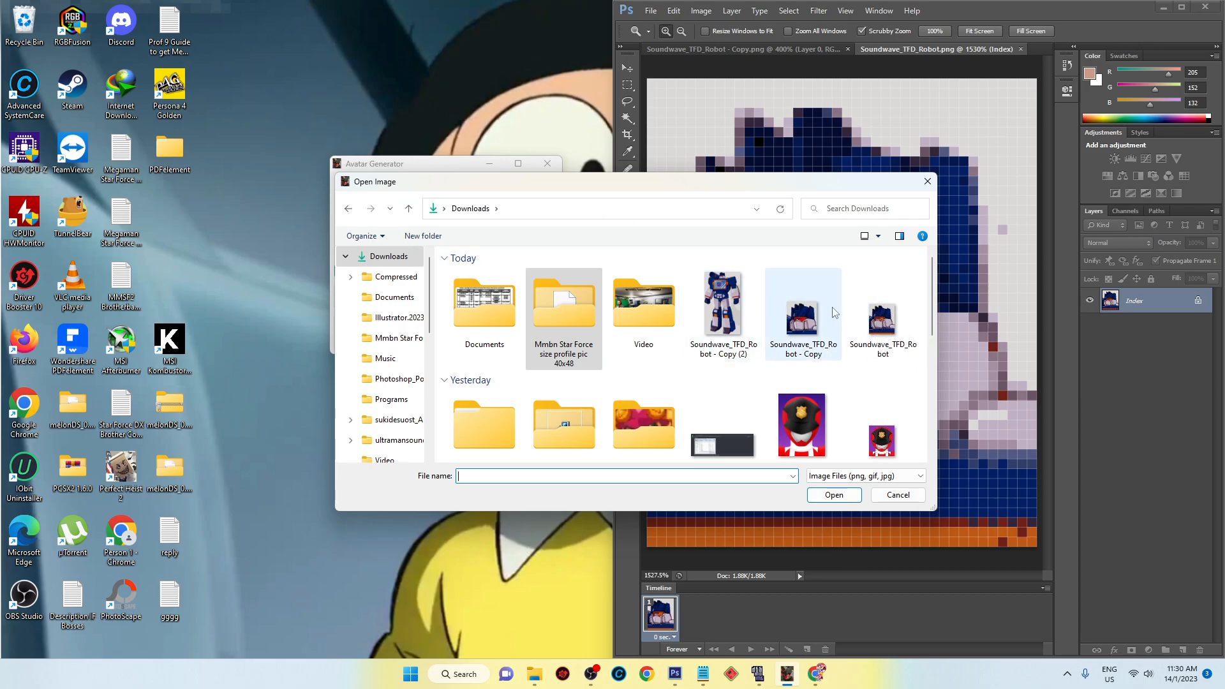
pyautogui.moveTo(881, 323)
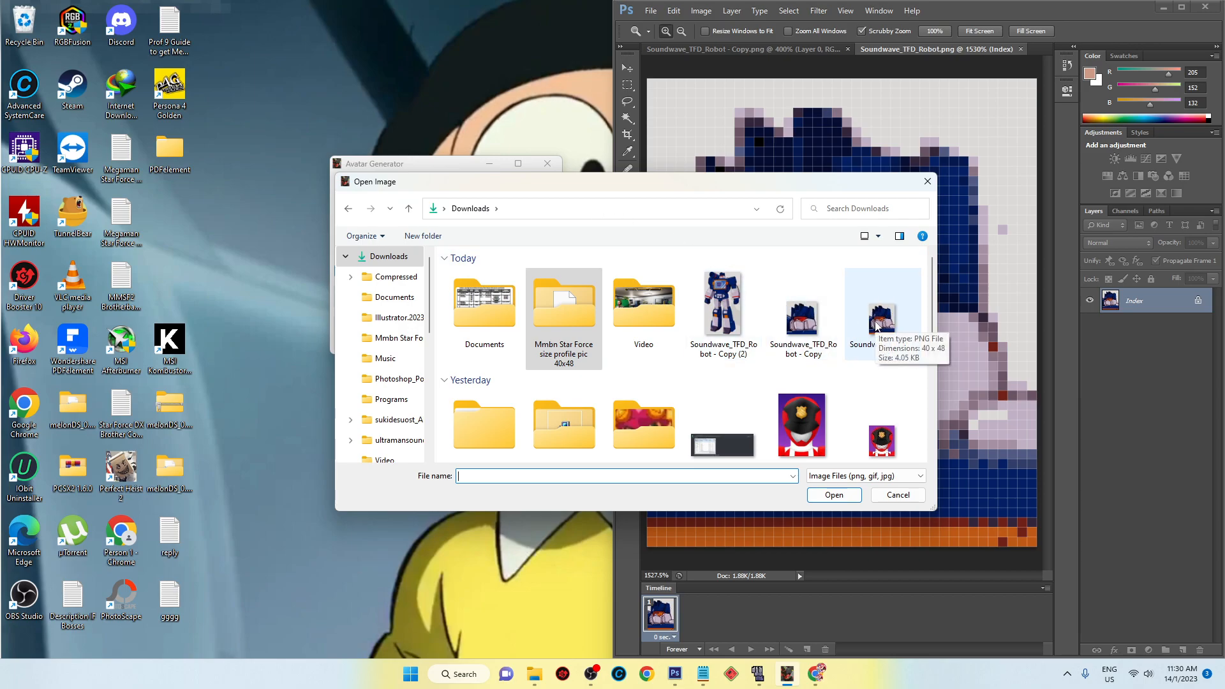
pyautogui.moveTo(664, 236)
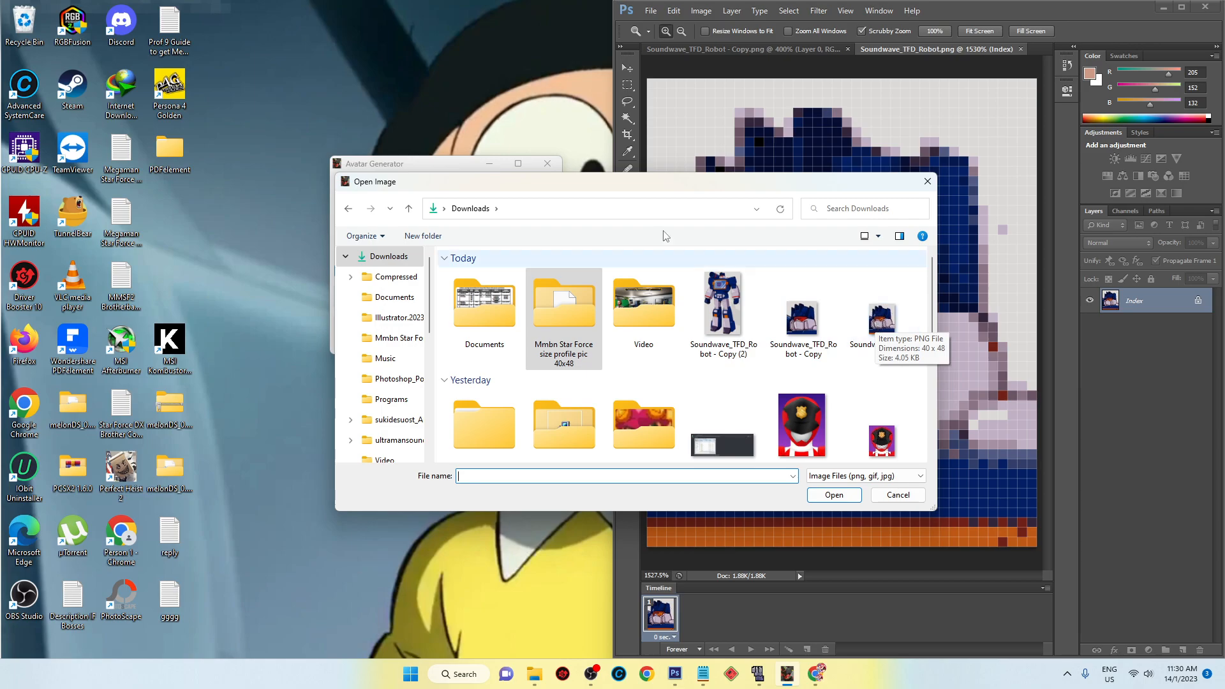
pyautogui.moveTo(883, 328)
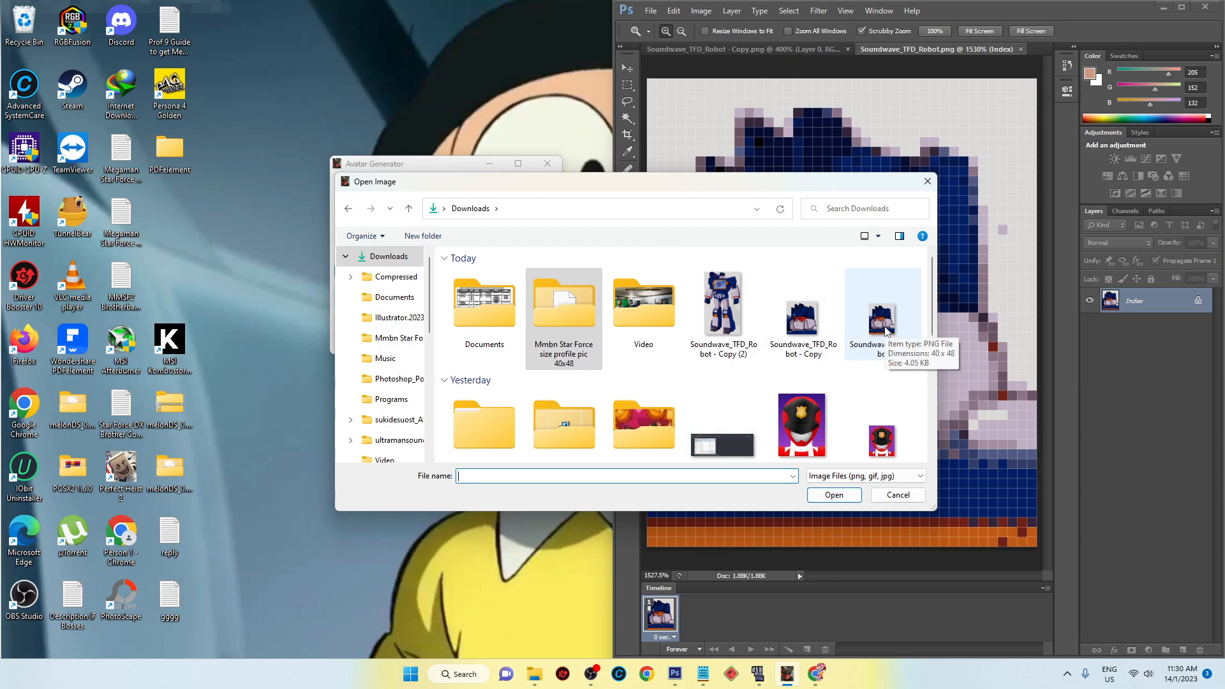
pyautogui.click(881, 305)
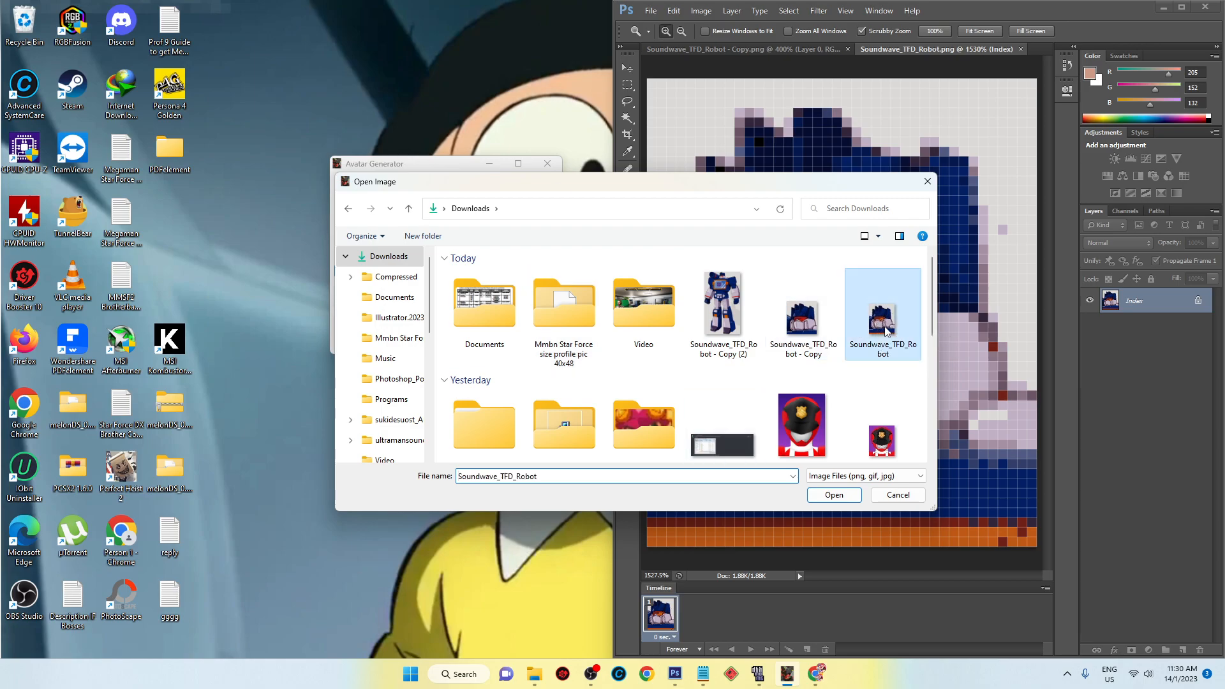
pyautogui.click(833, 495)
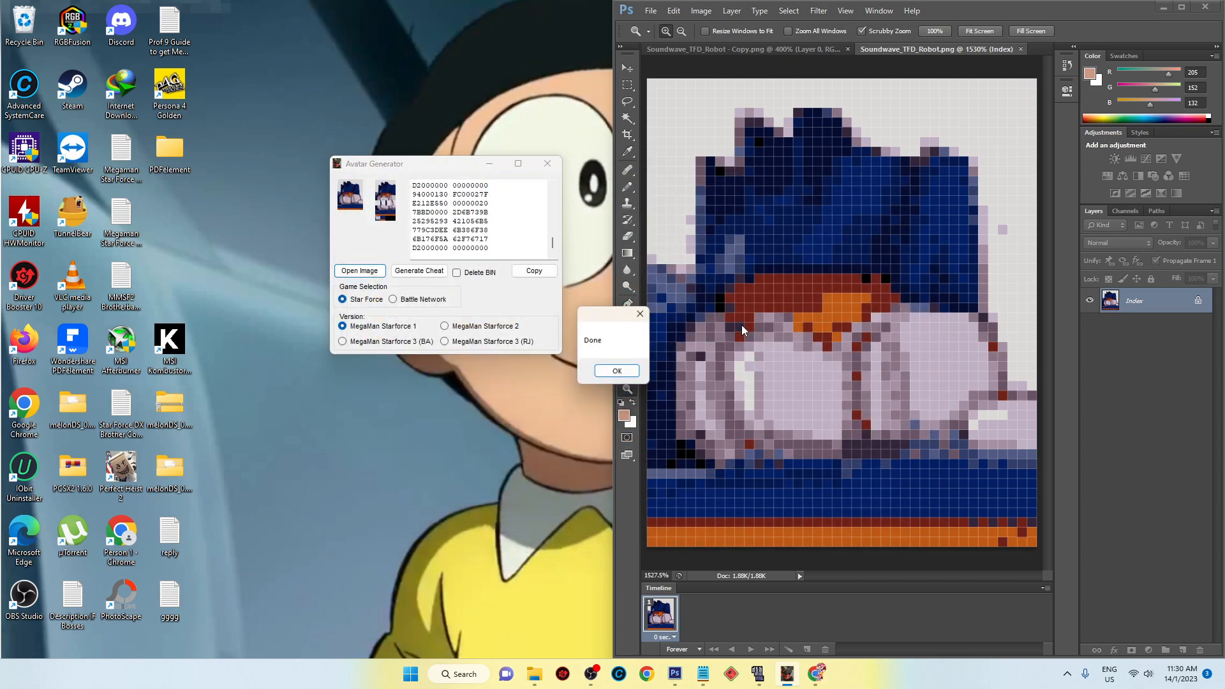
# Step: Dismiss the Done message, check DeSmuME's cheat list, then pause on the level 100 brother's profile
pyautogui.click(617, 370)
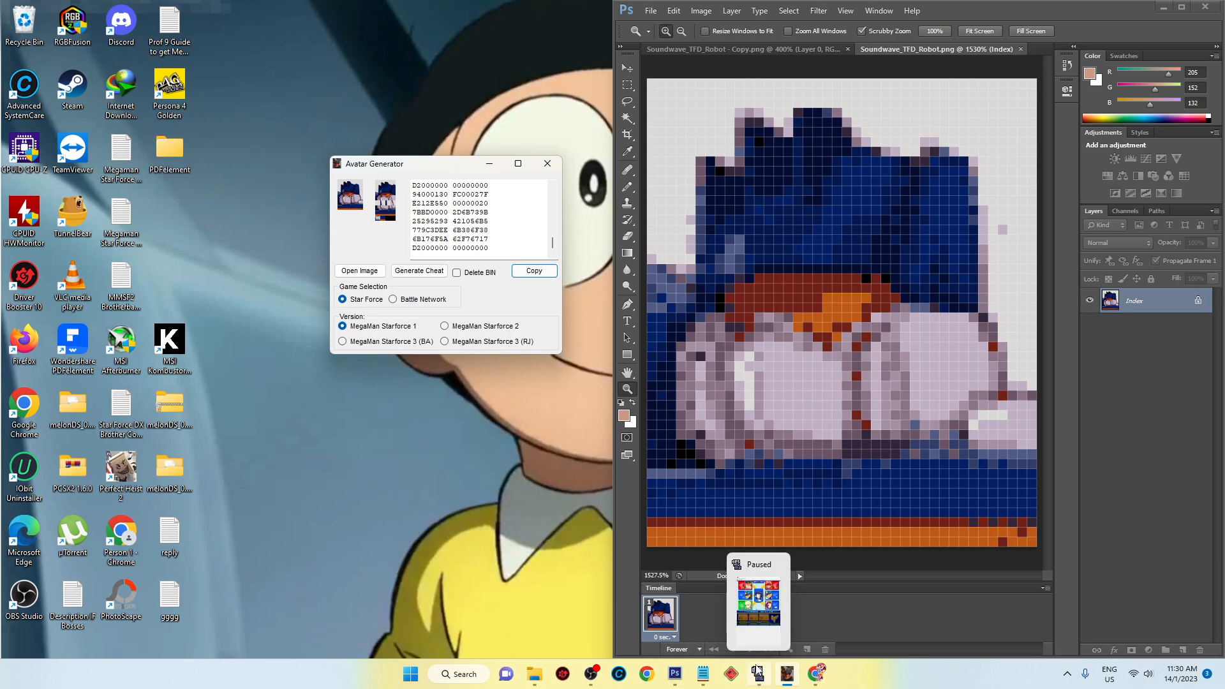
pyautogui.click(91, 26)
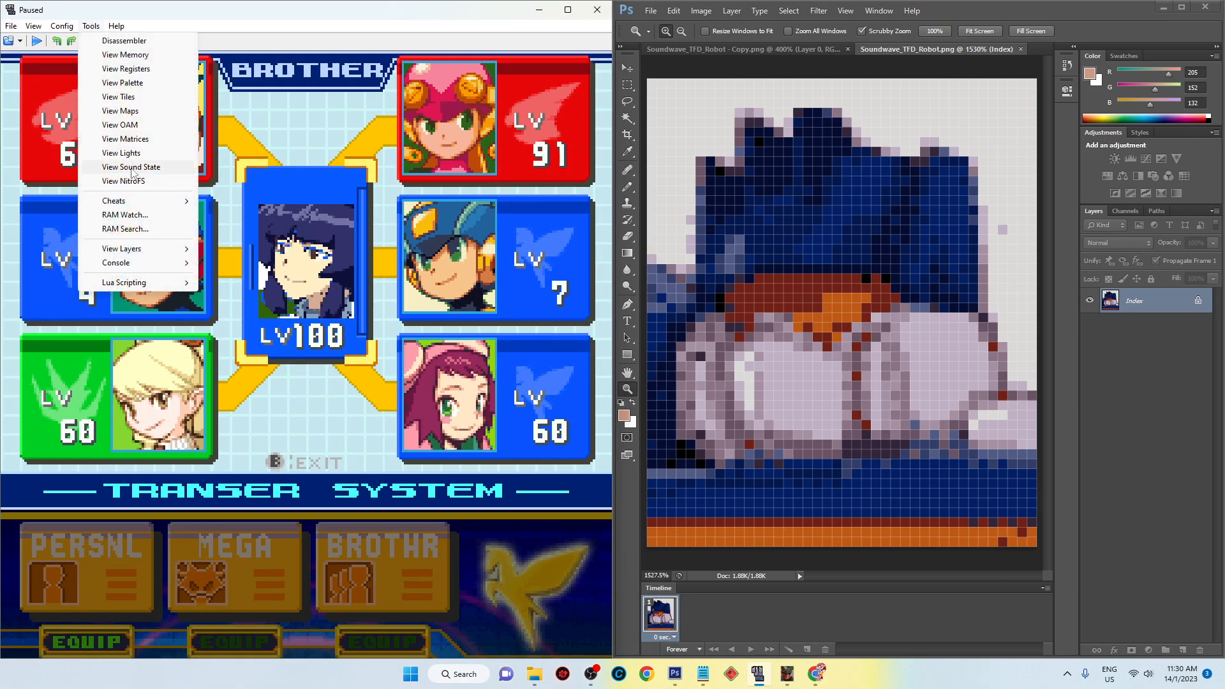
pyautogui.click(114, 201)
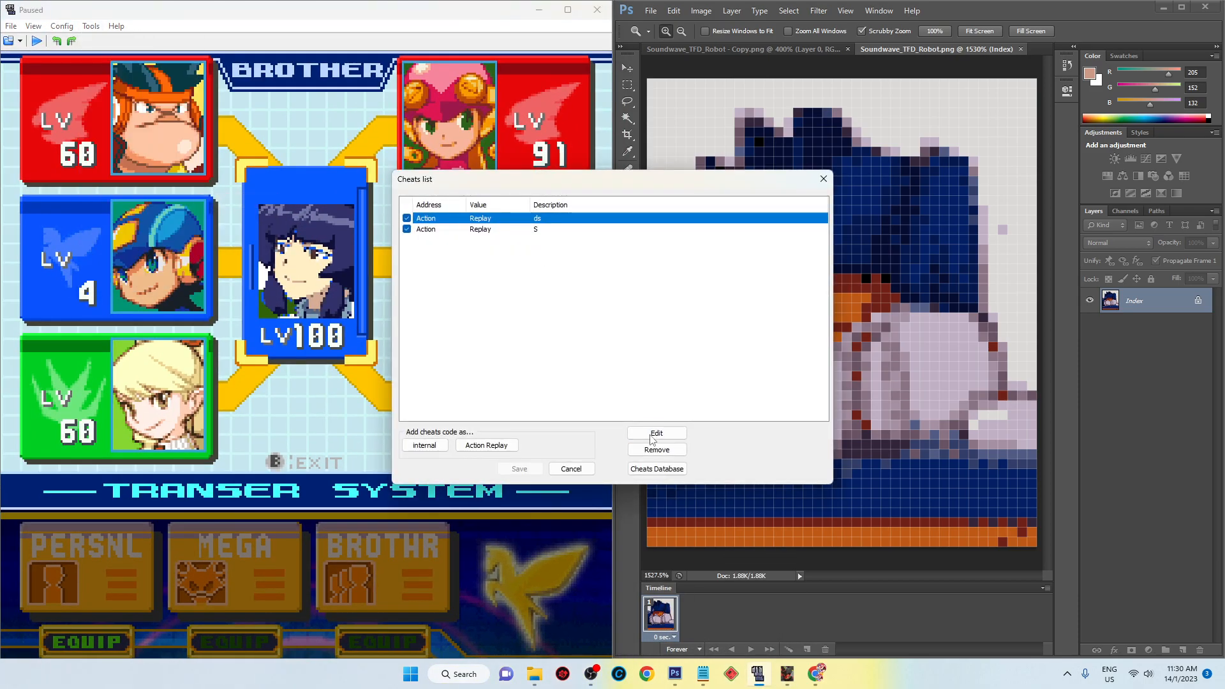
pyautogui.click(656, 432)
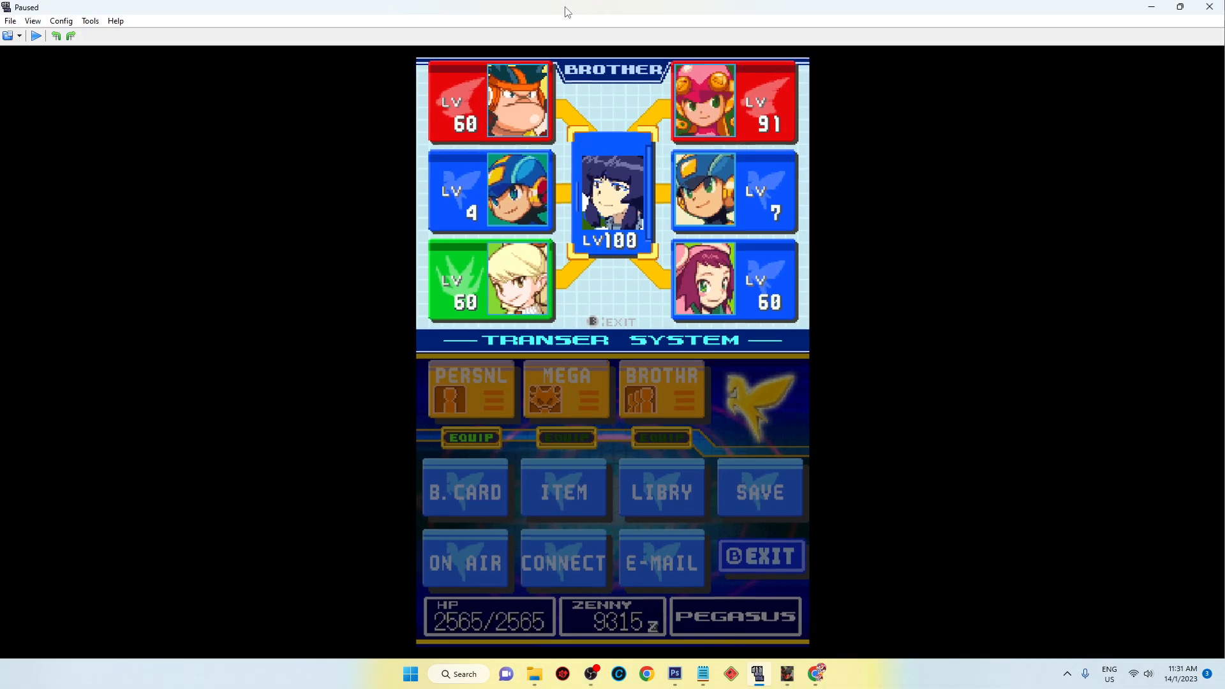
pyautogui.click(36, 35)
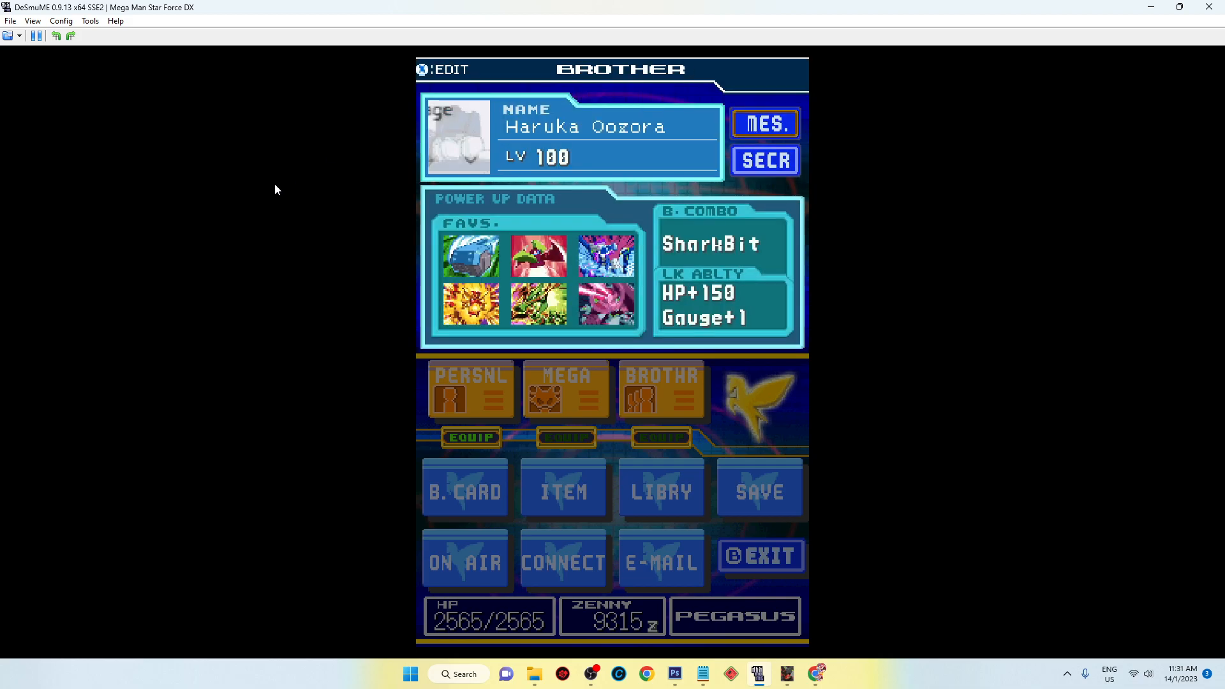
pyautogui.moveTo(453, 130)
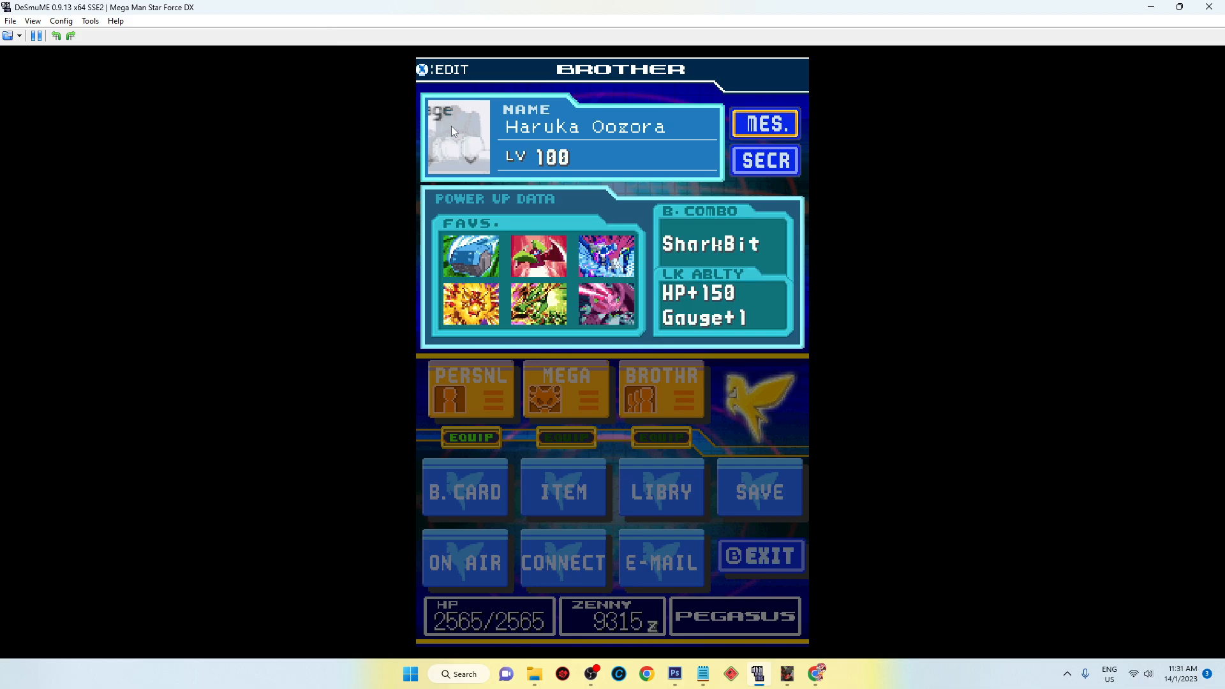
pyautogui.click(36, 36)
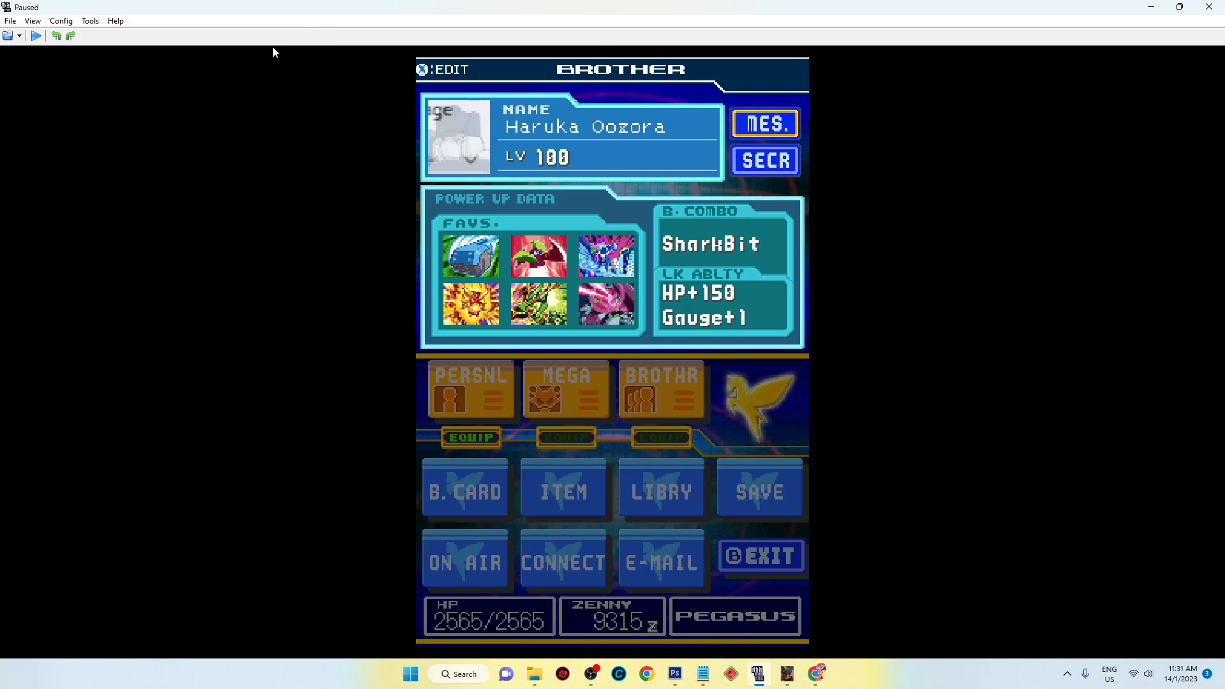
pyautogui.moveTo(446, 88)
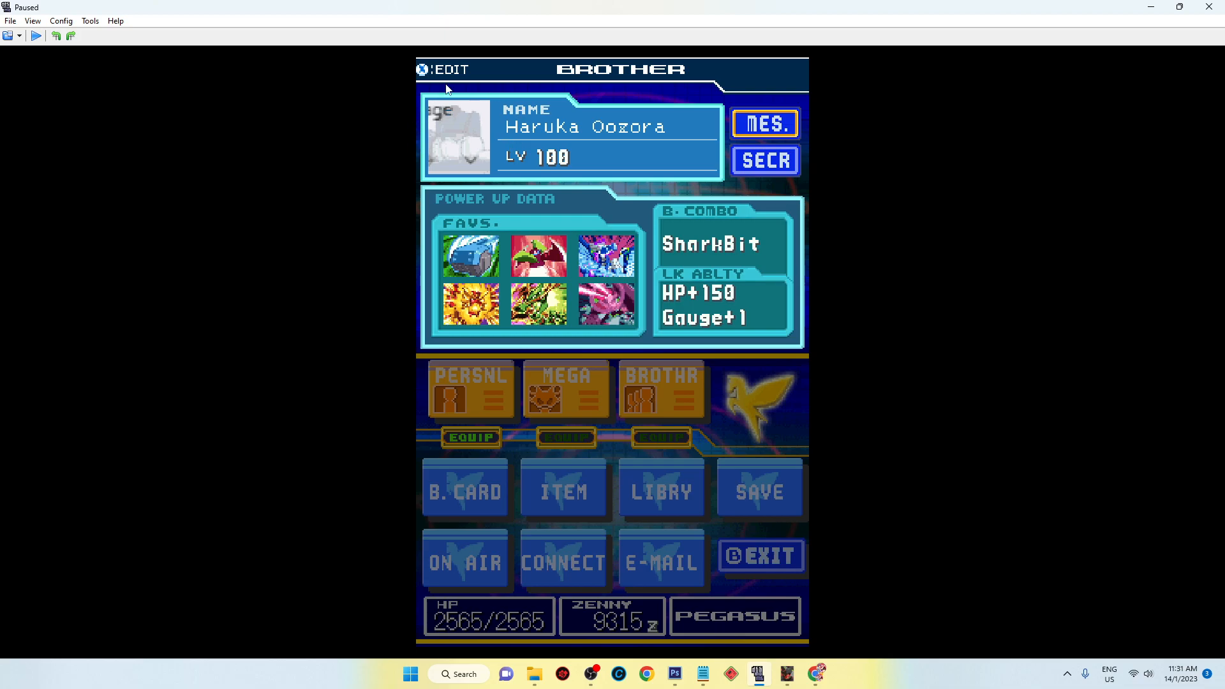
pyautogui.moveTo(1151, 6)
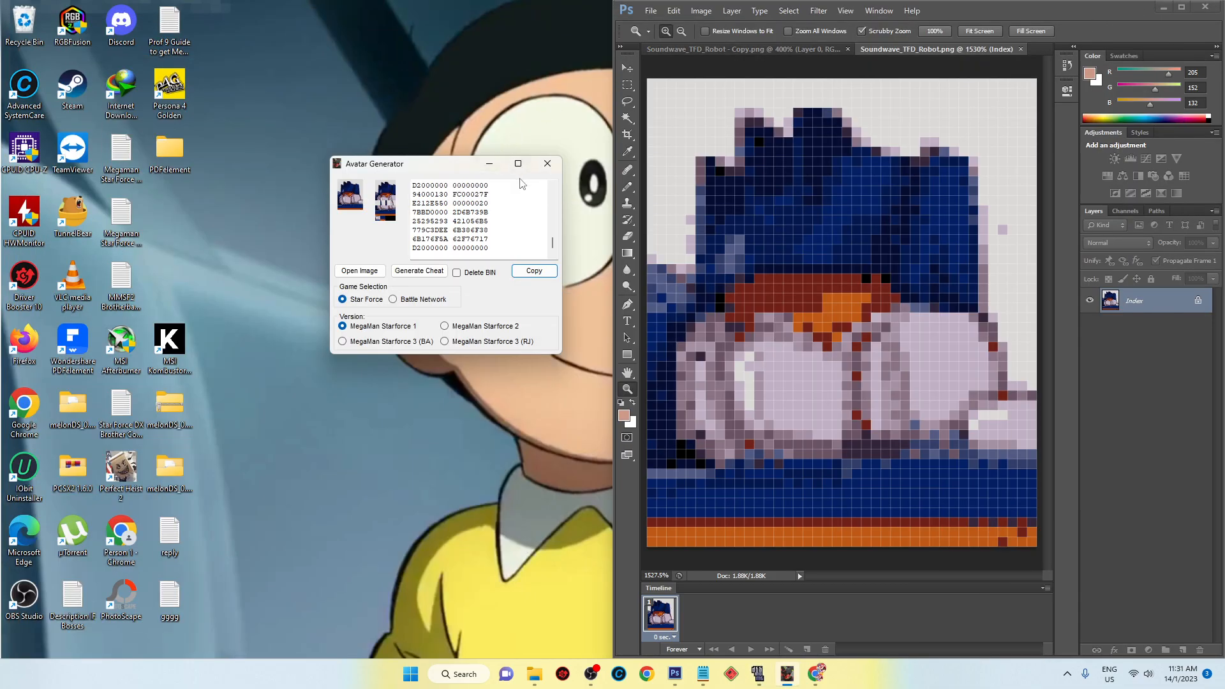
pyautogui.moveTo(506, 201)
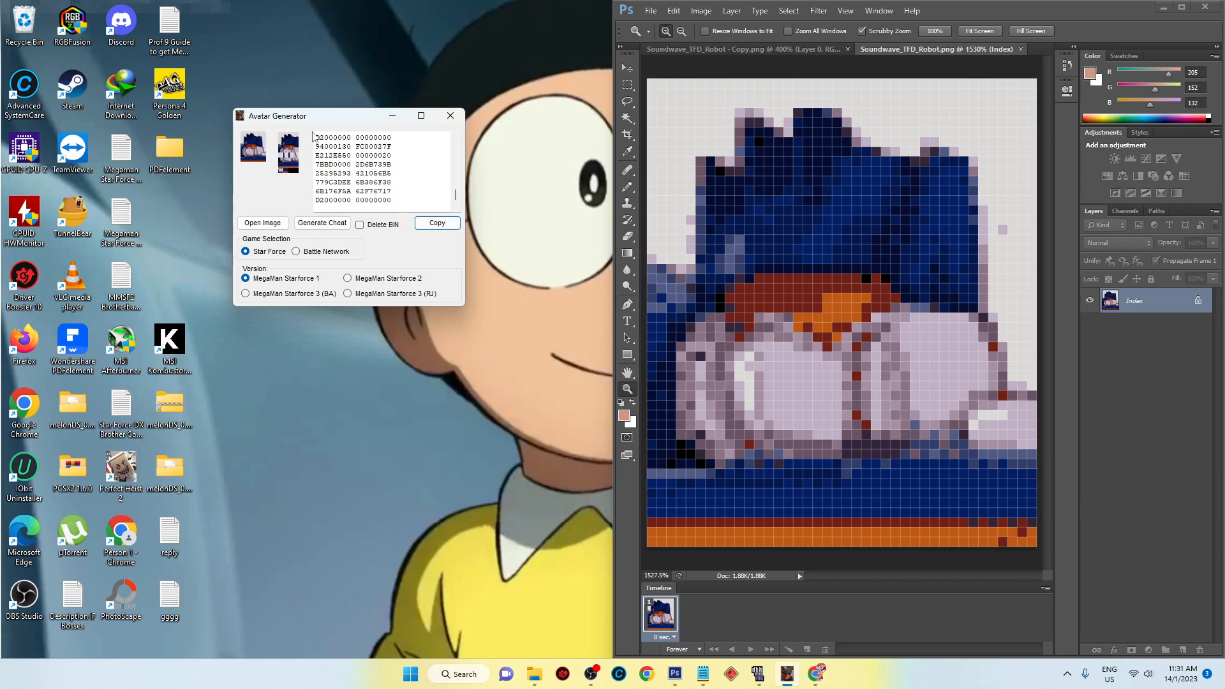
# Step: Generate a new cheat code from the Soundwave image and Soundwave_TFD_Robot.bin, dismissing Done
pyautogui.click(262, 223)
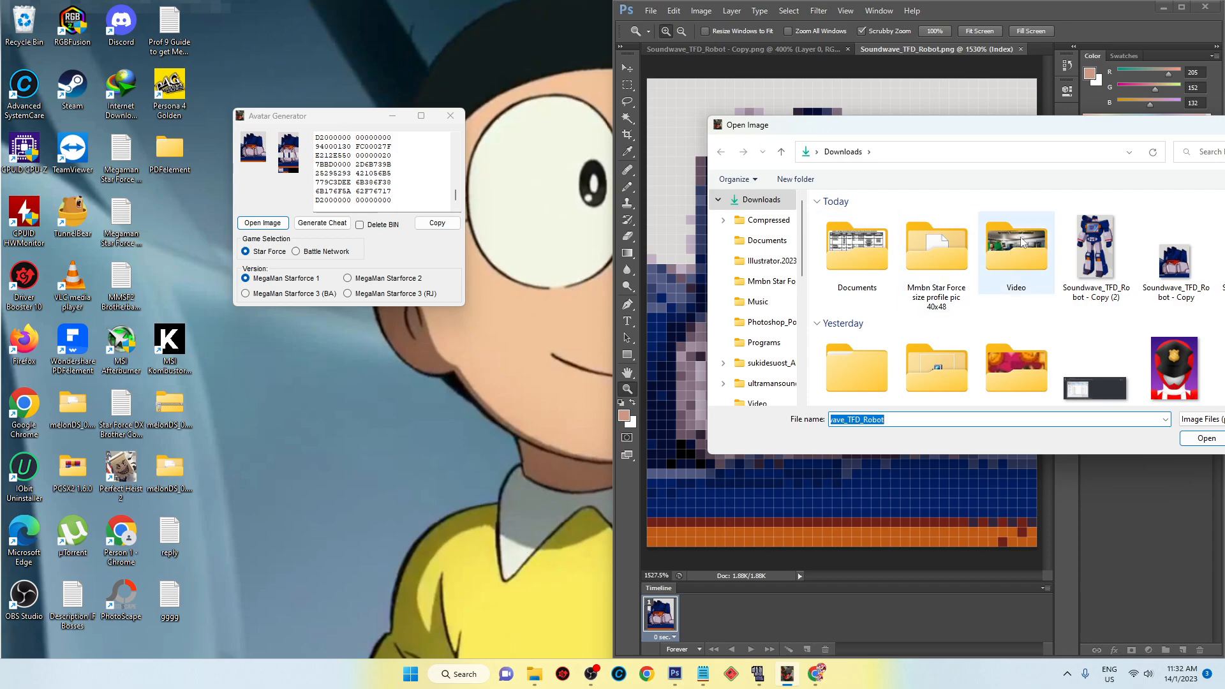
pyautogui.moveTo(1173, 268)
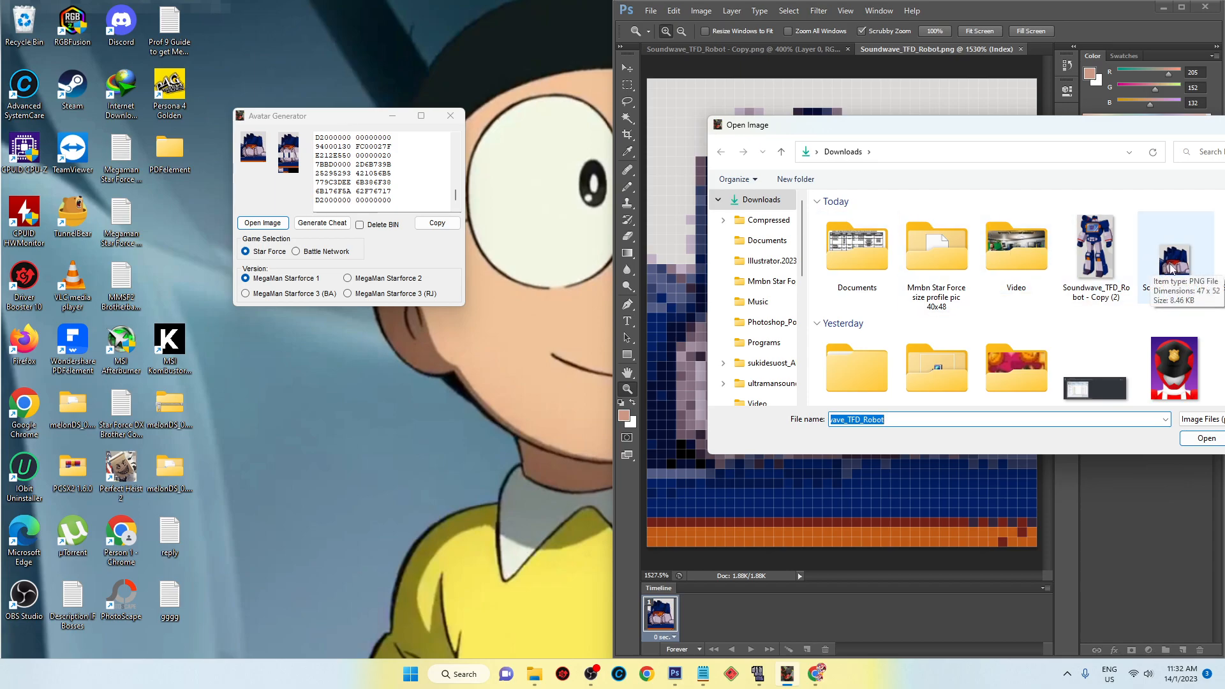
pyautogui.click(1174, 246)
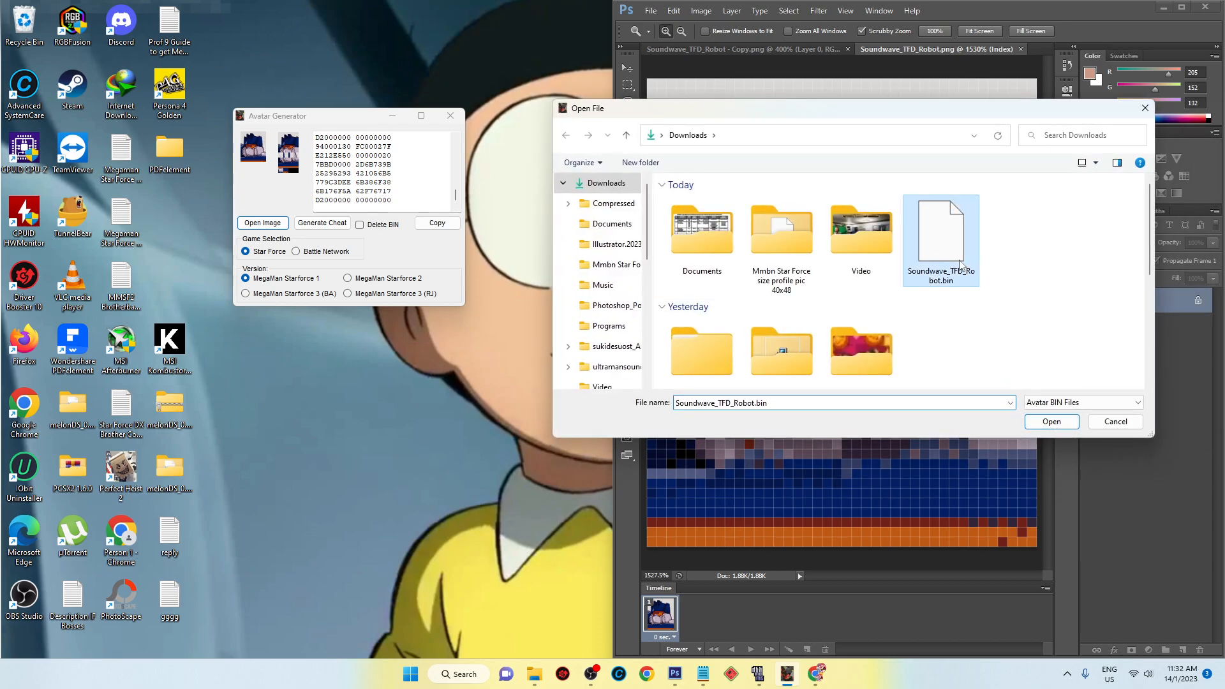
pyautogui.click(1051, 421)
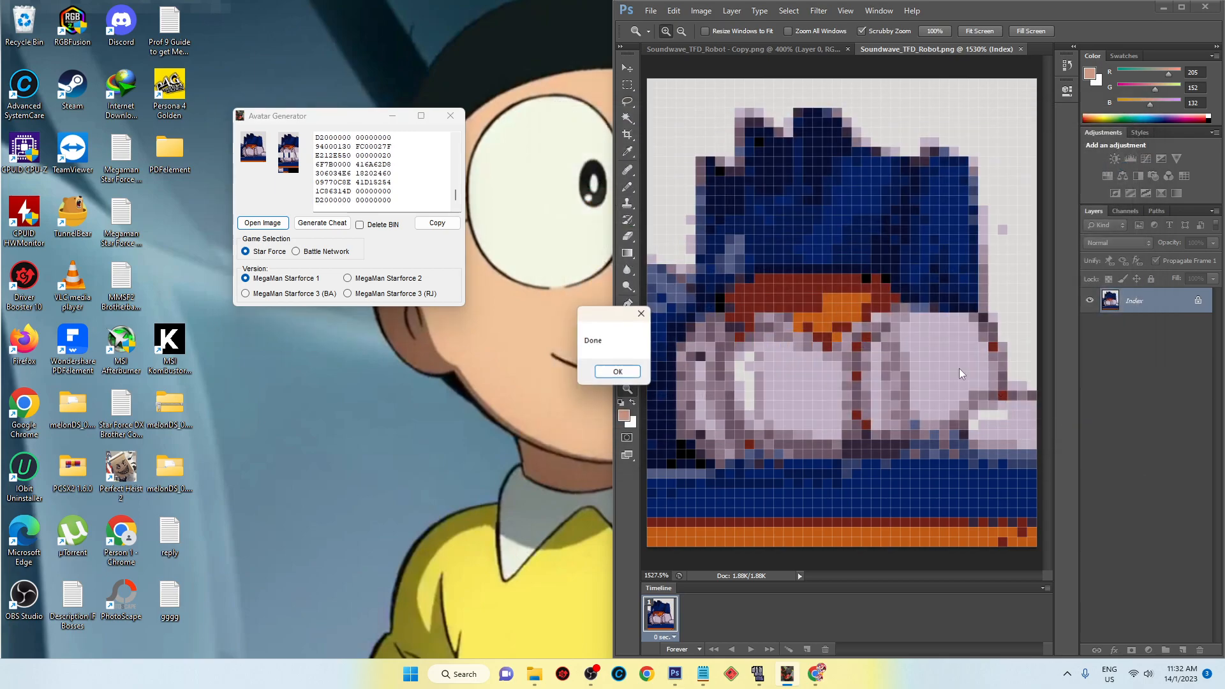
pyautogui.click(617, 372)
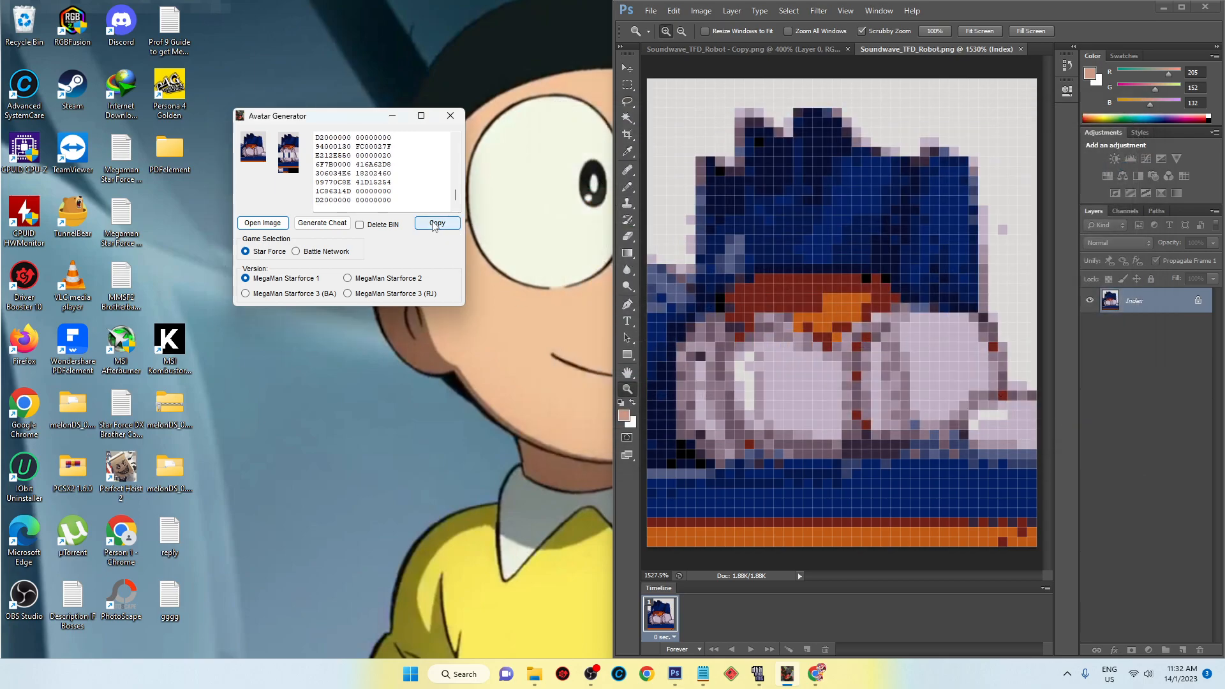
# Step: Copy the new code into DeSmuME's cheat list and choose Face Pic in the brother's Edit menu
pyautogui.click(436, 223)
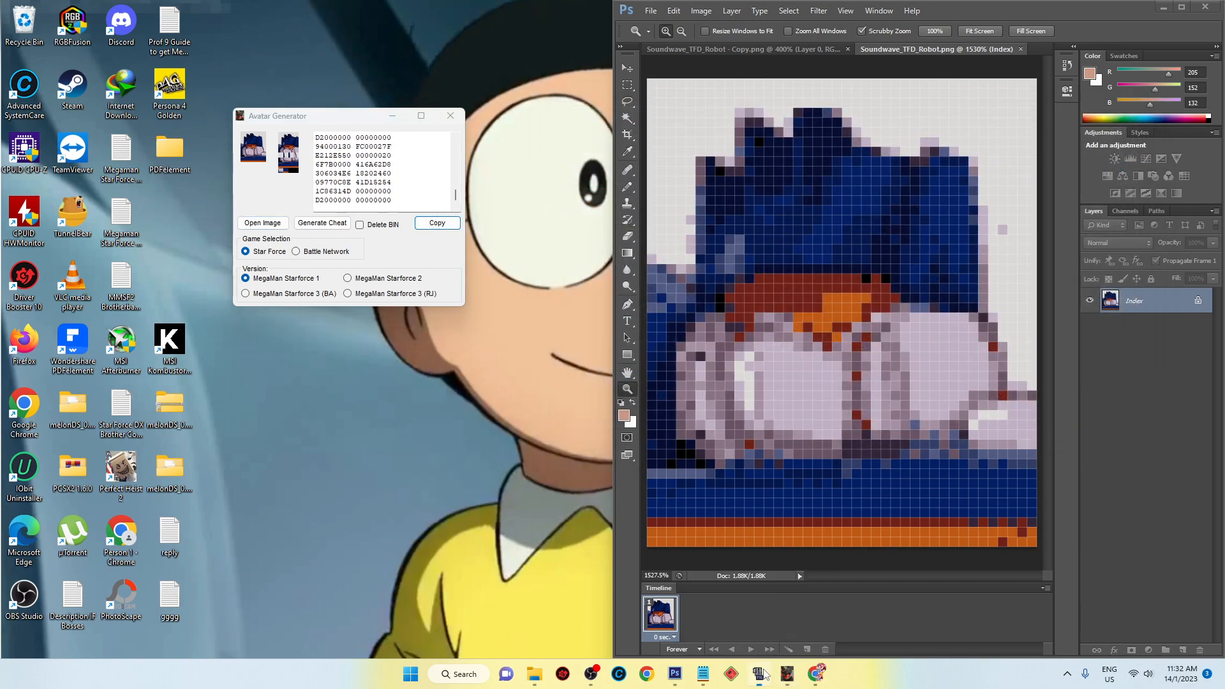
pyautogui.click(758, 674)
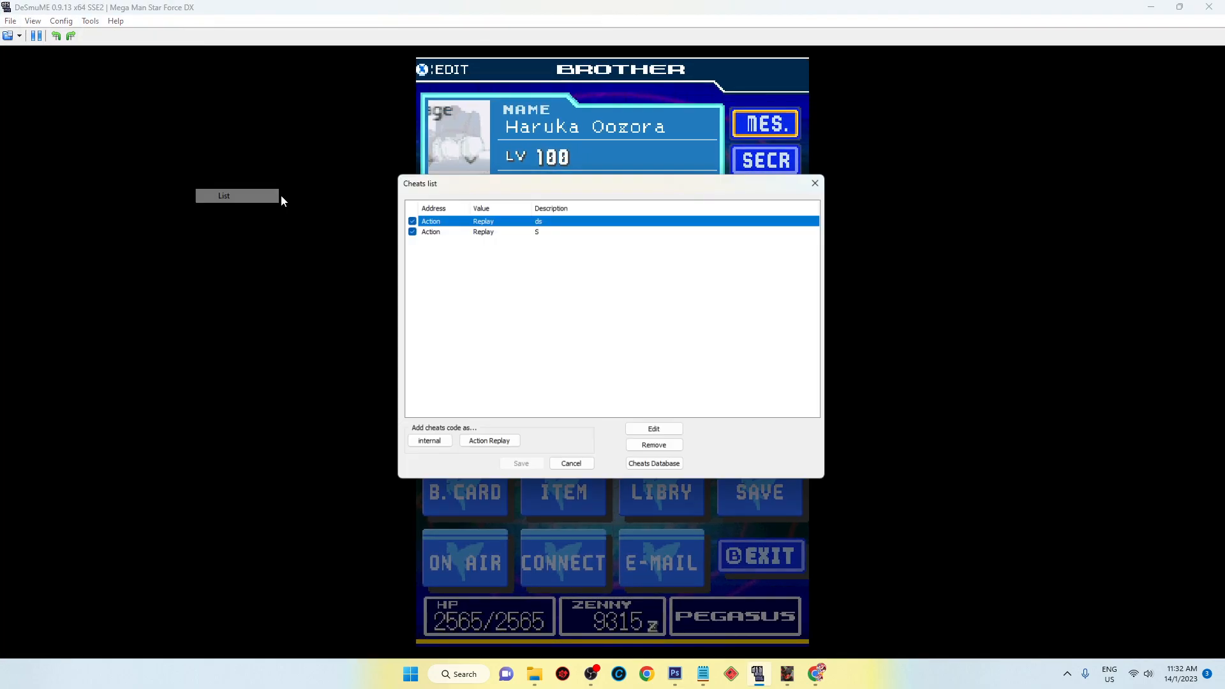
pyautogui.click(652, 428)
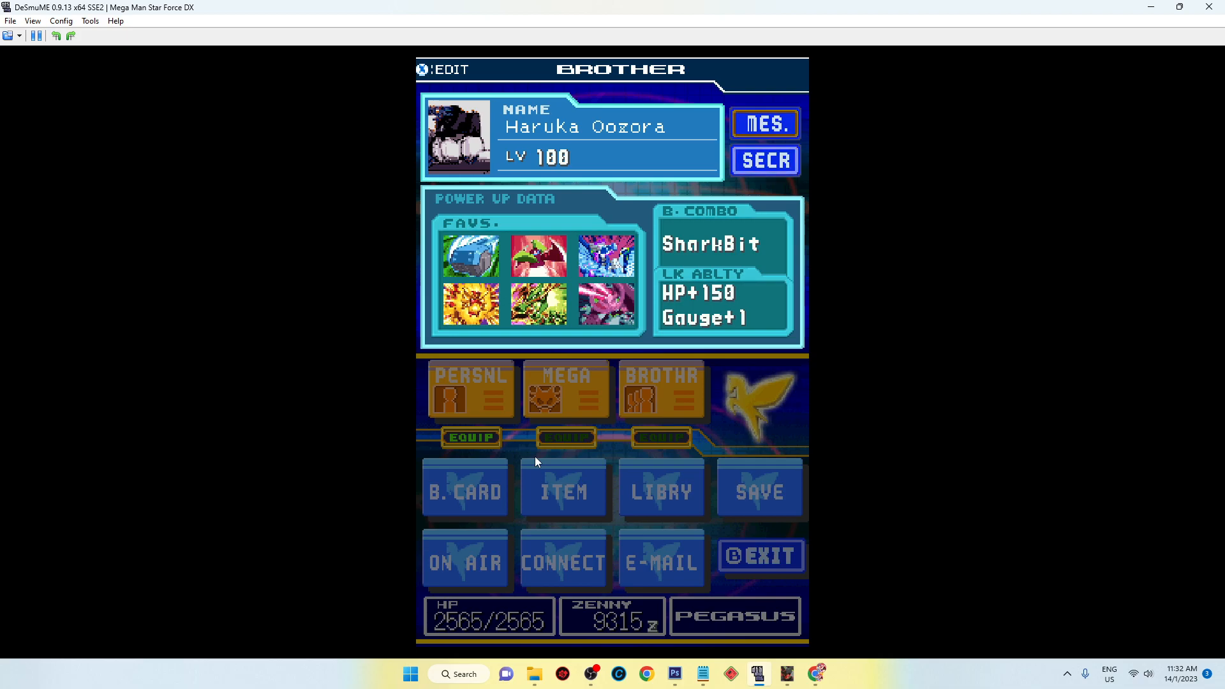
pyautogui.click(442, 70)
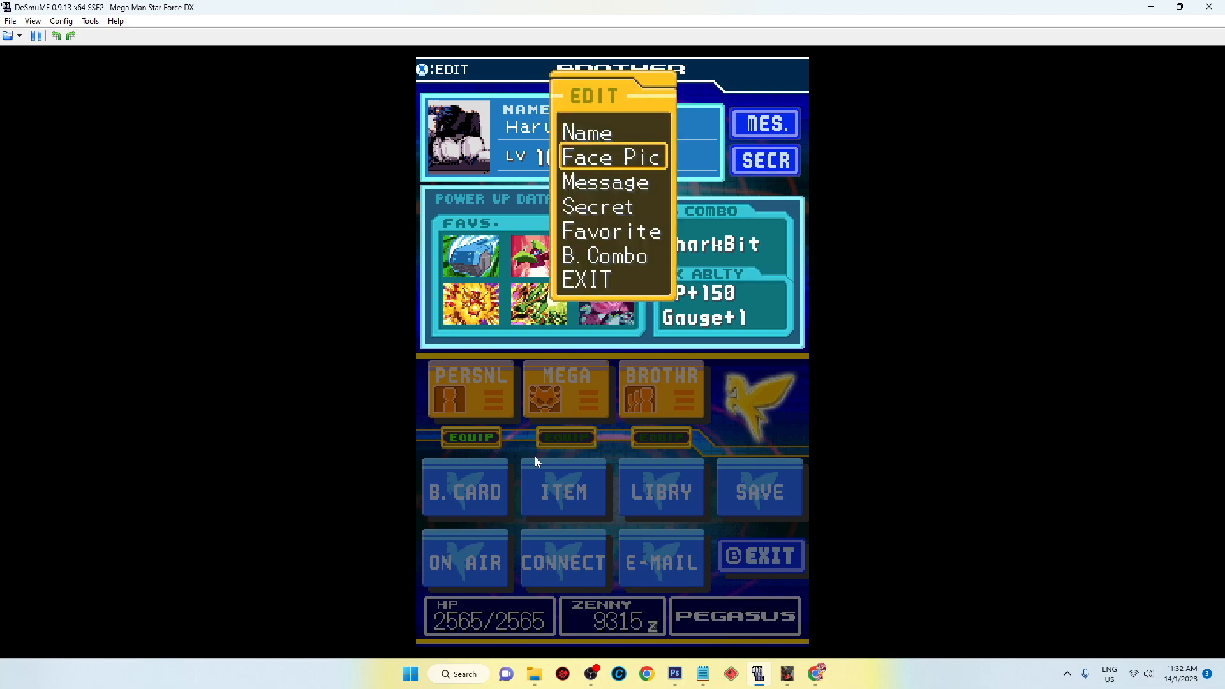
pyautogui.click(613, 156)
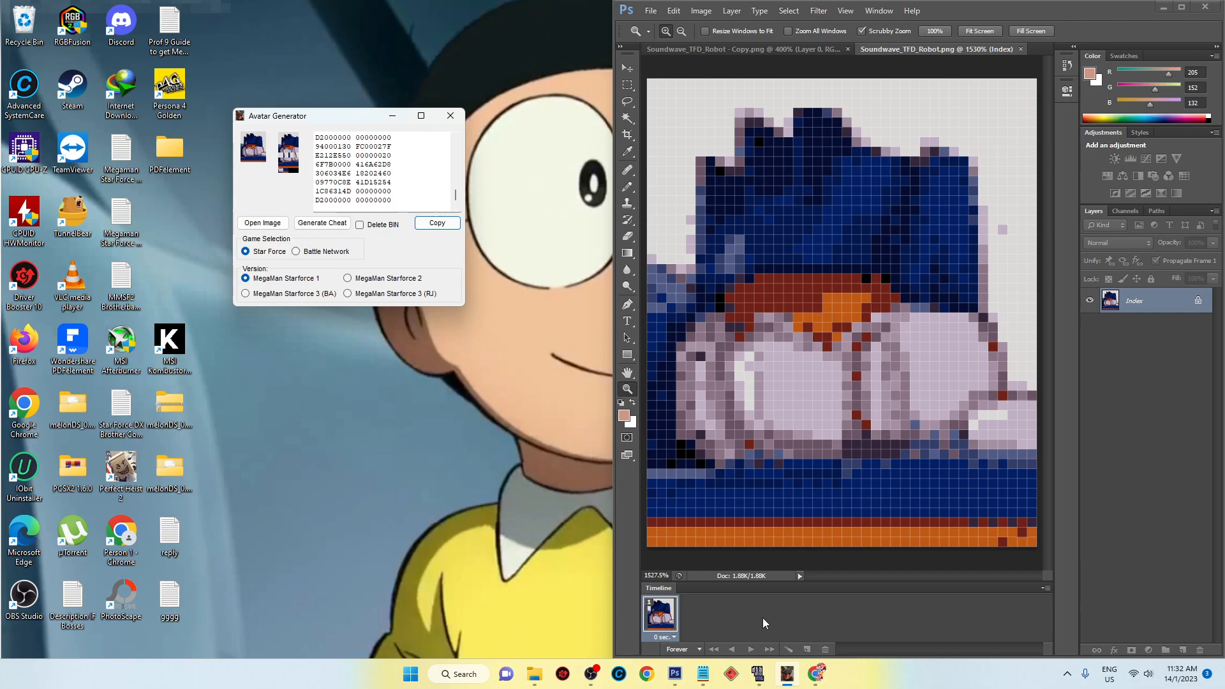
pyautogui.moveTo(645, 376)
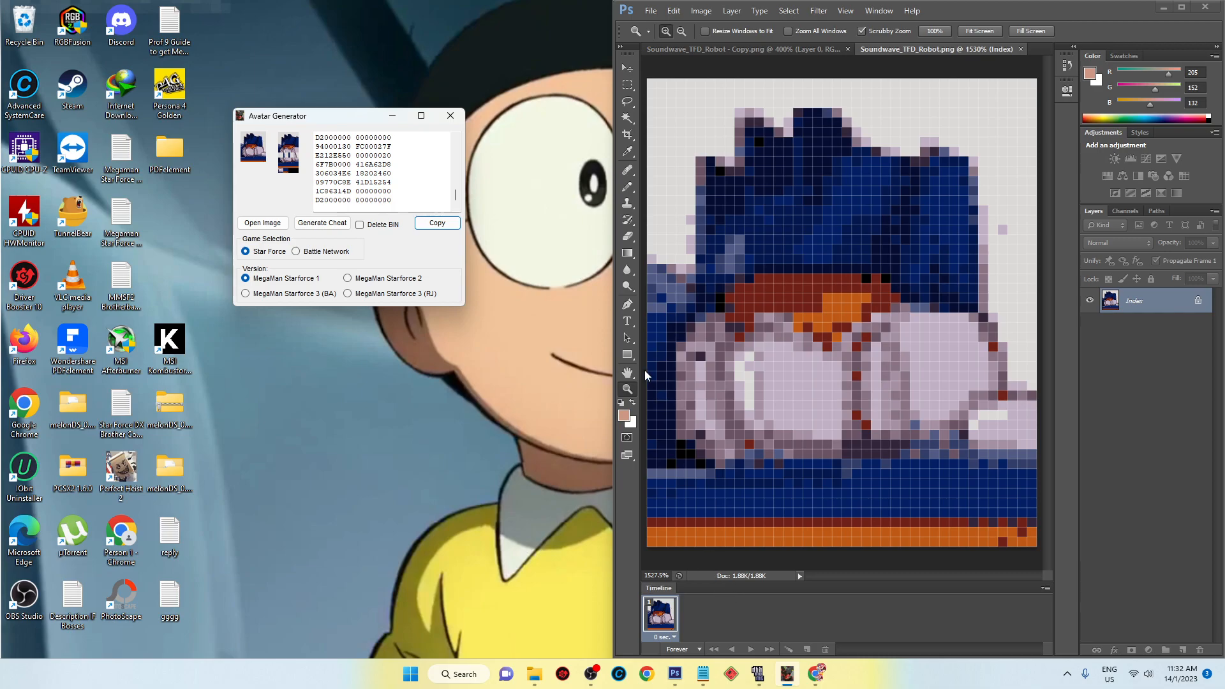
pyautogui.moveTo(573, 331)
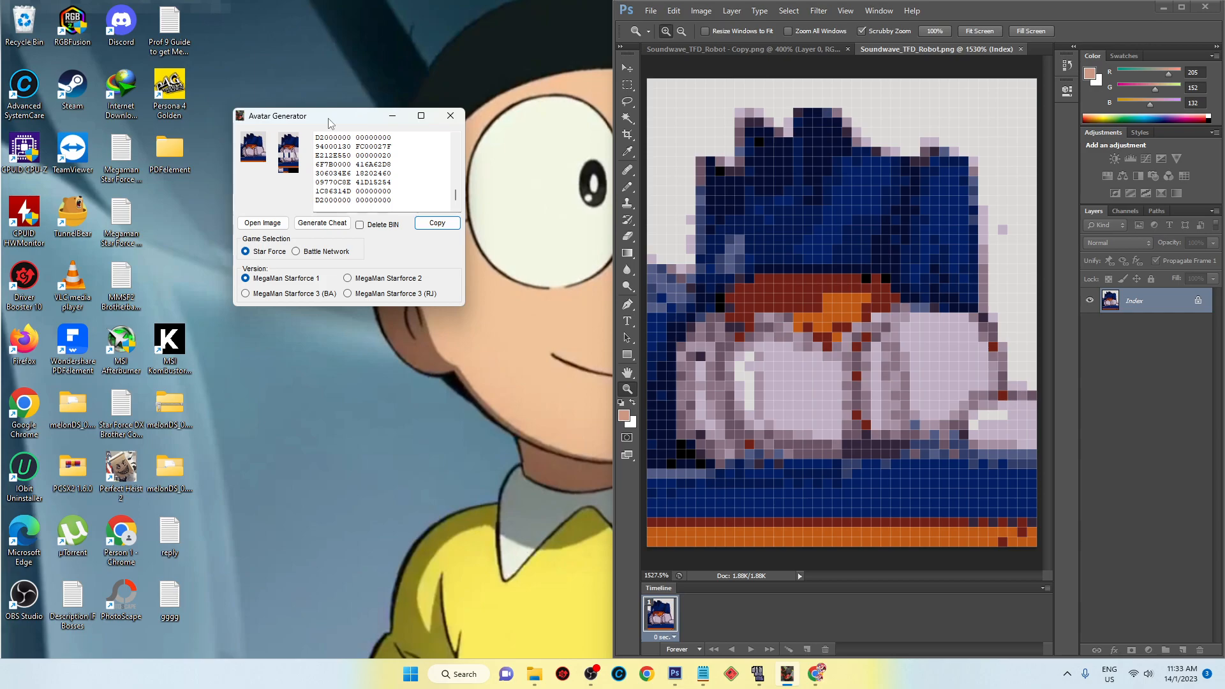
pyautogui.moveTo(1085, 673)
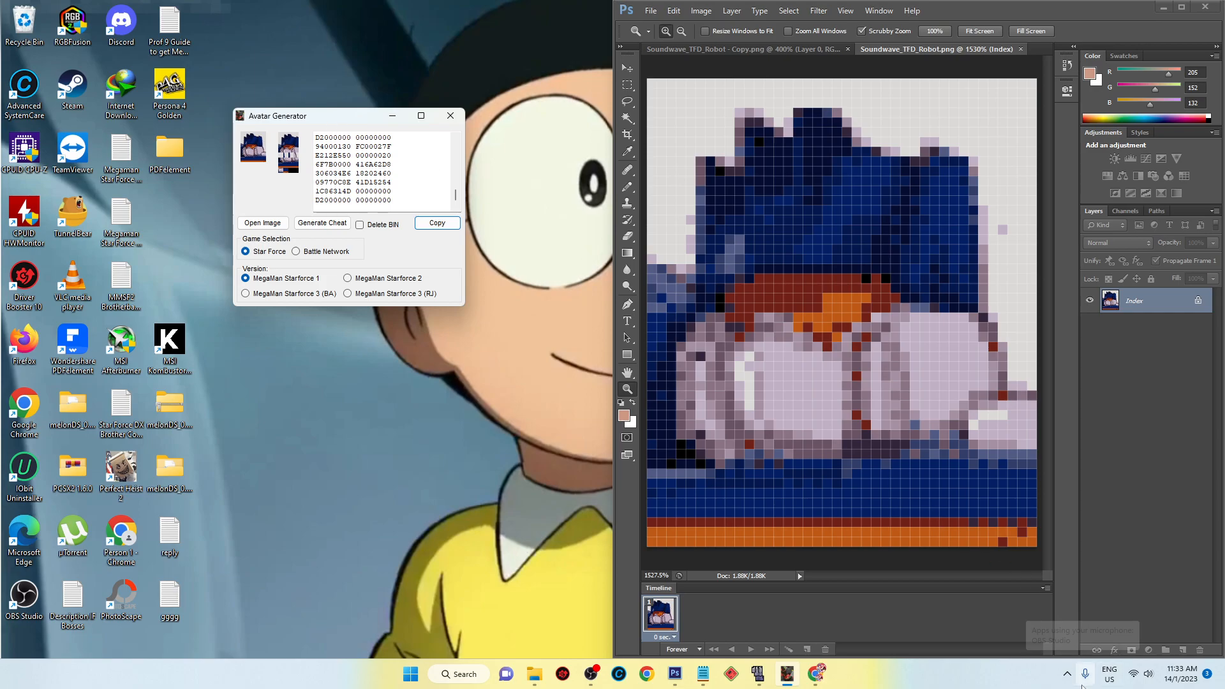